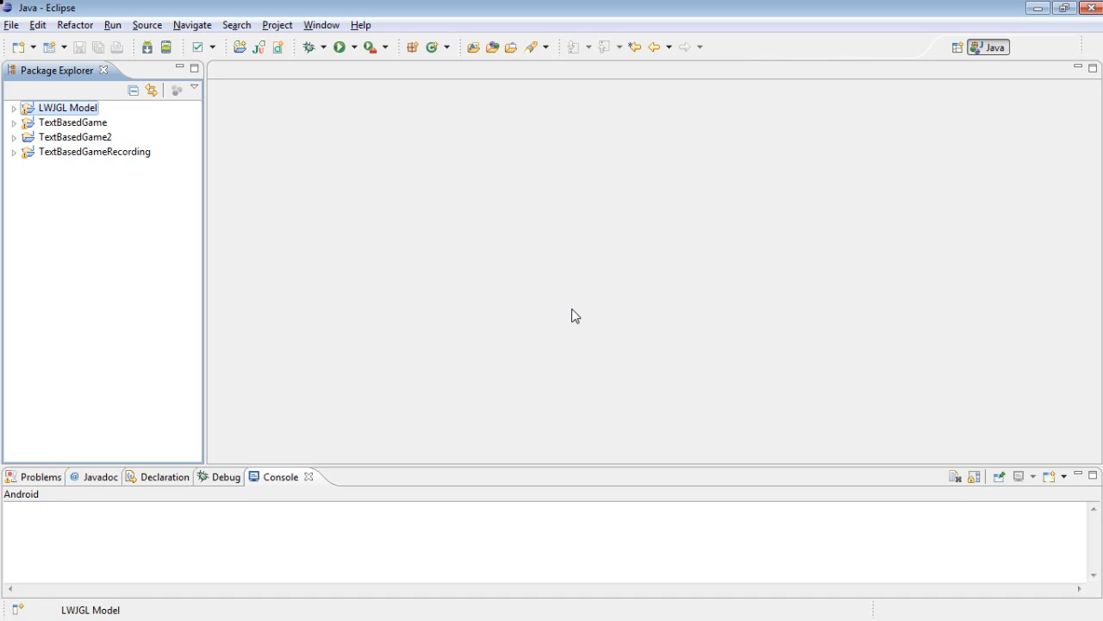
pyautogui.moveTo(502, 322)
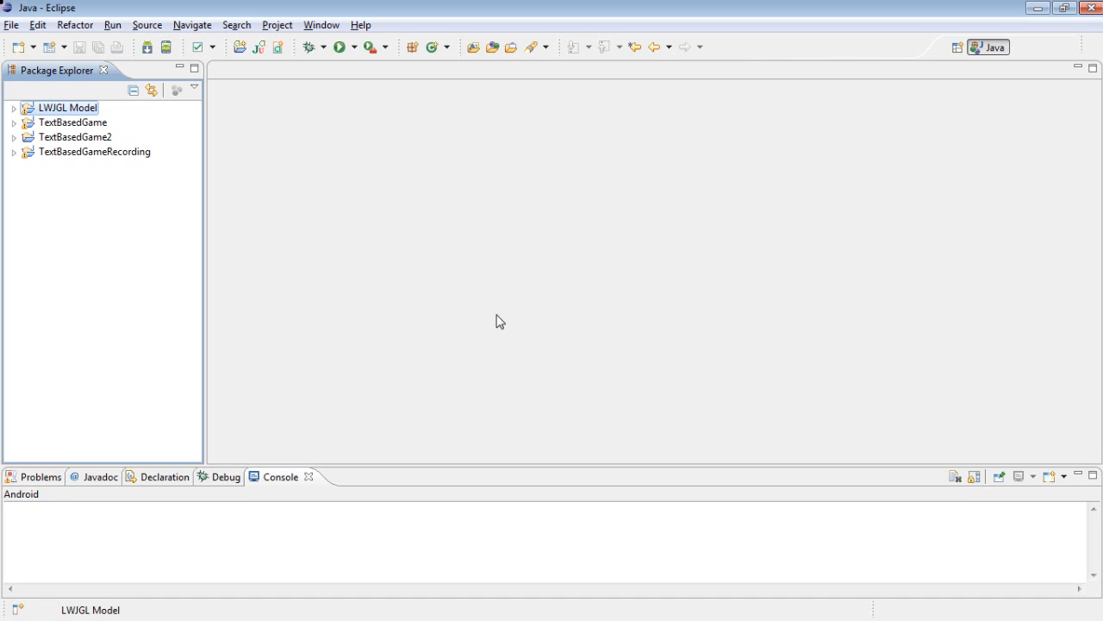
# - Create a new Java project named Tetris
pyautogui.click(11, 25)
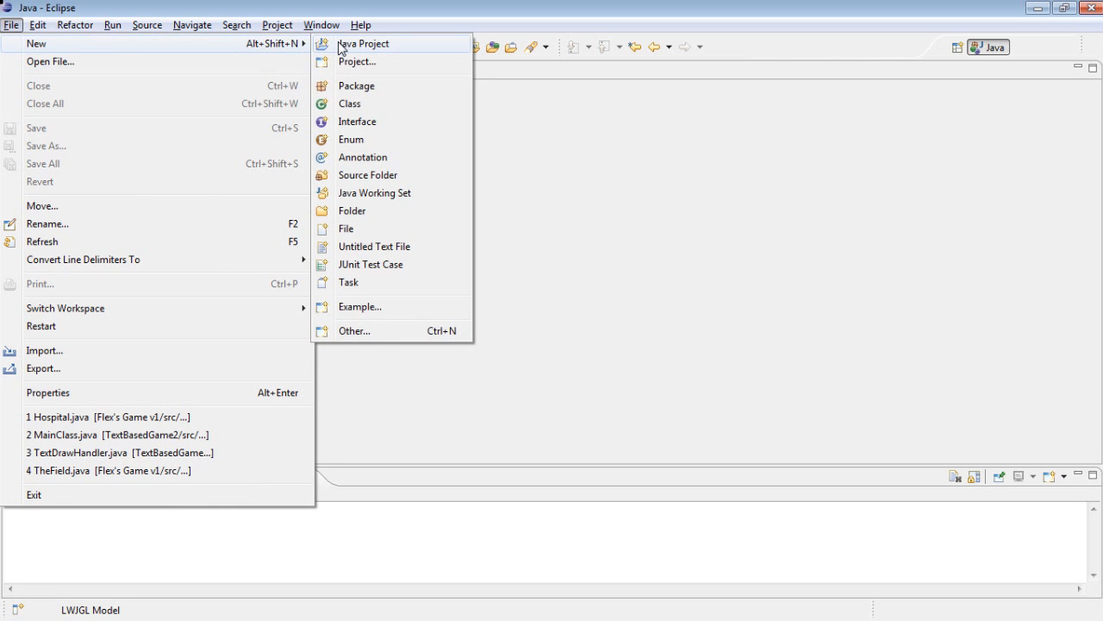
pyautogui.click(363, 43)
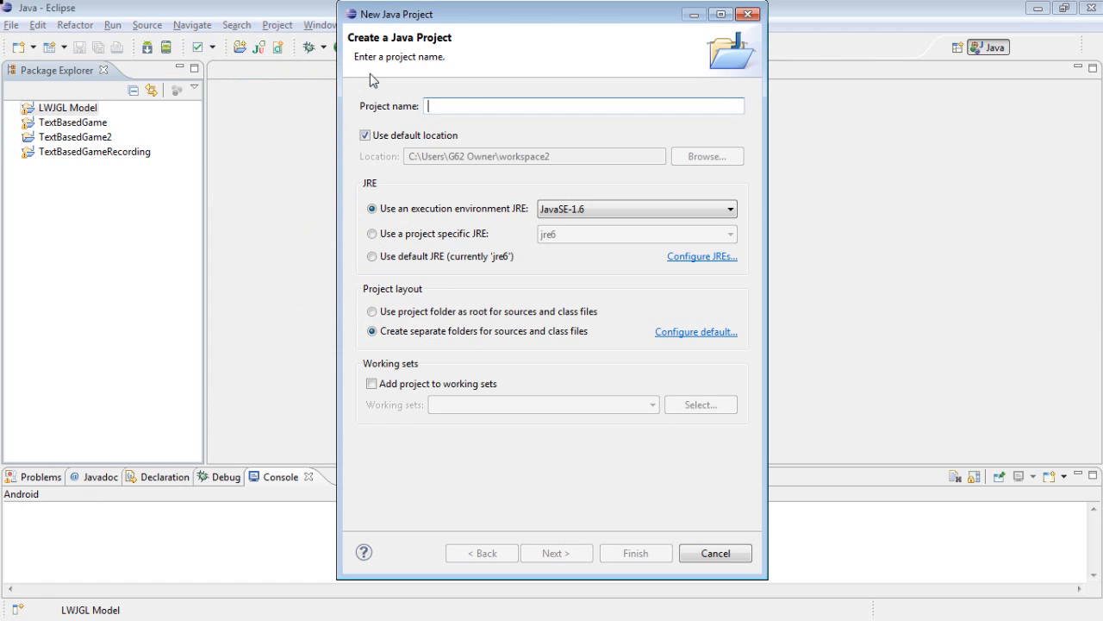
pyautogui.write('Tetris')
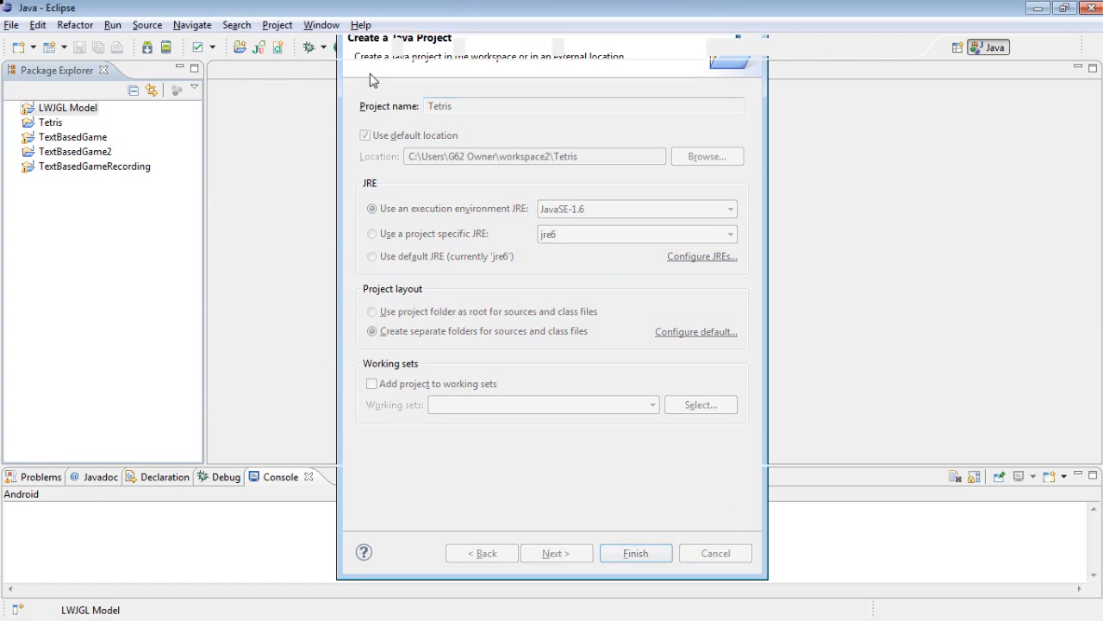
# - Add a package named Tetris under the project's src folder
pyautogui.click(635, 552)
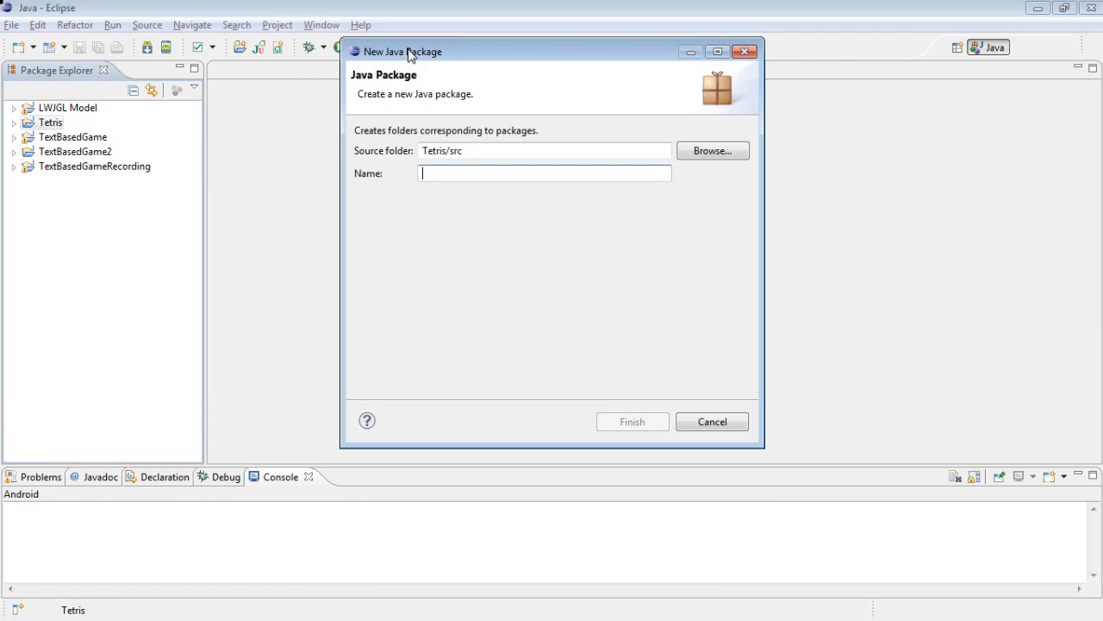
pyautogui.write('Tetris')
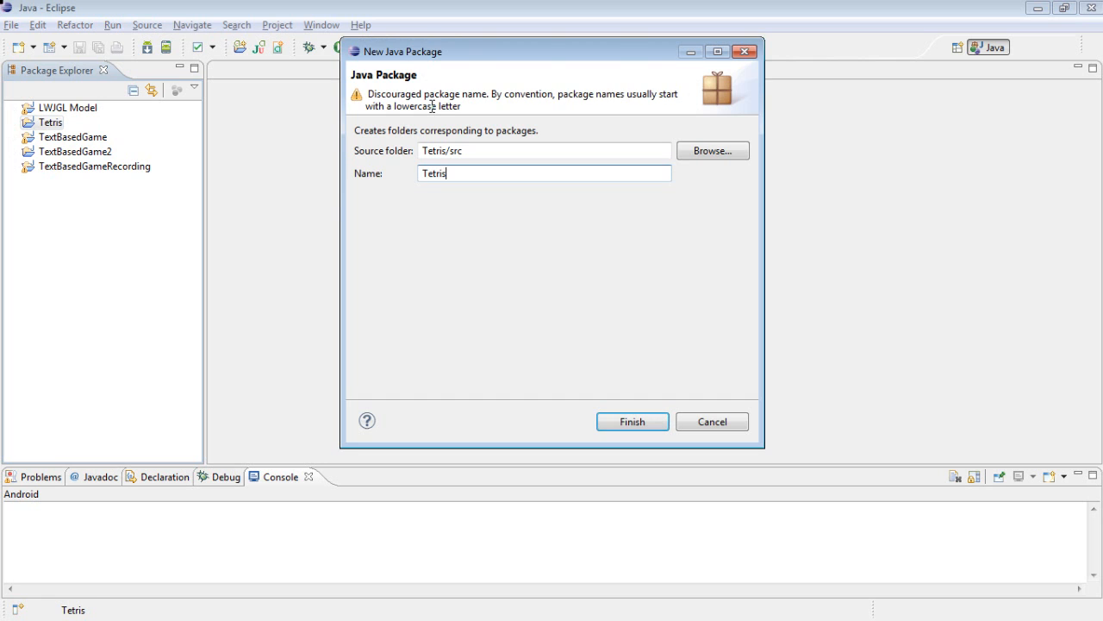
pyautogui.click(632, 422)
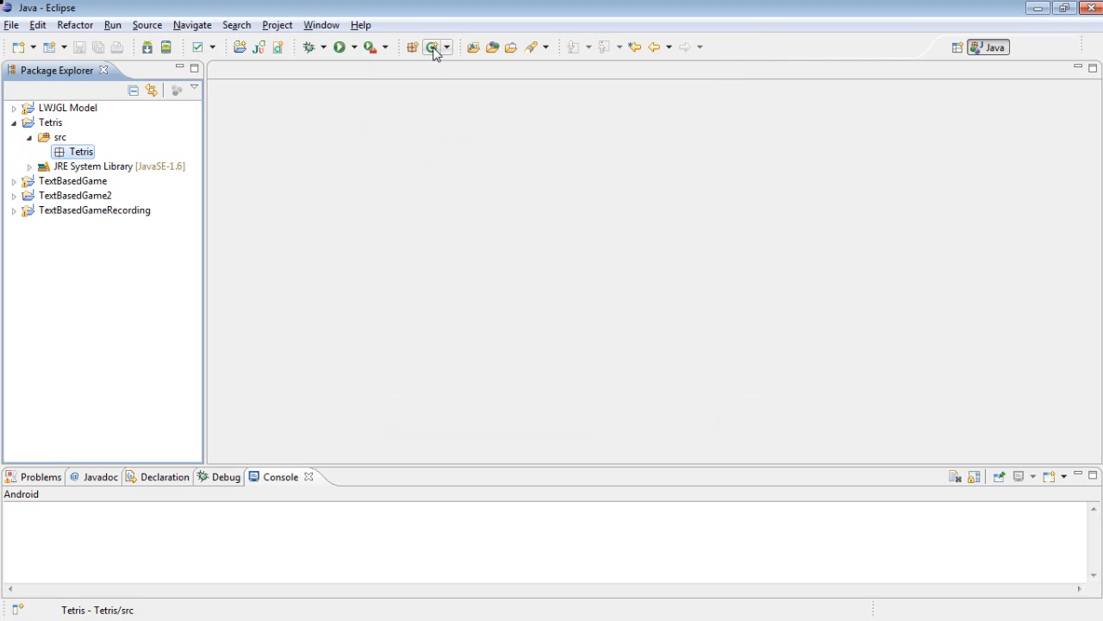
pyautogui.click(433, 48)
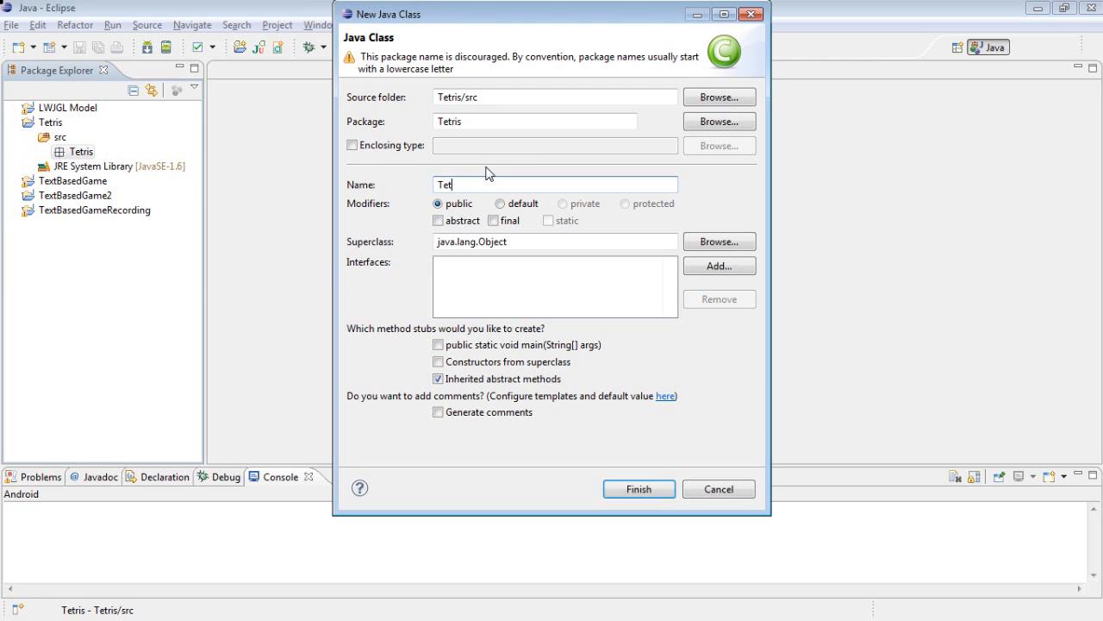
# - Create the TetrisMain class with a public static void main(String args) method
pyautogui.click(639, 489)
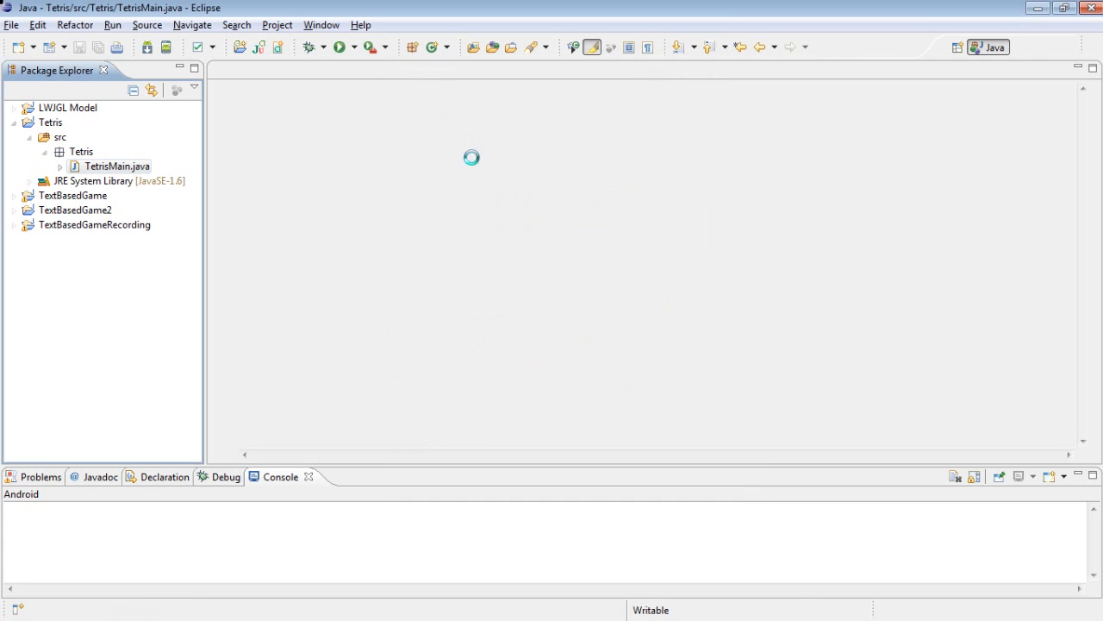
pyautogui.write('publ')
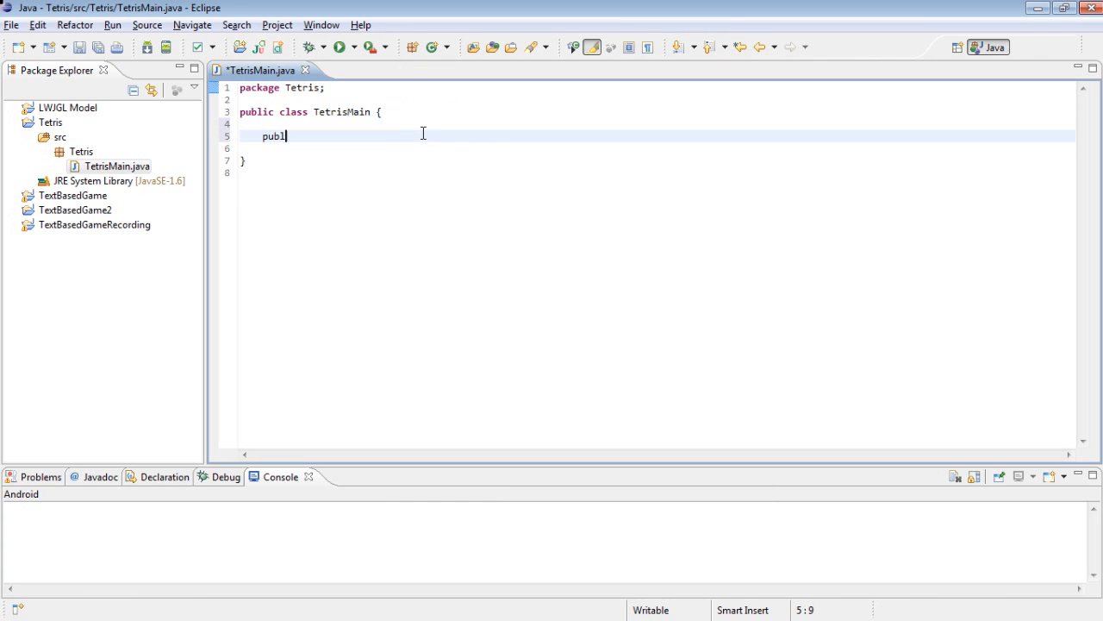
pyautogui.write('ic static void mai')
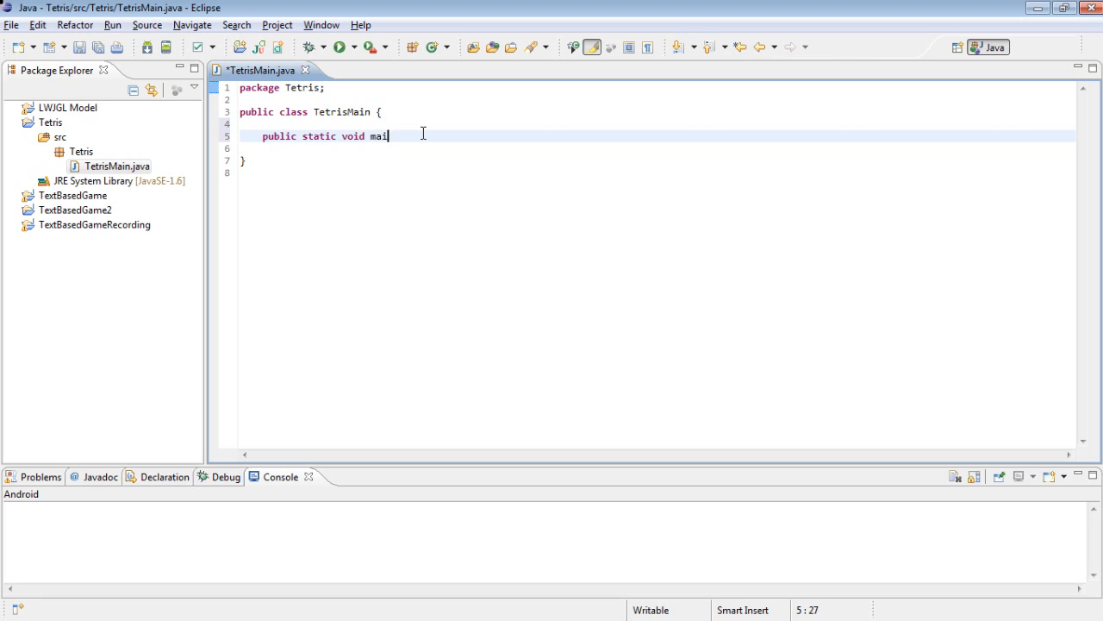
pyautogui.write('n(String args)')
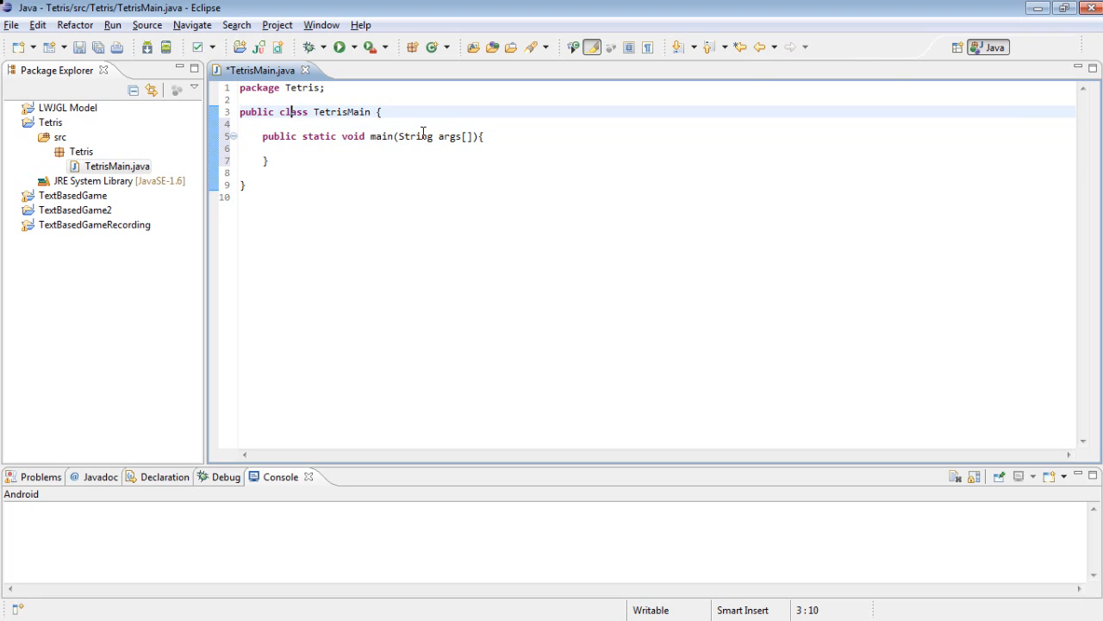
# - Declare TetrisMain to extend Canvas and implement Runnable and KeyListener
pyautogui.write('extends Canvas implements')
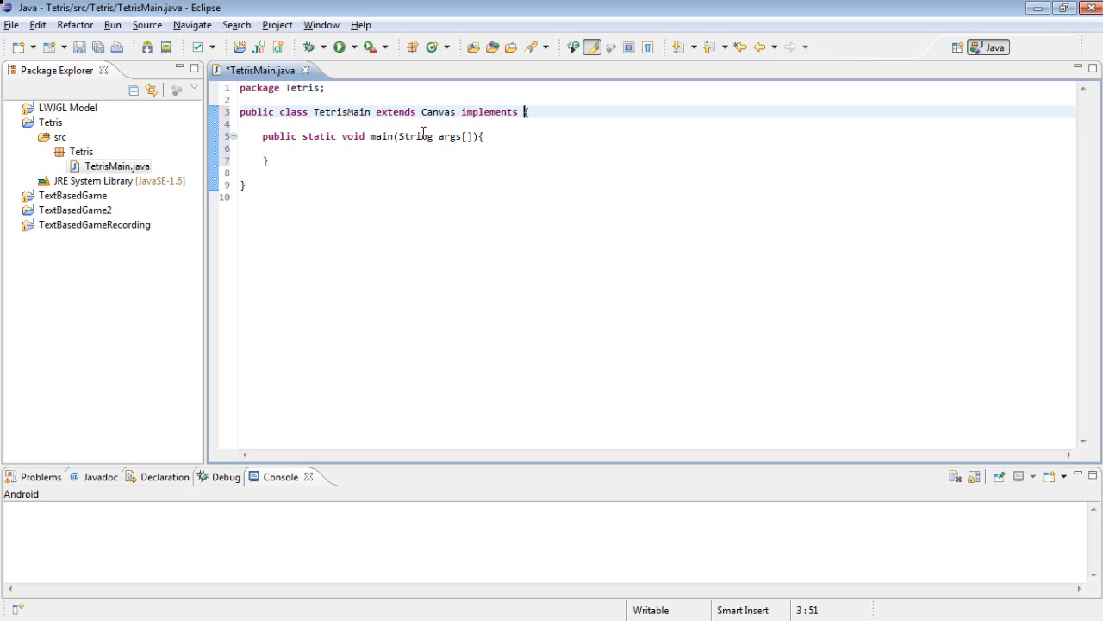
pyautogui.write('Runnable')
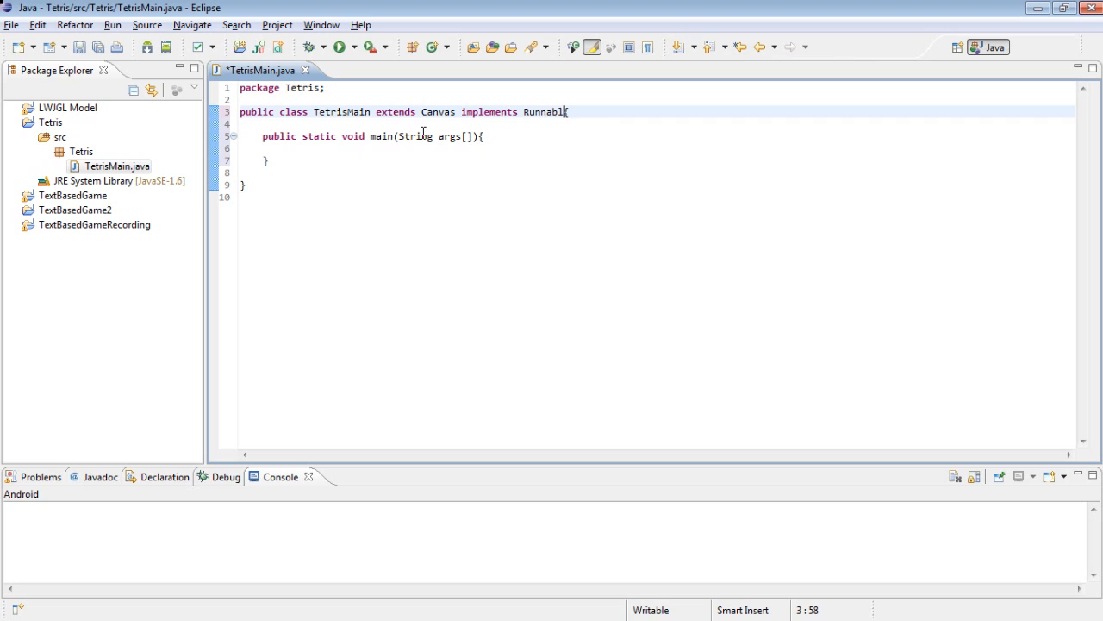
pyautogui.write(', KeyLis')
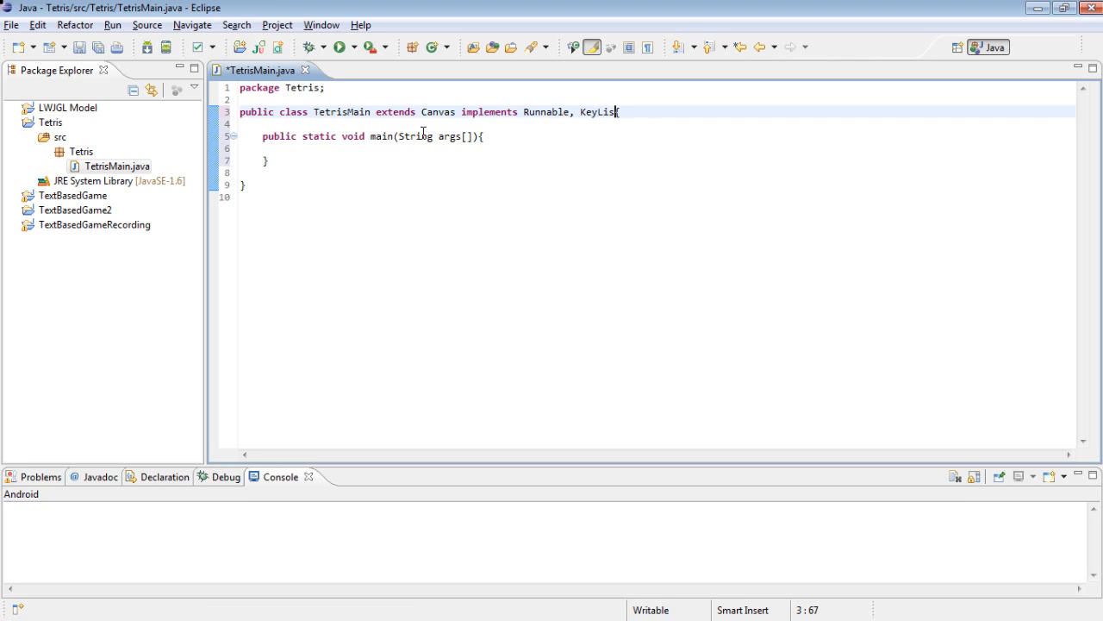
pyautogui.write('KeyListener{')
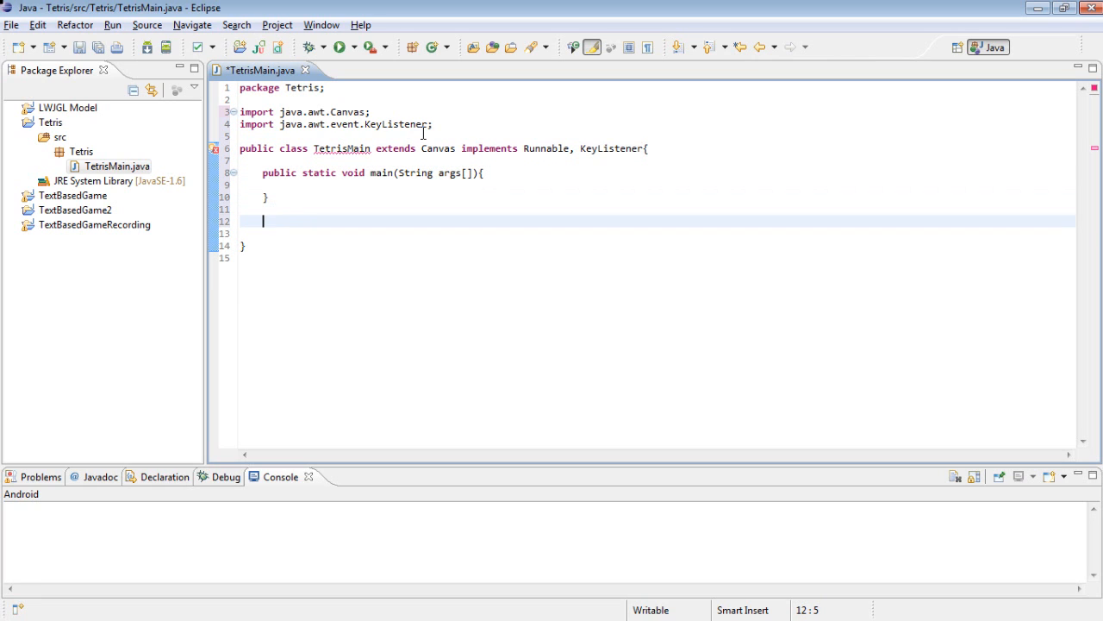
# - Add empty run() and keyPressed(KeyEvent e) methods
pyautogui.write('public void run')
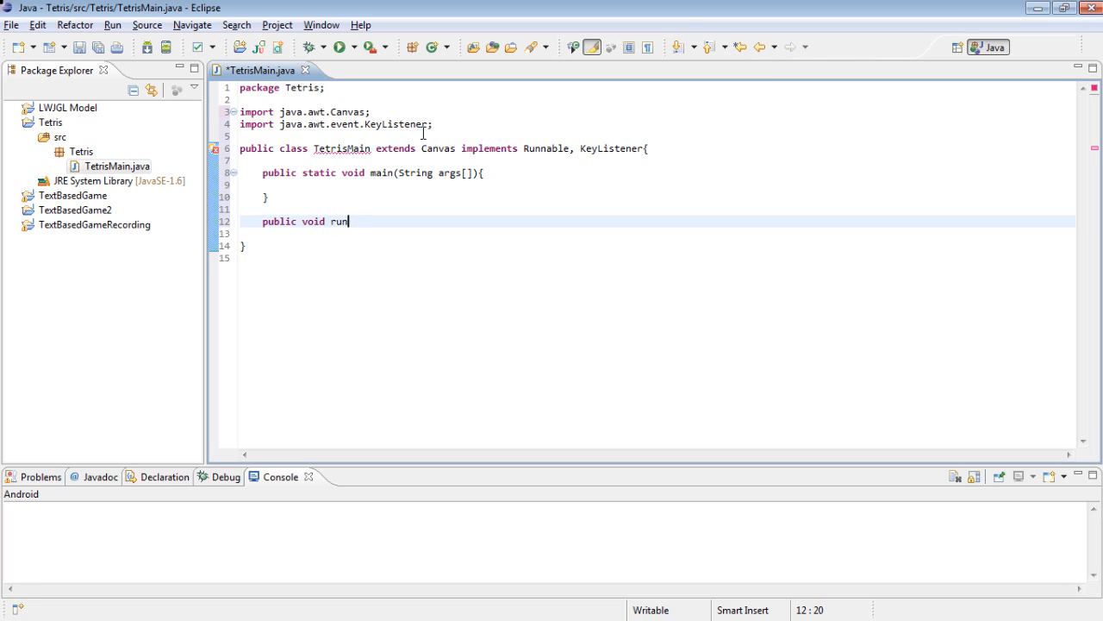
pyautogui.write('(){')
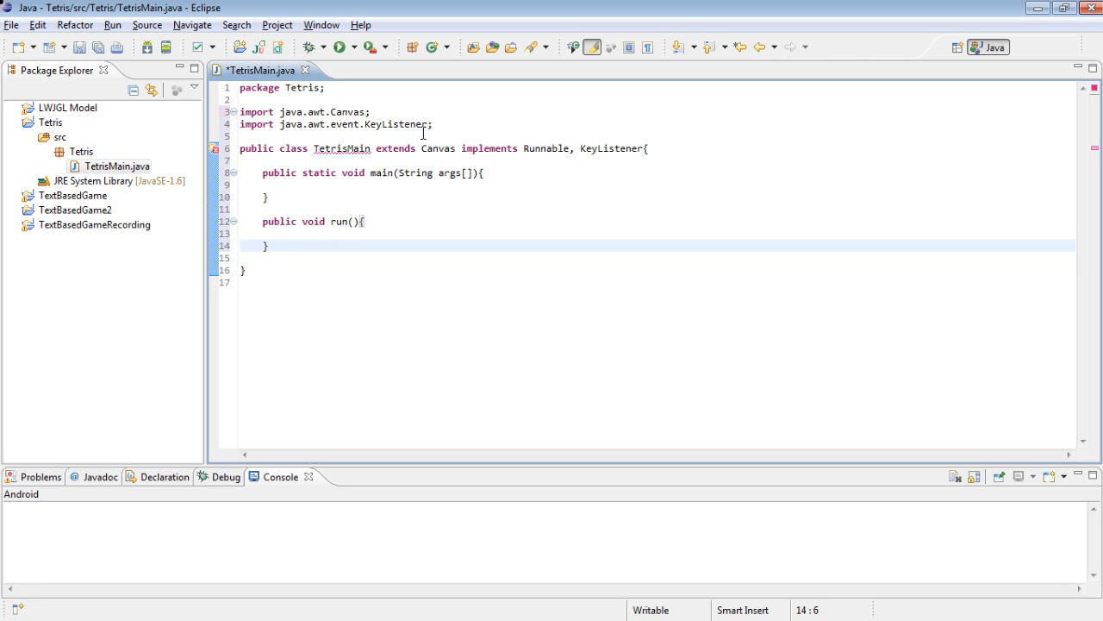
pyautogui.write('public')
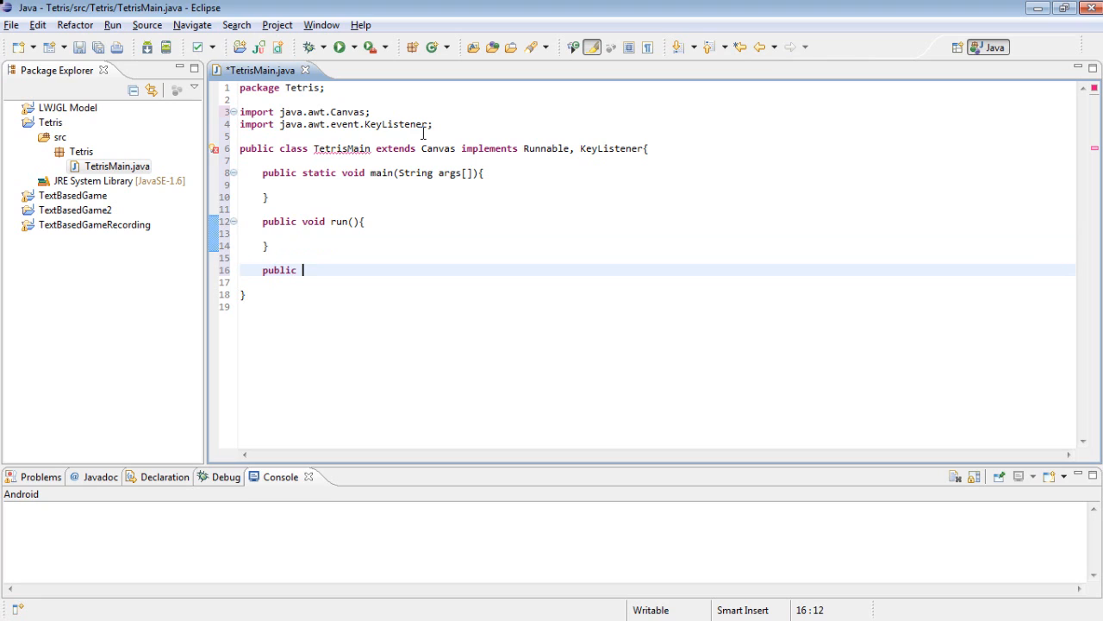
pyautogui.write('void')
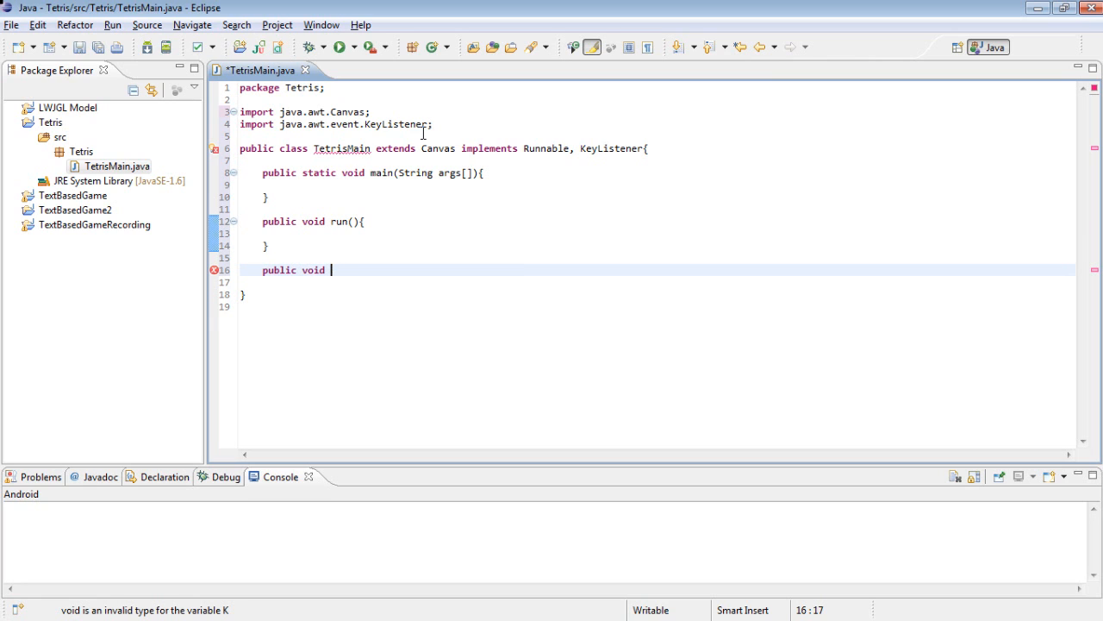
pyautogui.write('keyPressed(')
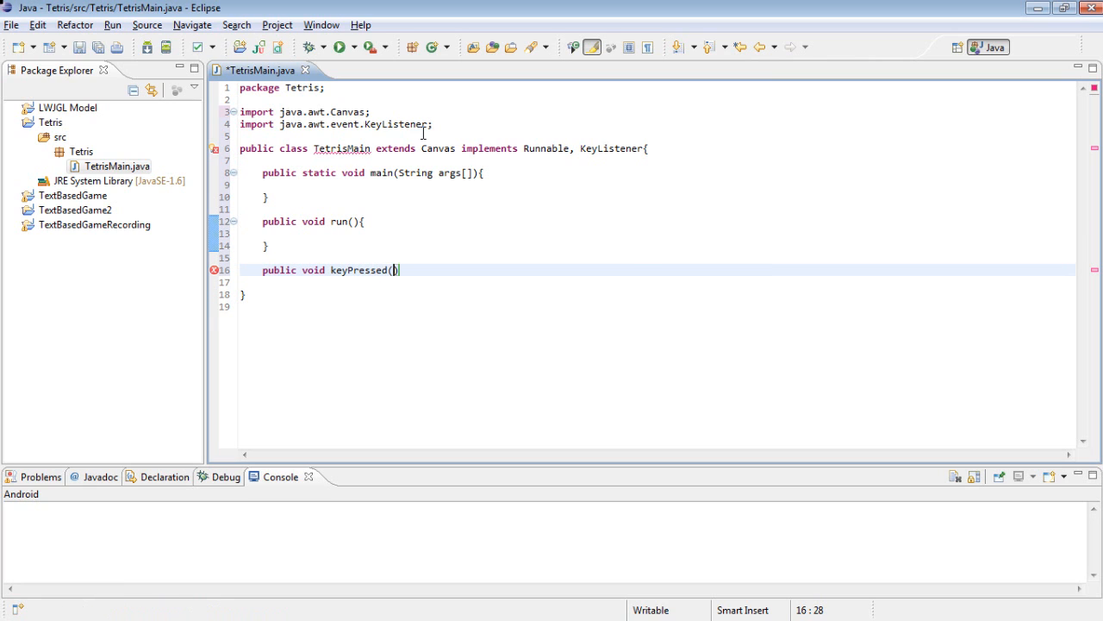
pyautogui.write('KeyE')
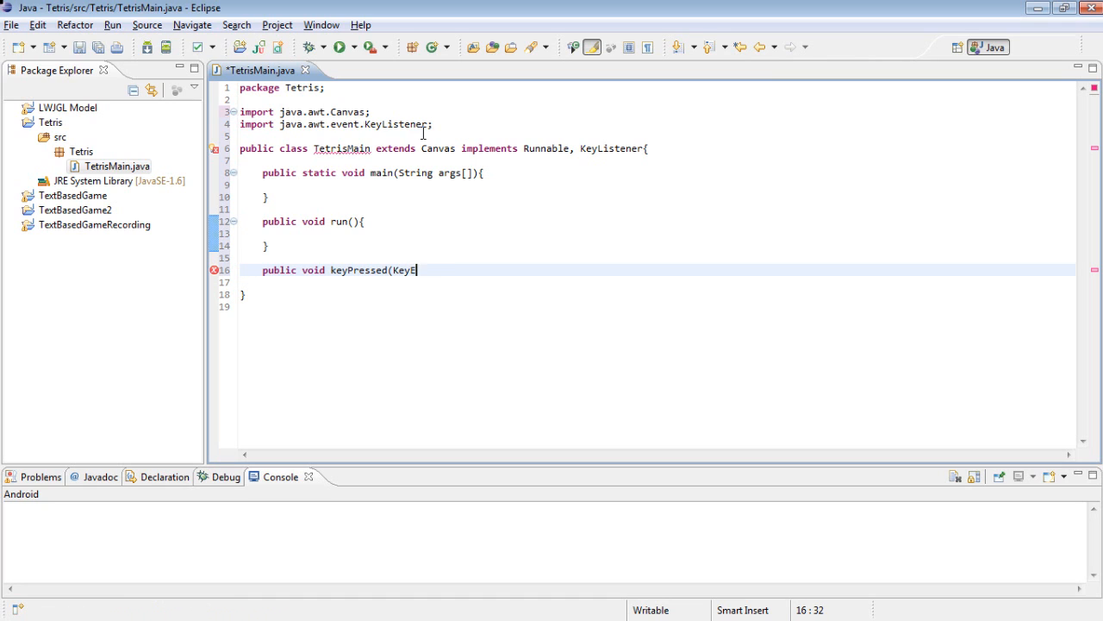
pyautogui.write('vent e){')
pyautogui.write('public o')
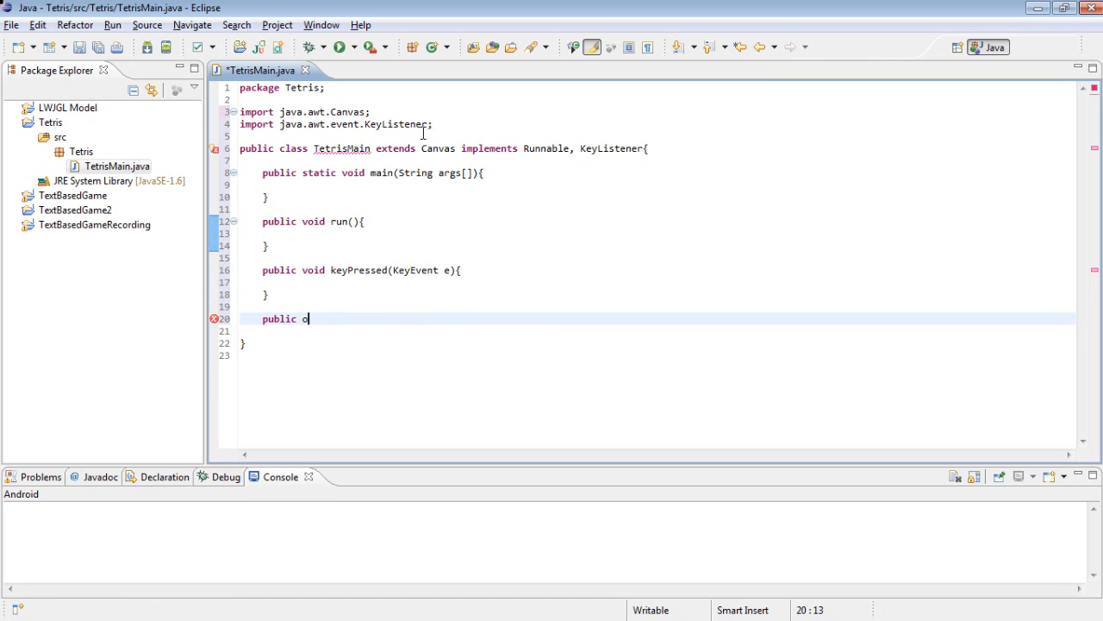
# - Add an empty keyTyped(KeyEvent e) method and begin the next public void key method
pyautogui.write('void keyTyped()')
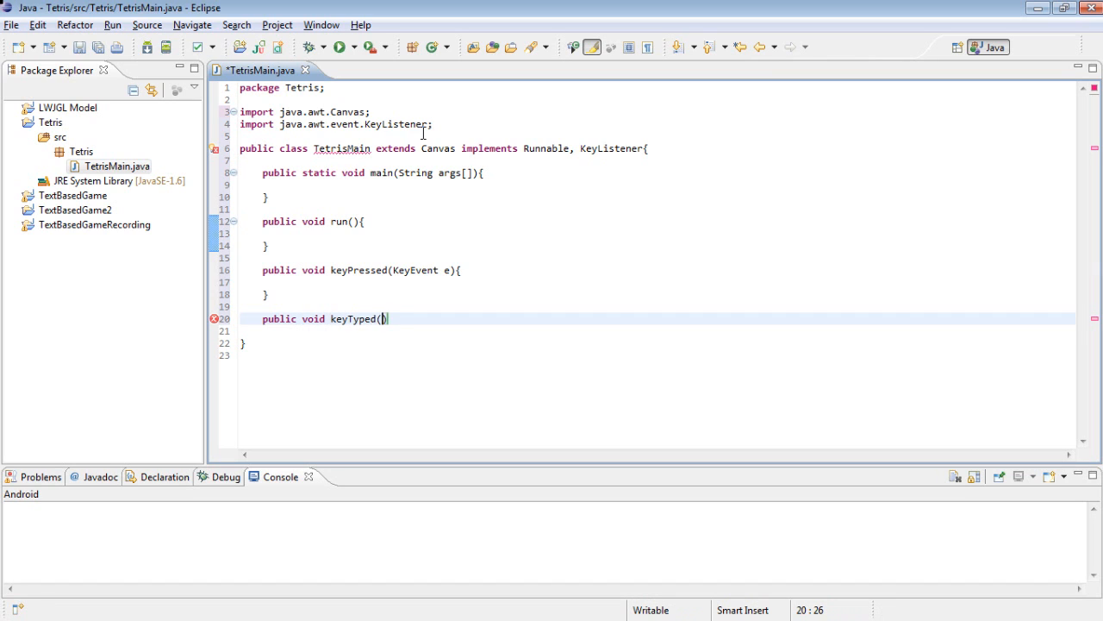
pyautogui.write('Ke')
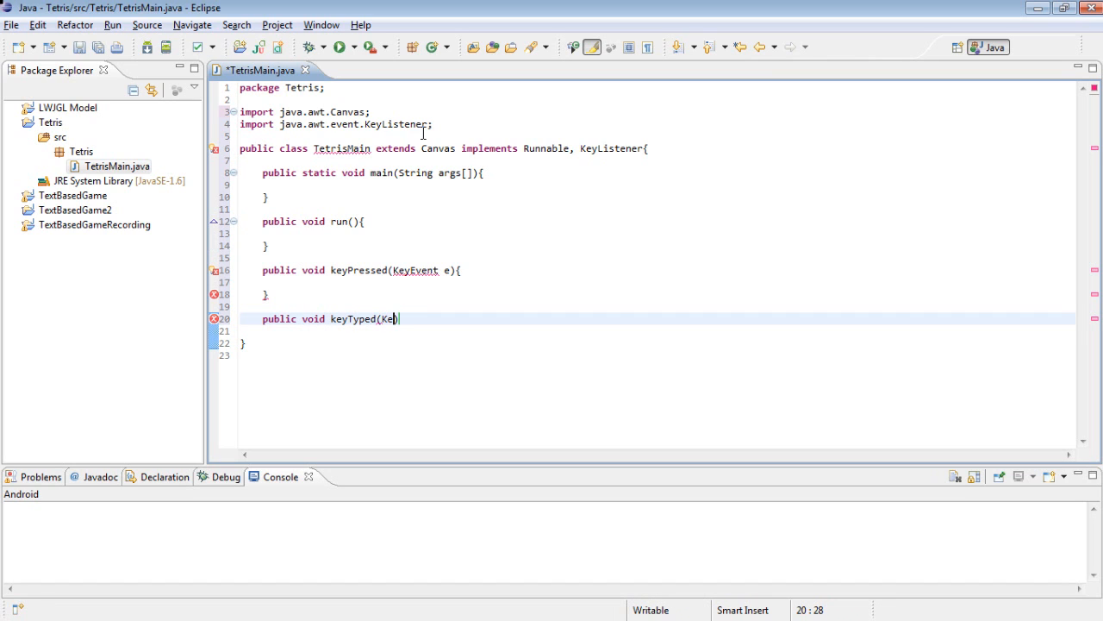
pyautogui.write('yEvemnt')
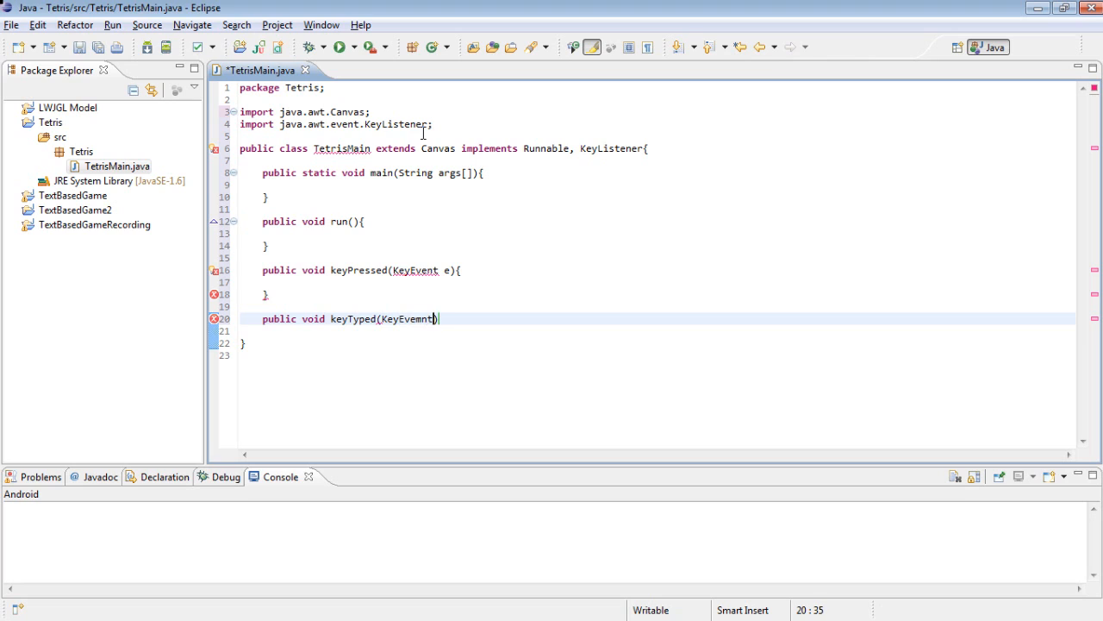
pyautogui.write('e')
pyautogui.write('publ')
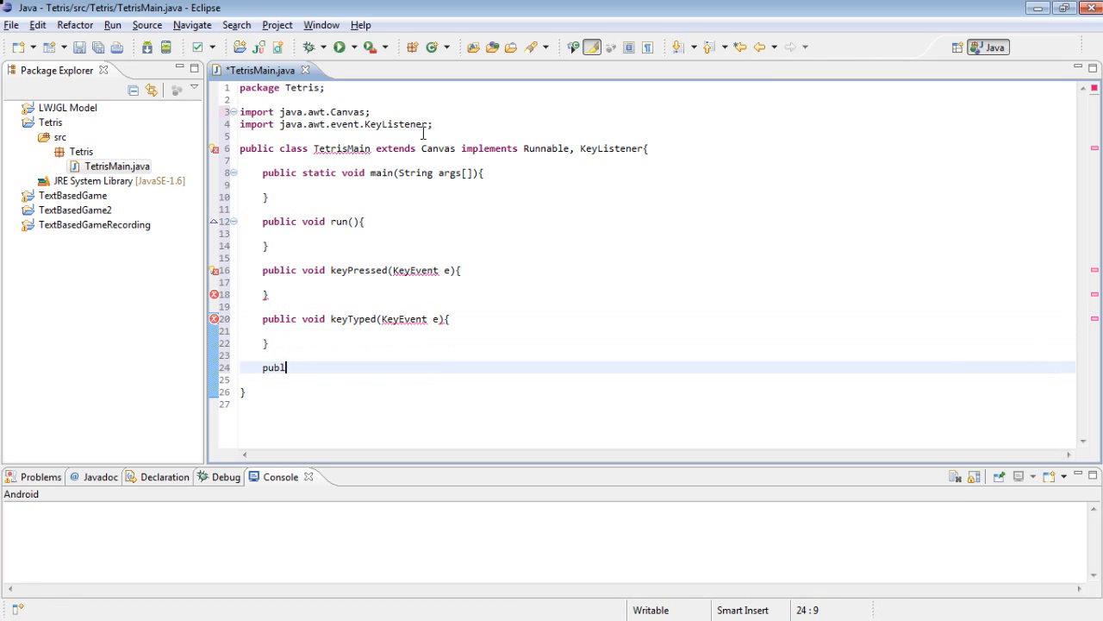
pyautogui.write('ic void key')
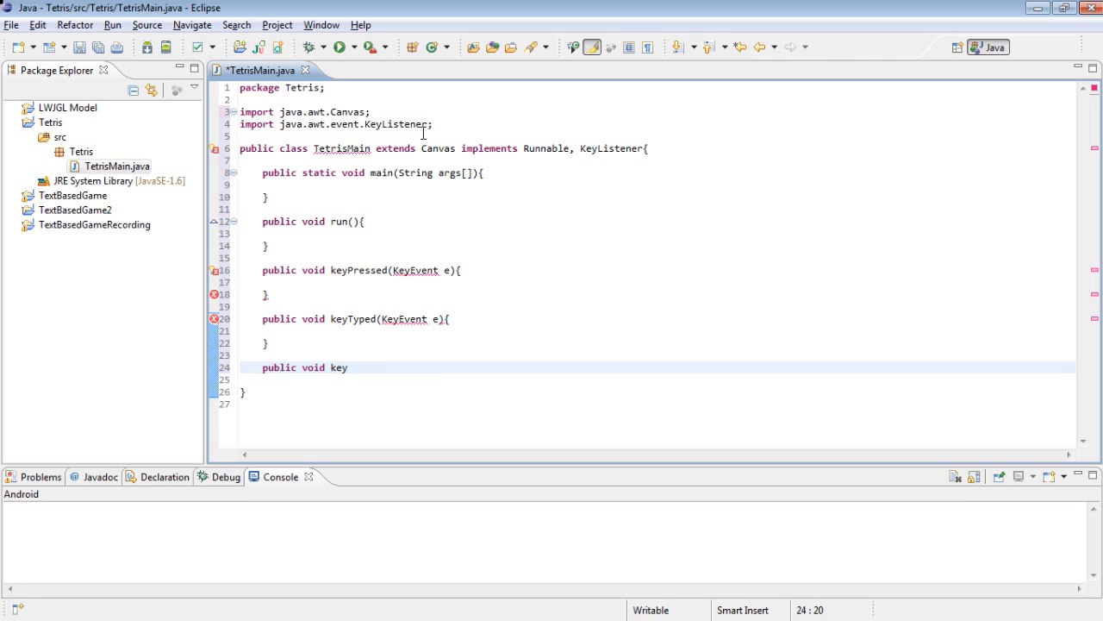
pyautogui.write('R')
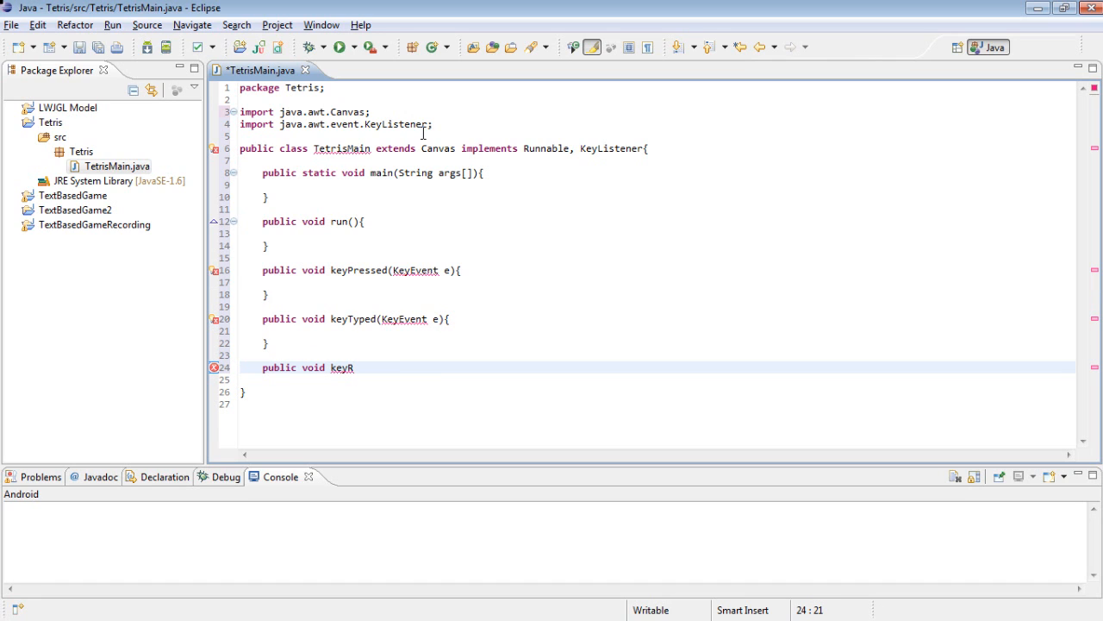
pyautogui.press('Backspace')
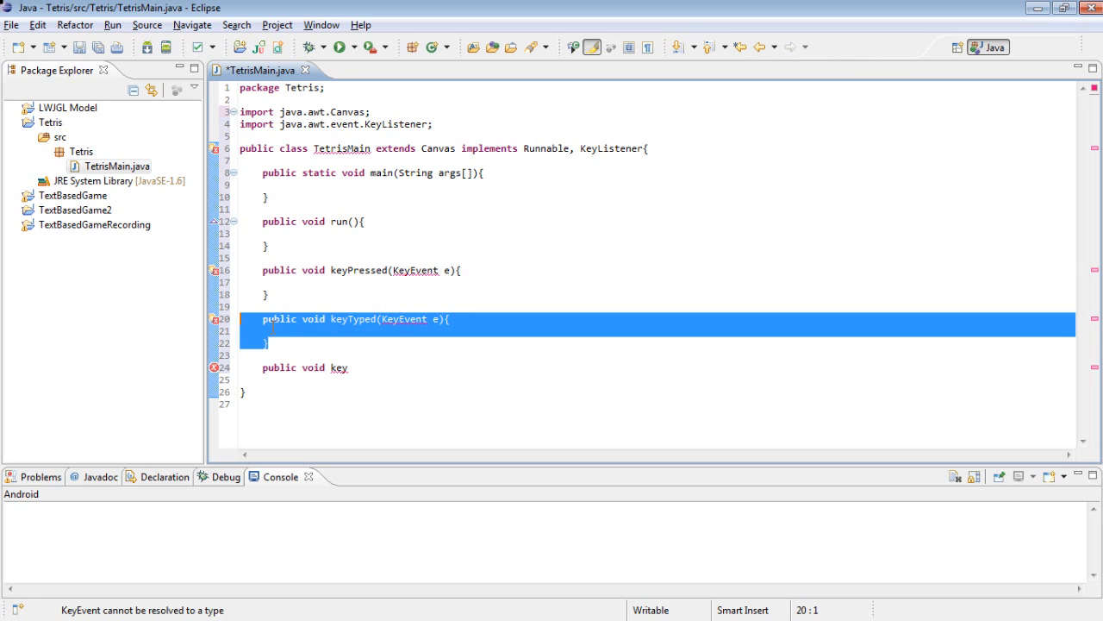
# - Finish the keyReleased(KeyEvent e) method, removing a stray row of w characters
pyautogui.write('w')
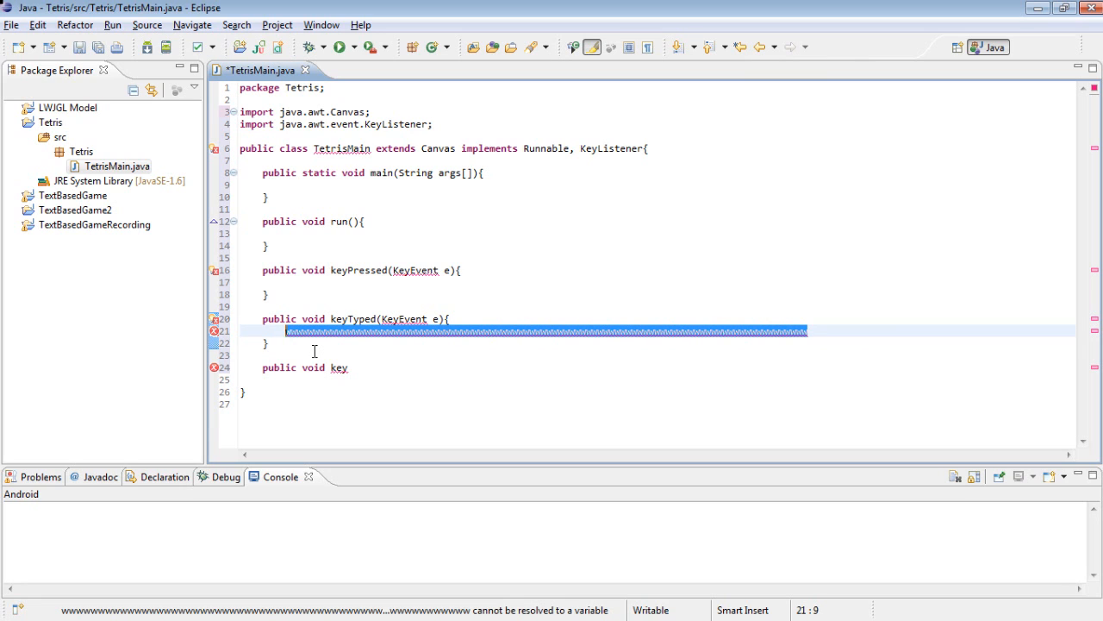
pyautogui.press('Delete')
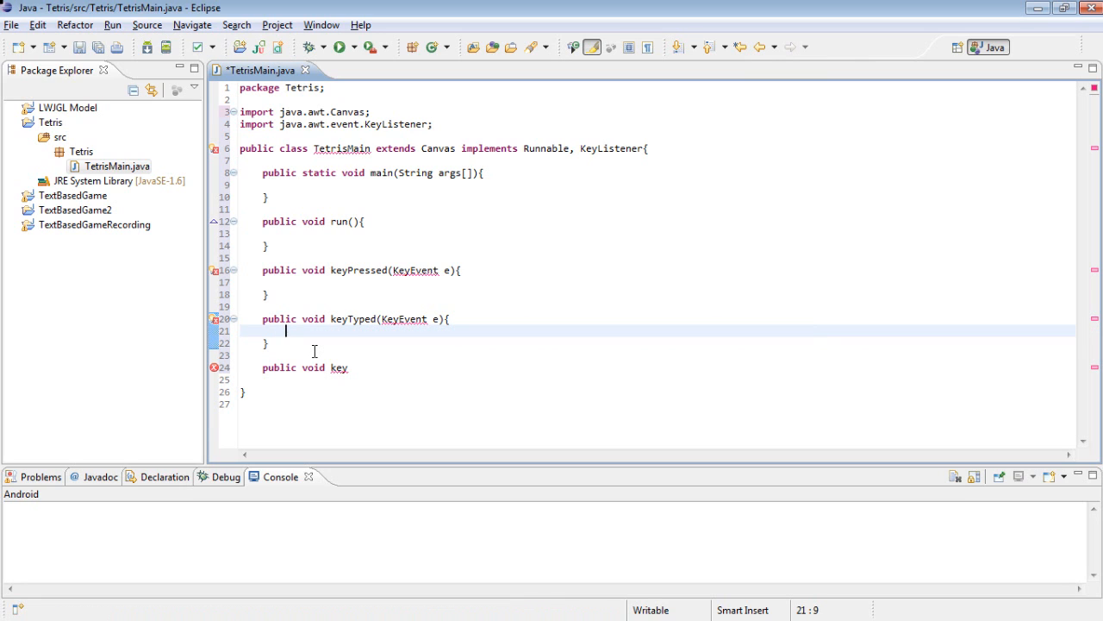
pyautogui.write('w')
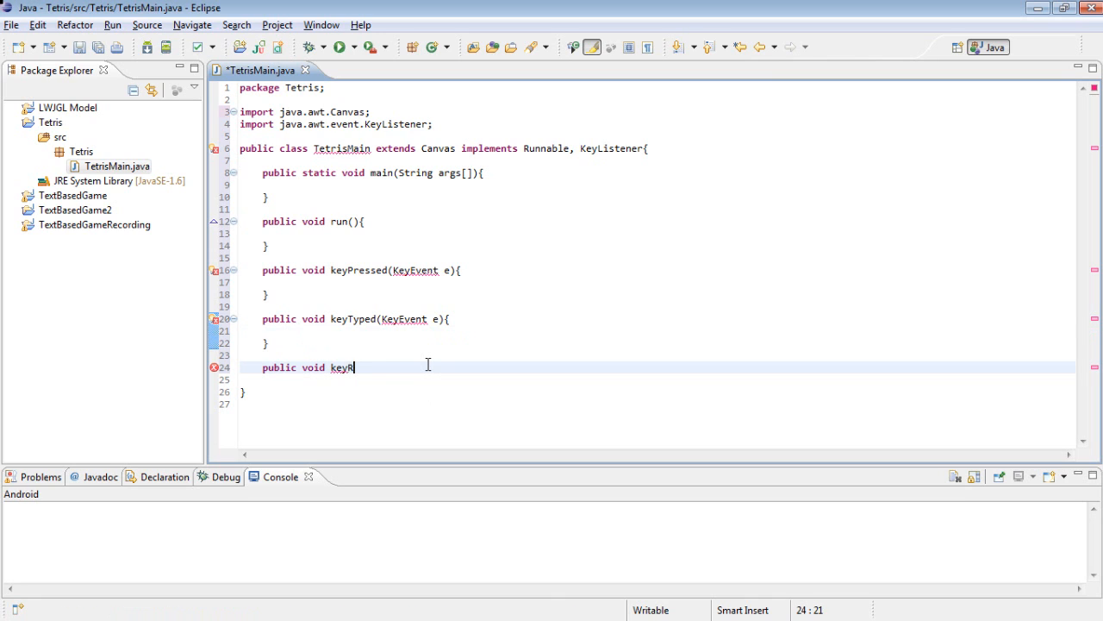
pyautogui.write('eleased(KeyEvent e){')
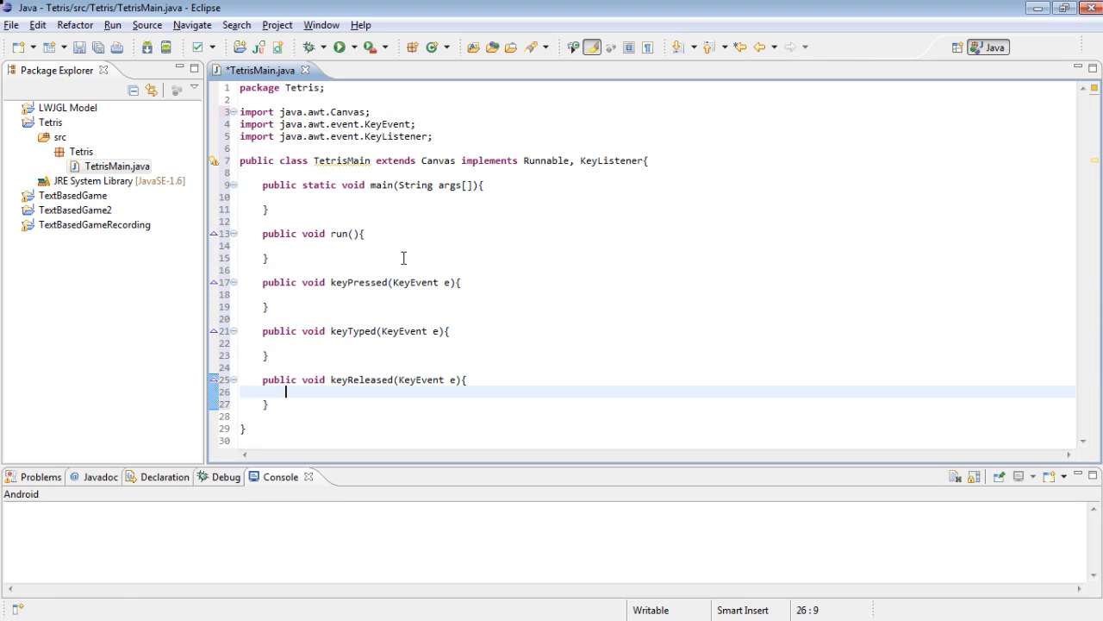
# - In main, create the Tetris JFrame sized 400×540 that exits on close
pyautogui.click(416, 198)
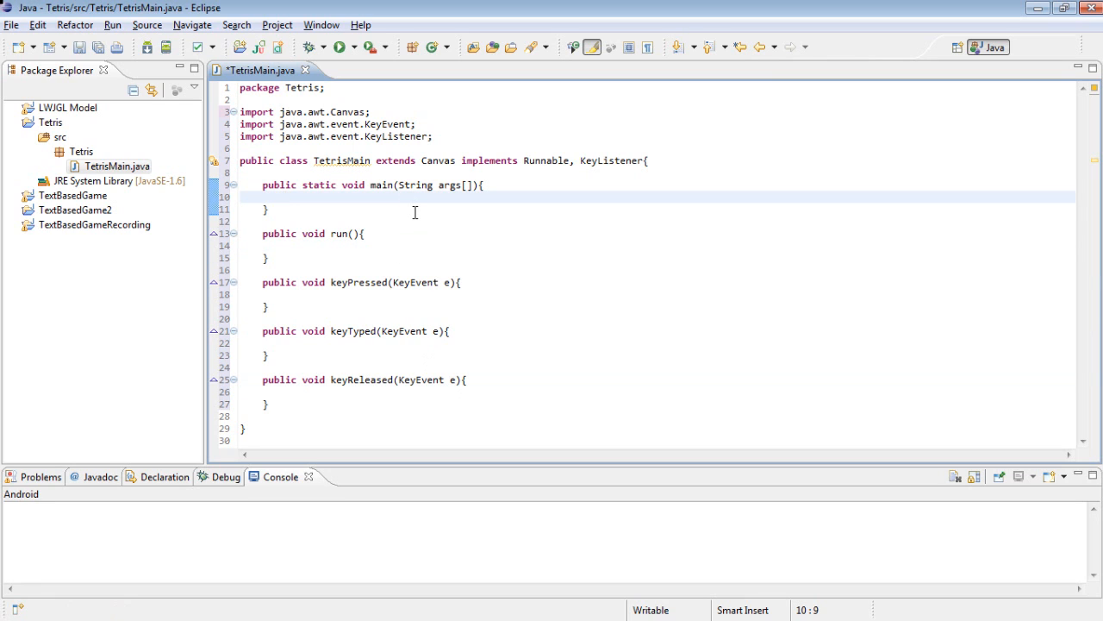
pyautogui.write('JFrame')
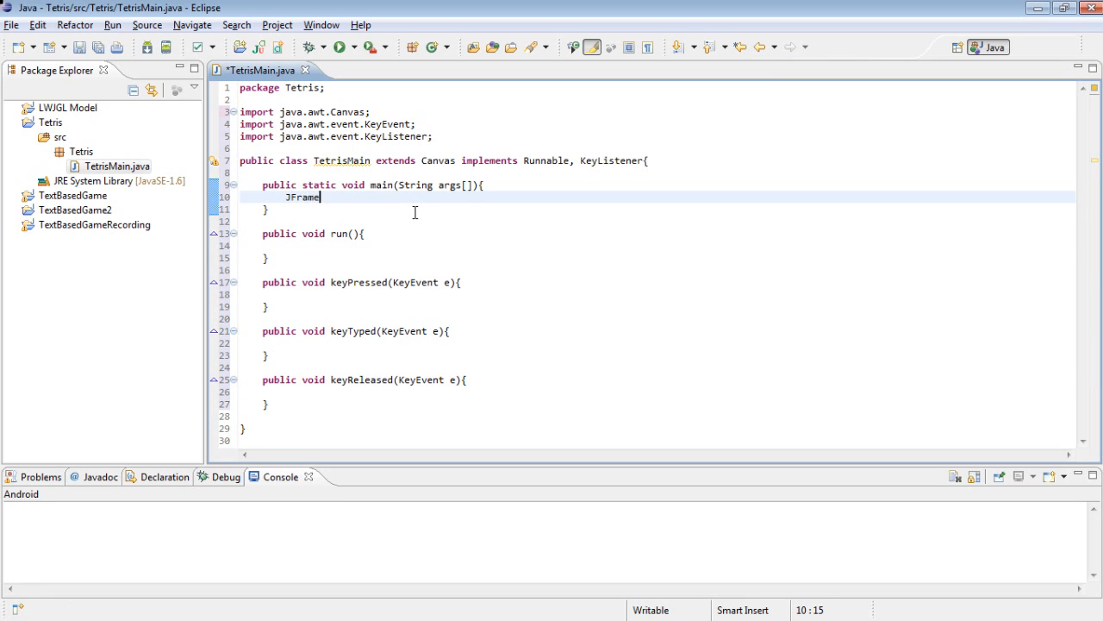
pyautogui.write('frame -')
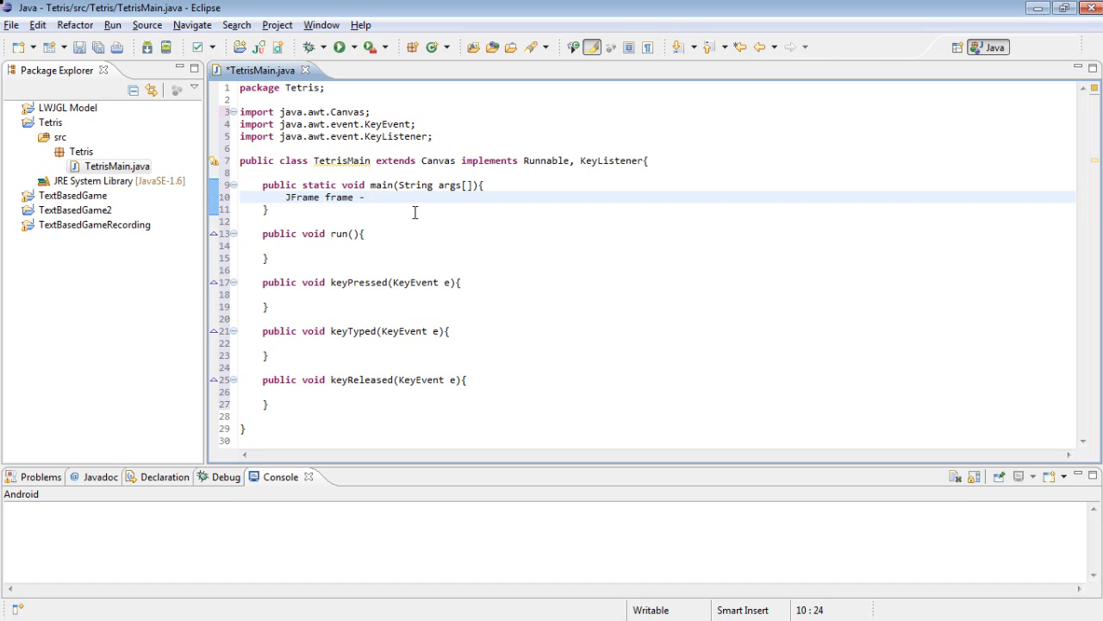
pyautogui.write('= new JFrame("Tetris"(')
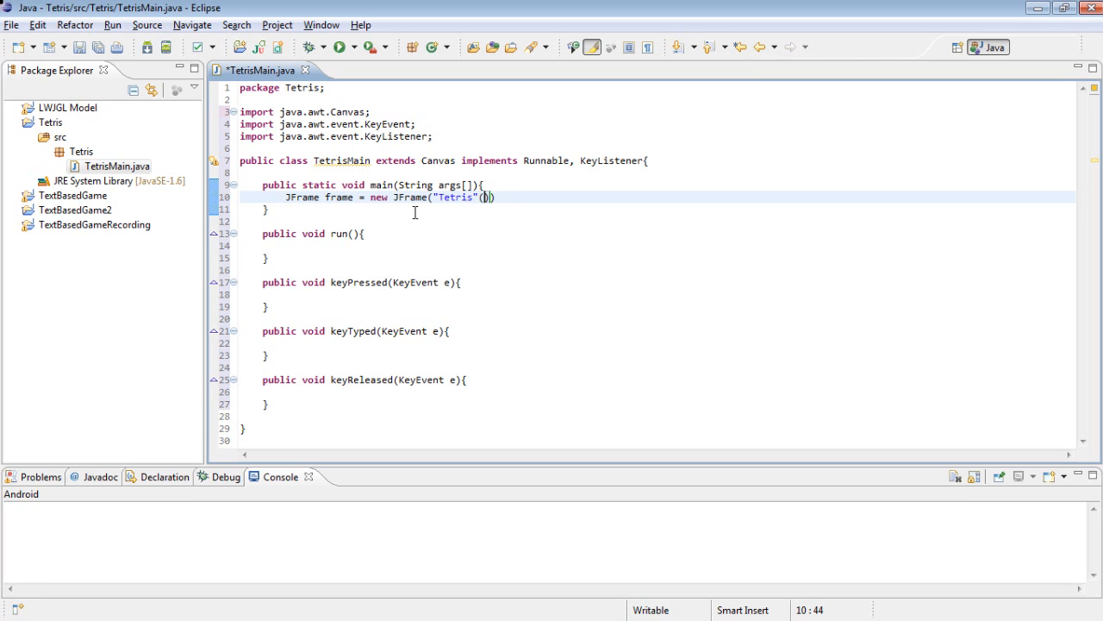
pyautogui.write(';')
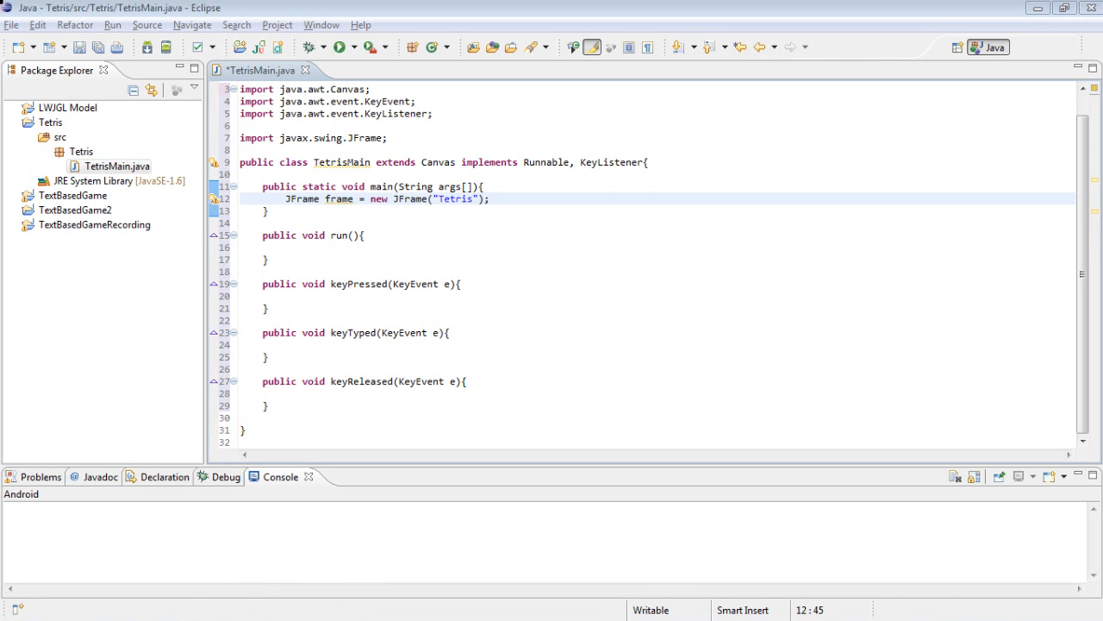
pyautogui.moveTo(535, 195)
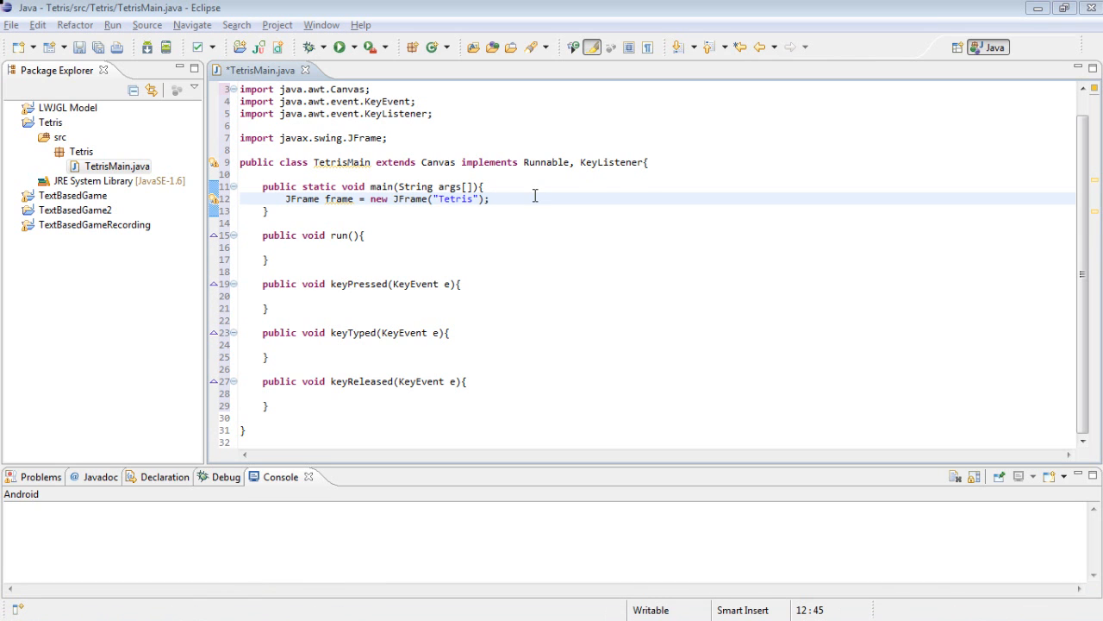
pyautogui.write('frma')
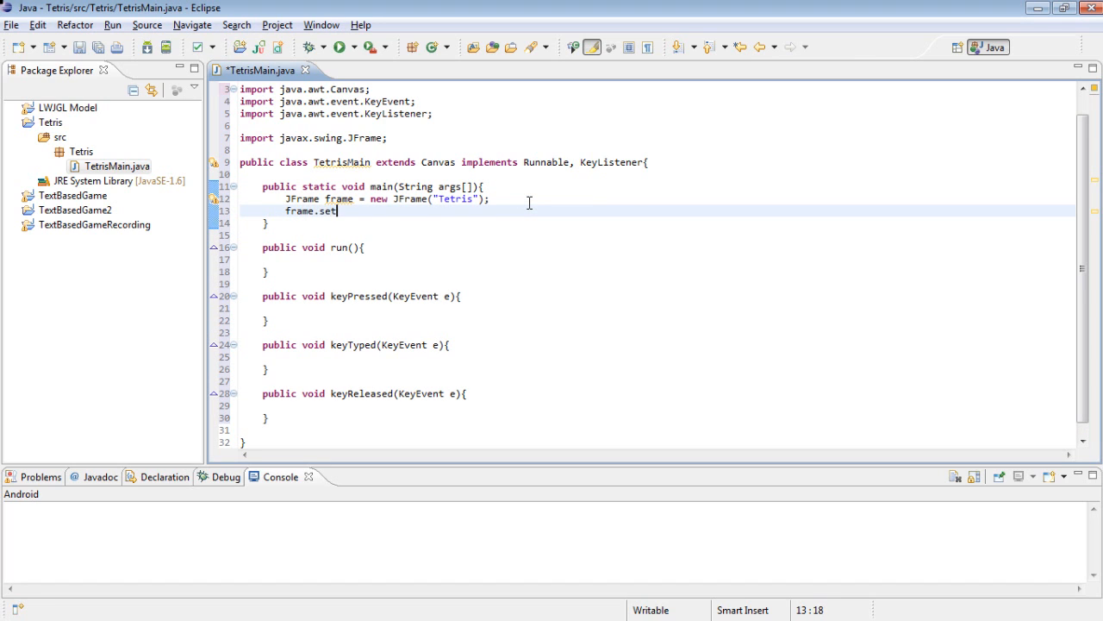
pyautogui.write('Size()')
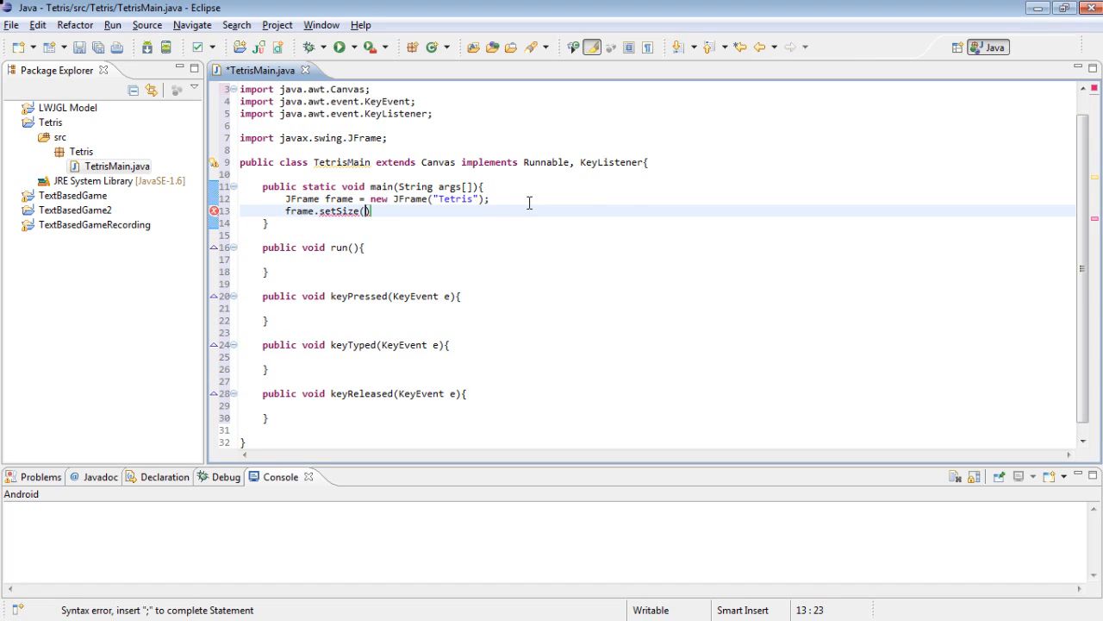
pyautogui.write('40')
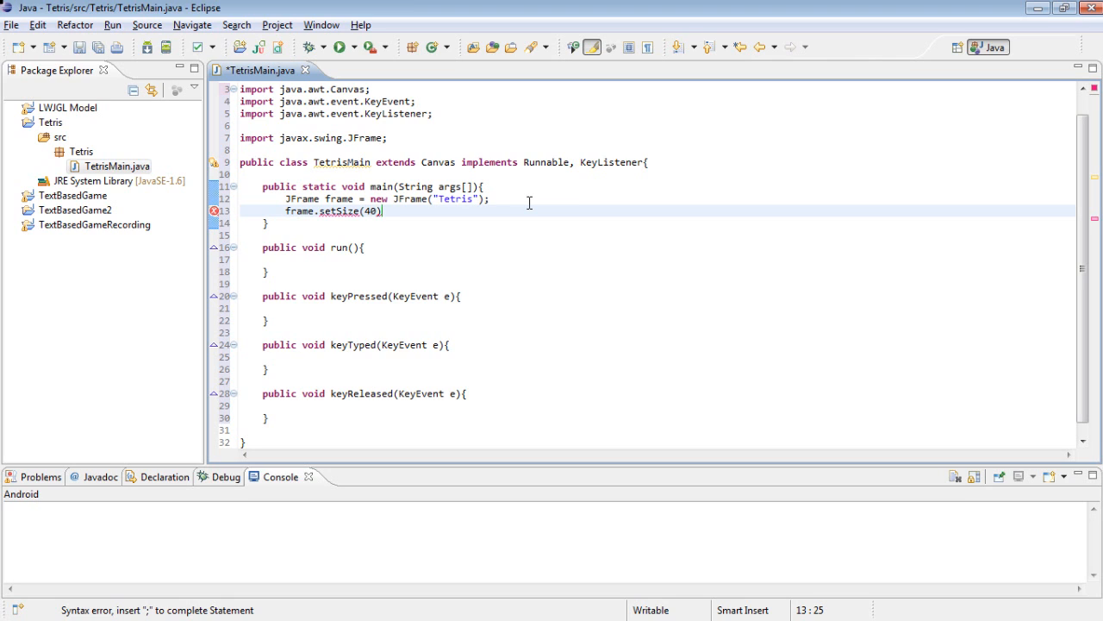
pyautogui.write('0,')
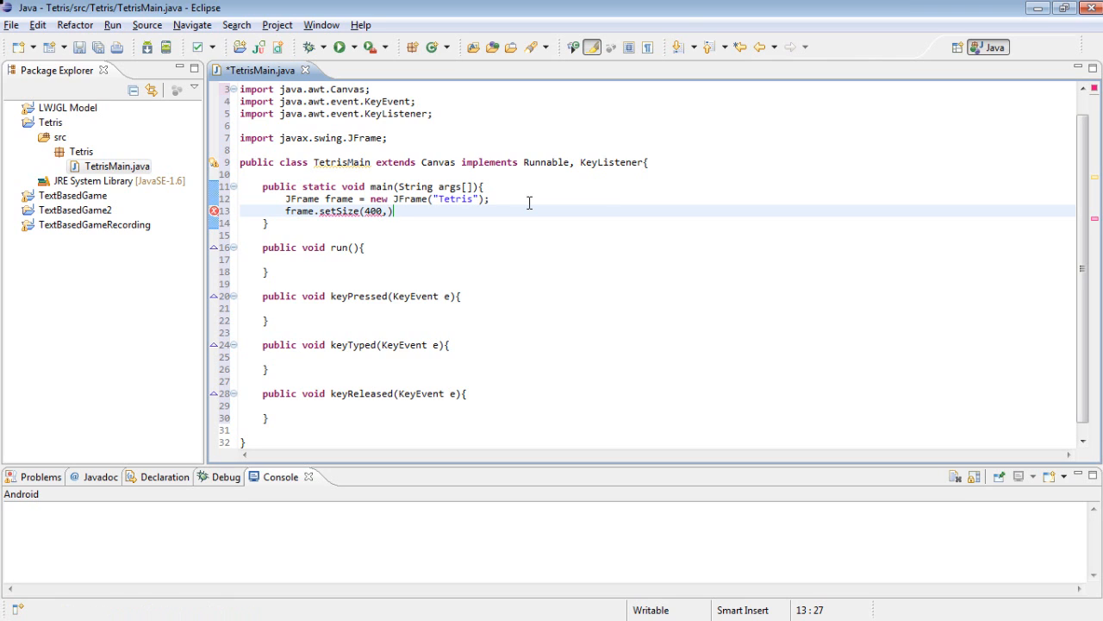
pyautogui.write('540);')
pyautogui.write('frame.S')
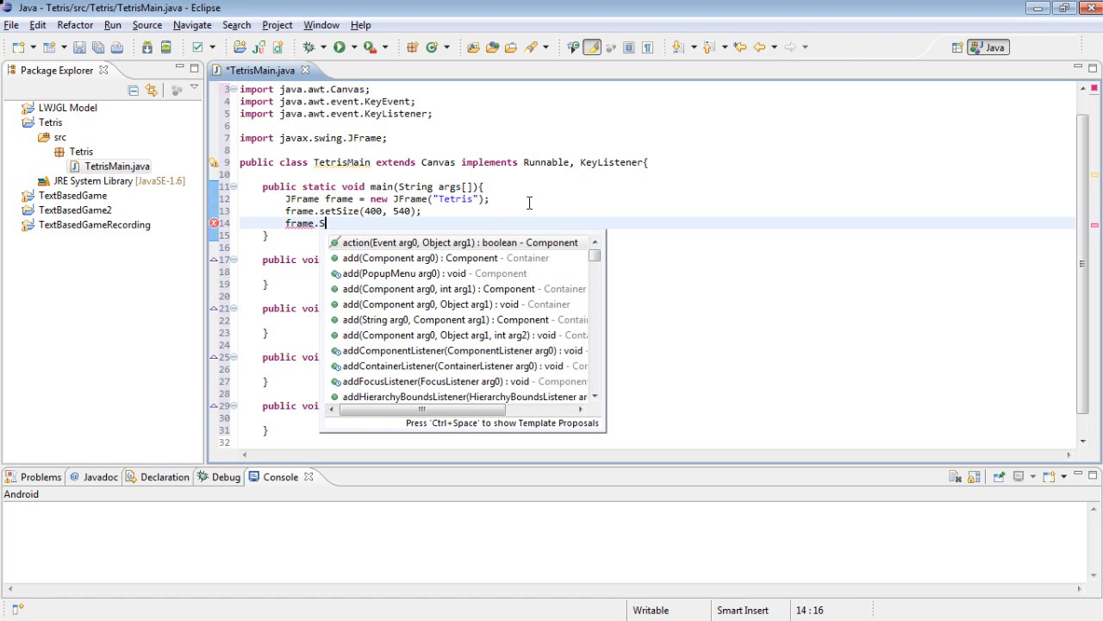
pyautogui.write('etDefaultCloseOperation()')
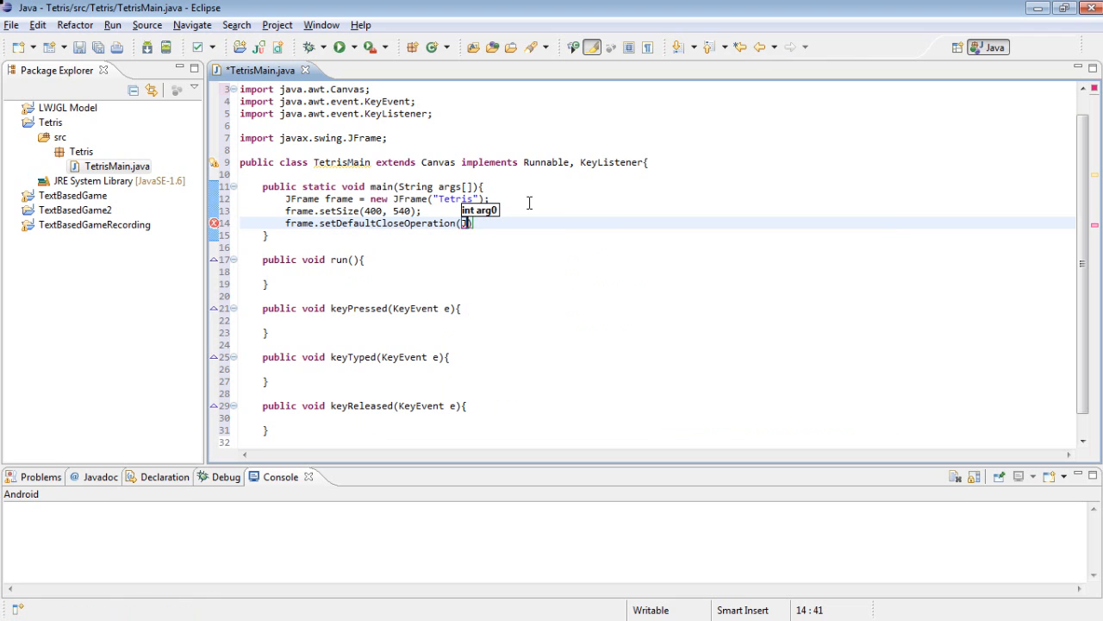
pyautogui.write('JFrame.EXIT_ON_CLOSE')
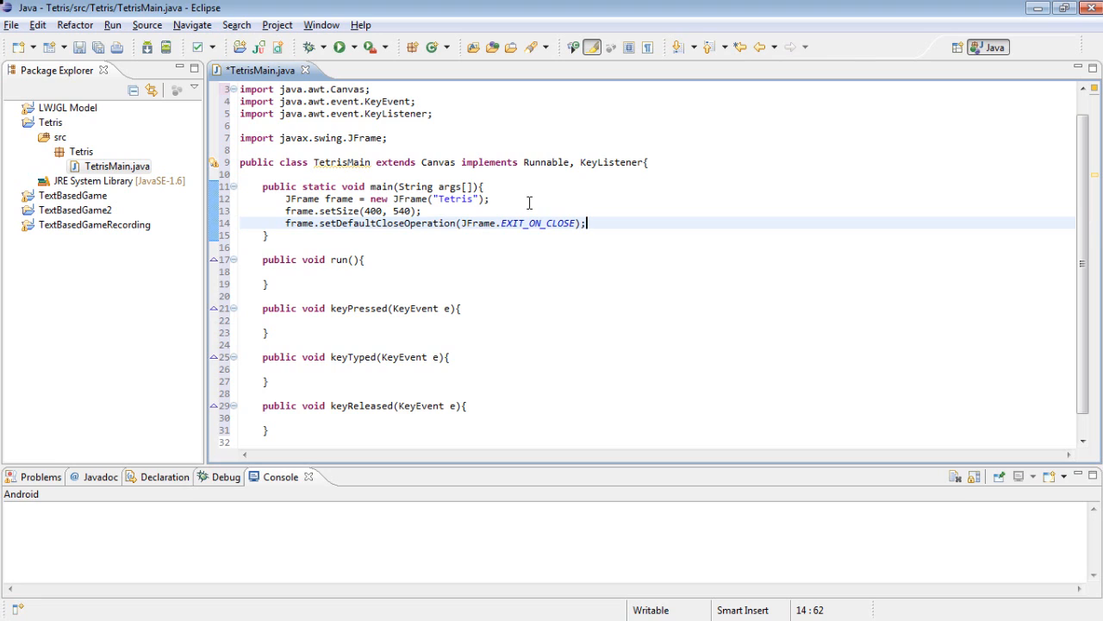
# - Center the frame on screen and make it non-resizable
pyautogui.press('Return')
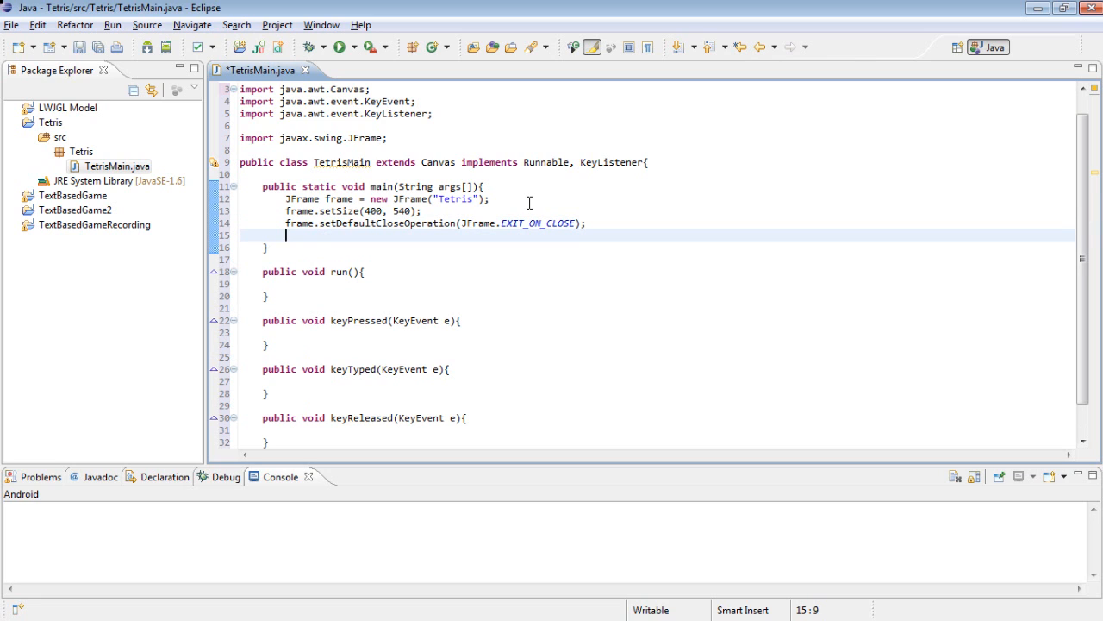
pyautogui.write('fram')
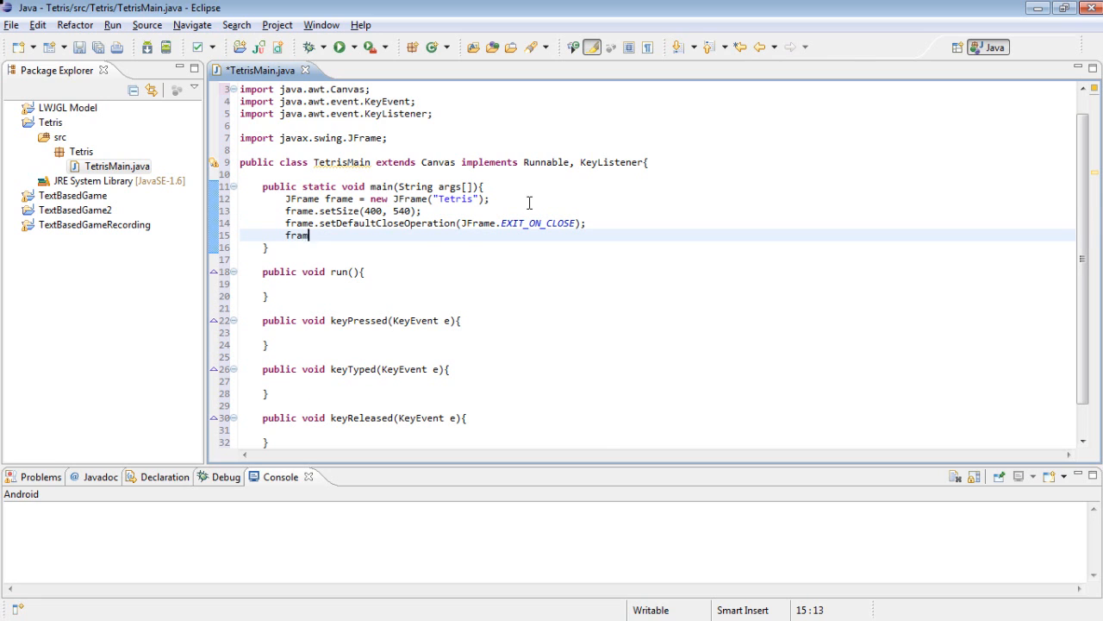
pyautogui.write('e.s')
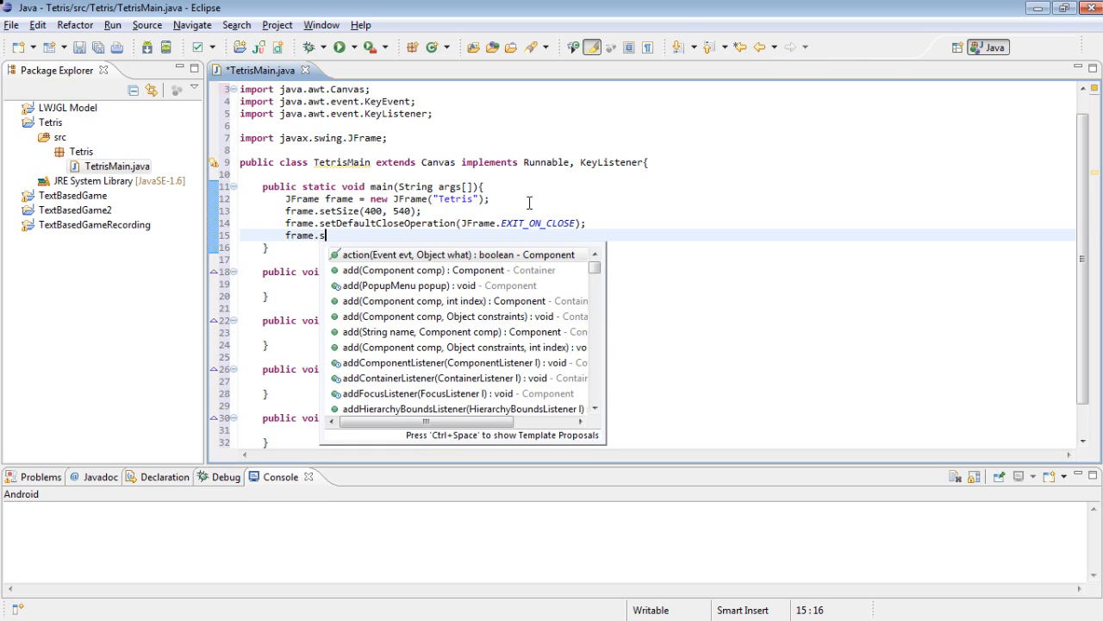
pyautogui.write('etLocationRelativeTo(null);')
pyautogui.write('frame')
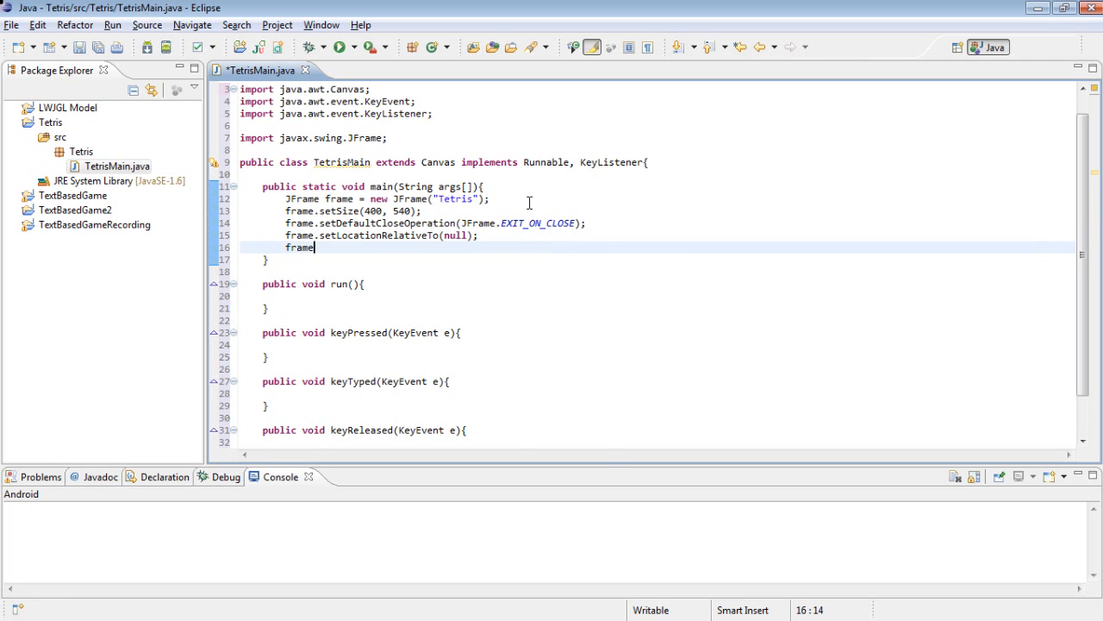
pyautogui.write('.setResizable(false);')
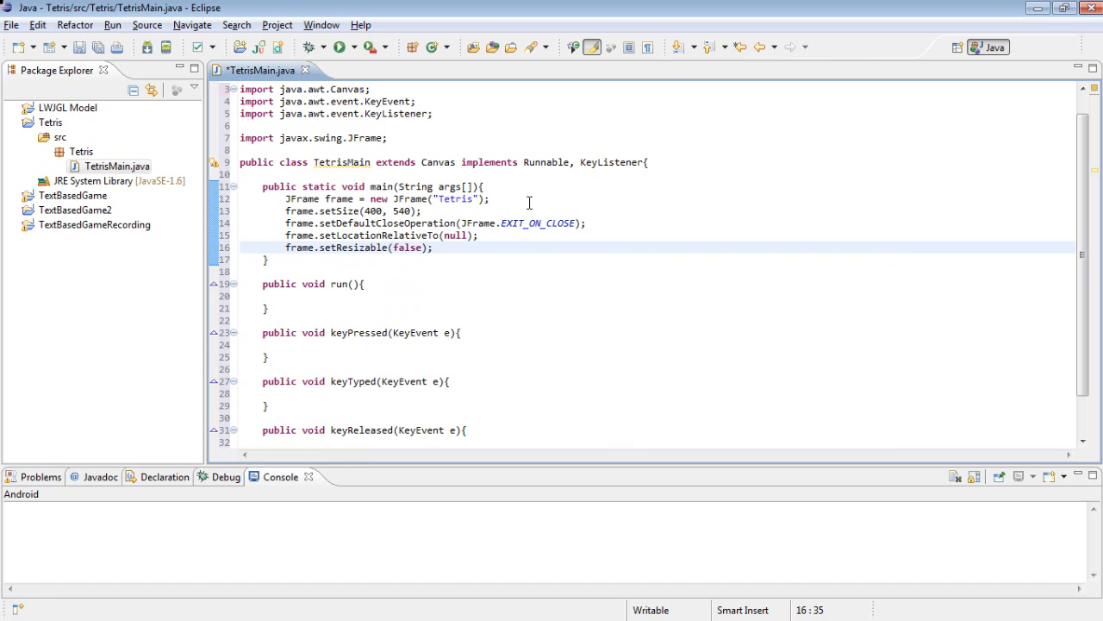
pyautogui.press('Return')
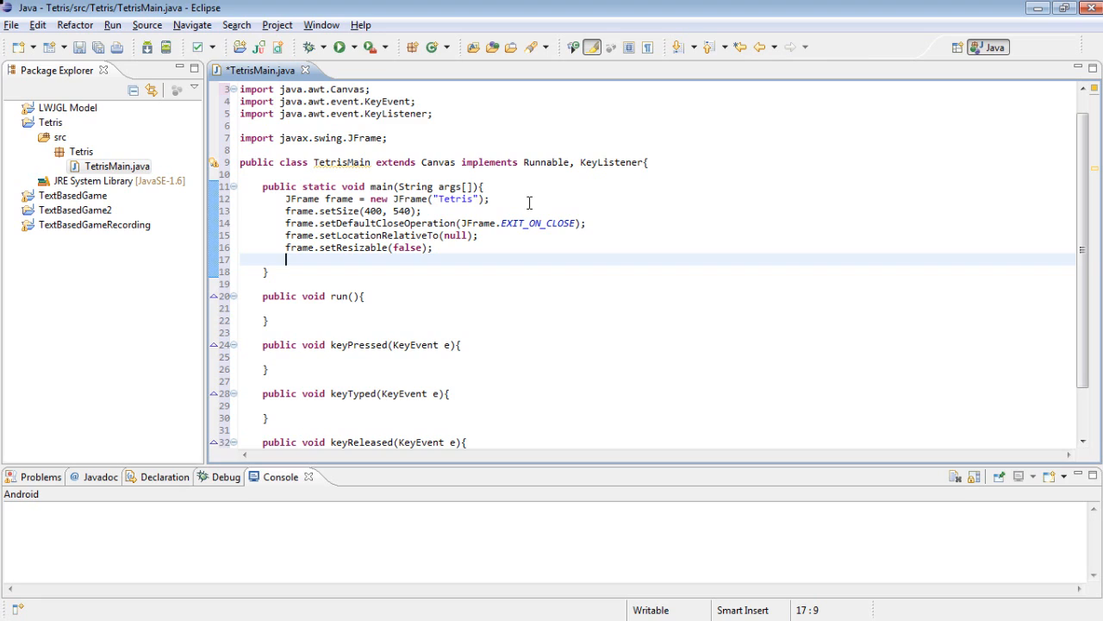
# - Create a TetrisMain instance tm, add it to the frame and show the frame
pyautogui.write('TetrisMain tm = n')
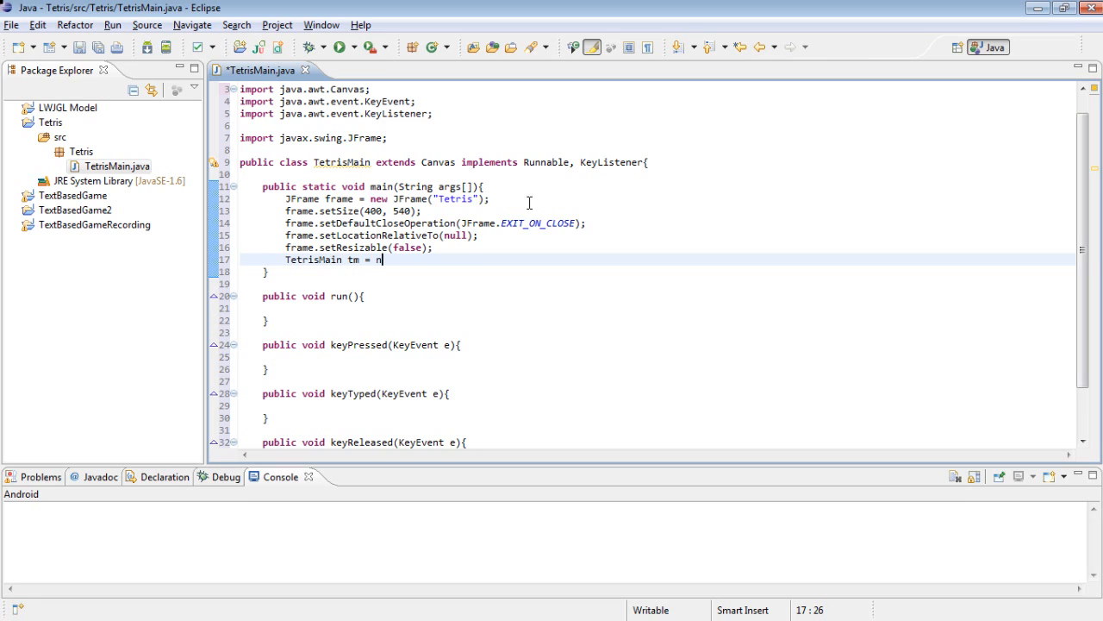
pyautogui.write('ew TetrisMai')
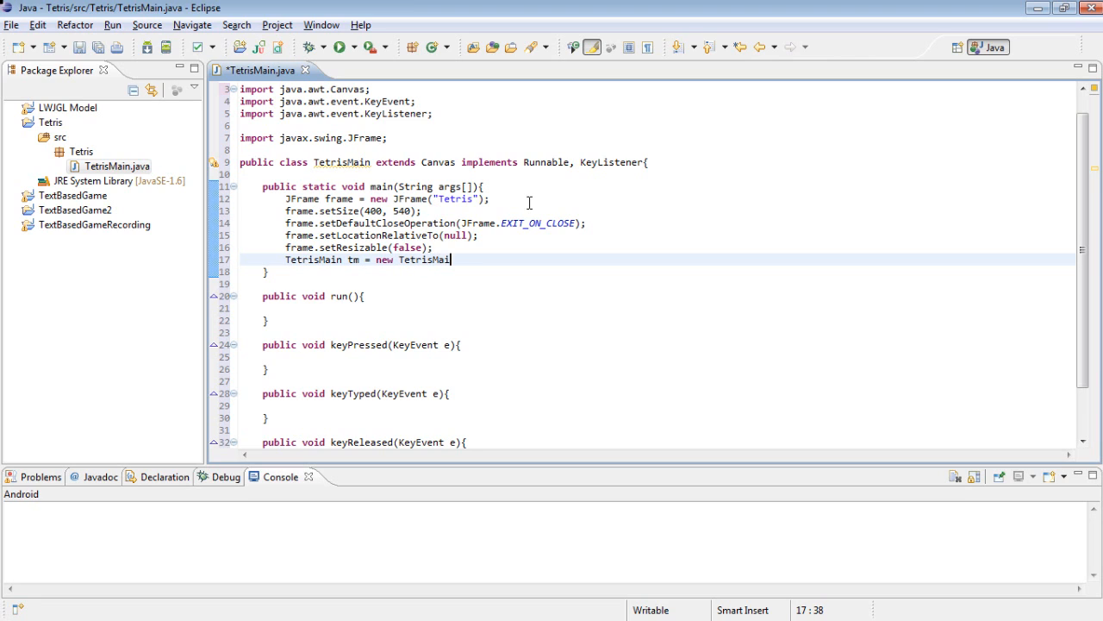
pyautogui.write('n();')
pyautogui.write('frame.add(tm')
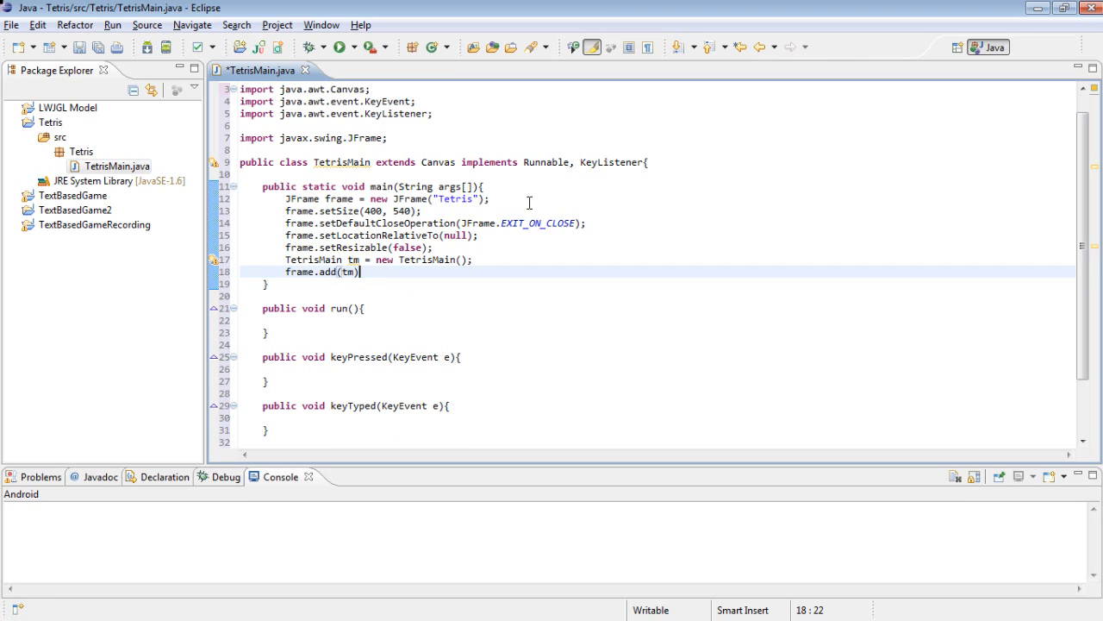
pyautogui.write(';')
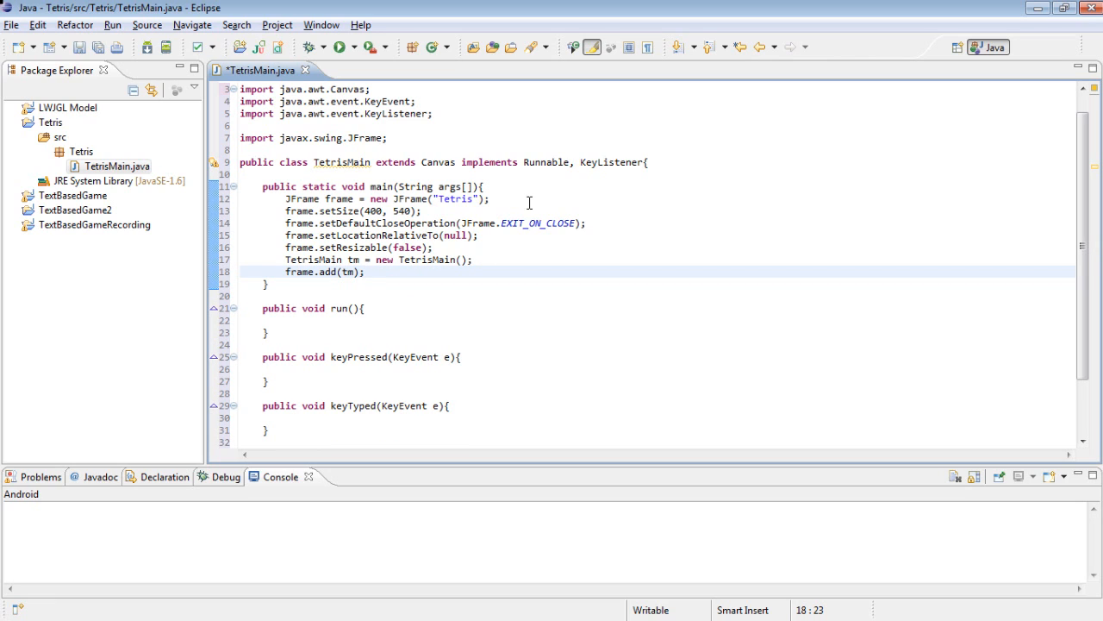
pyautogui.write('frame.setVisible(true);')
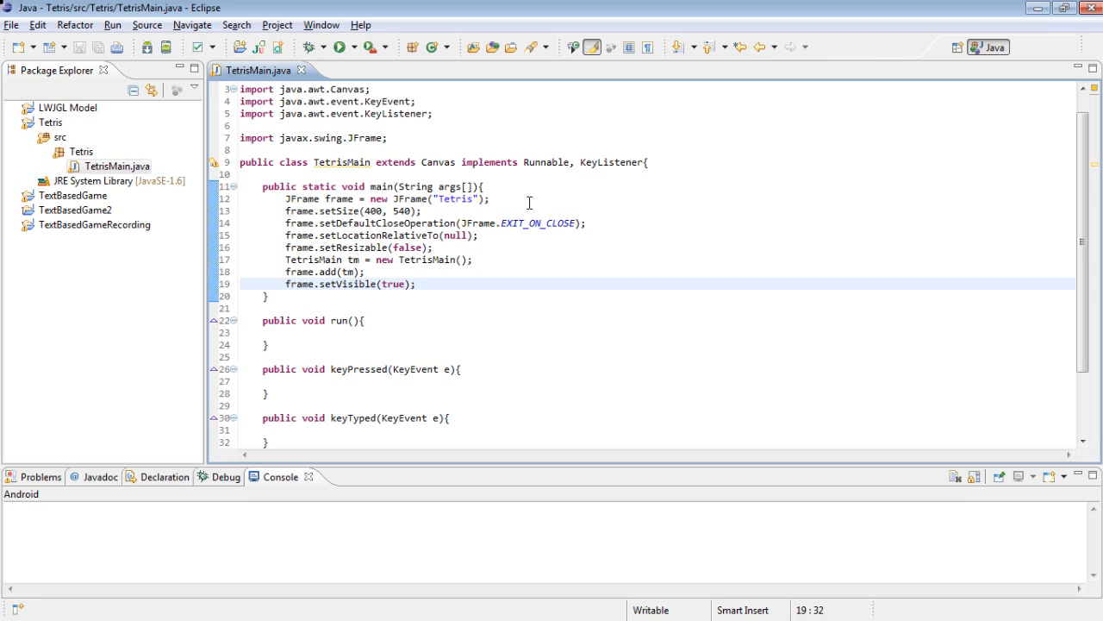
pyautogui.moveTo(353, 45)
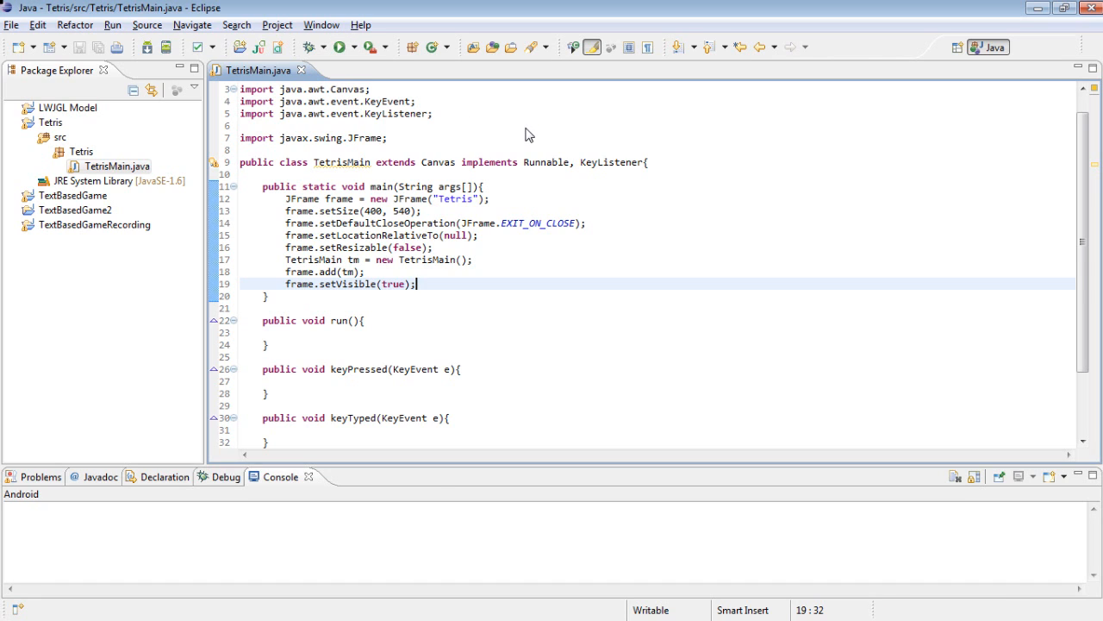
# - Run TetrisMain, view the empty Tetris window, then close it
pyautogui.click(338, 47)
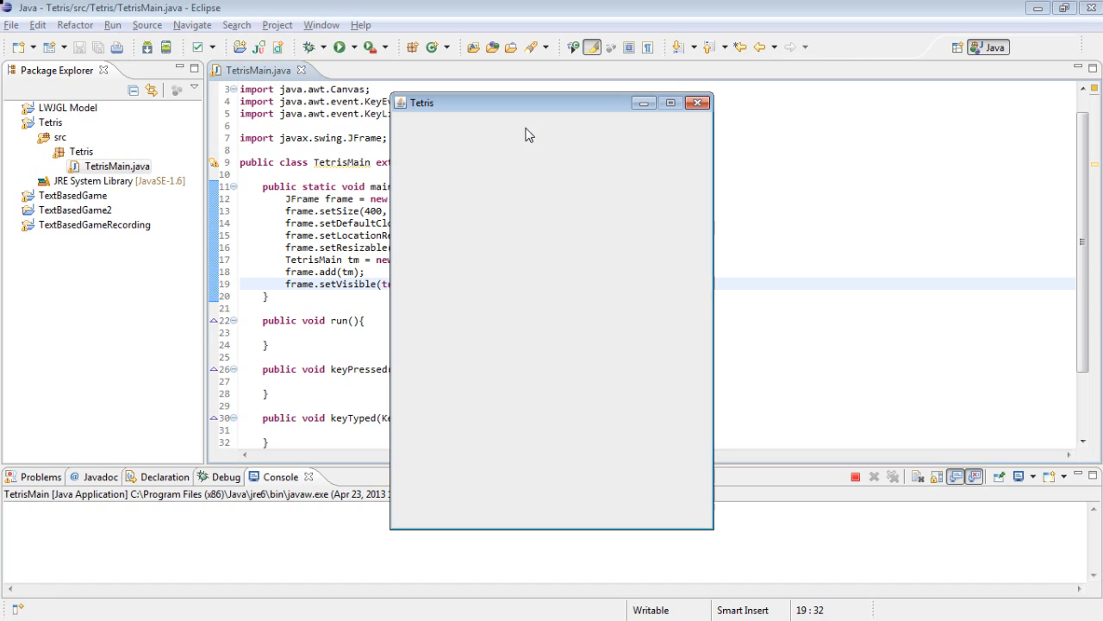
pyautogui.moveTo(593, 447)
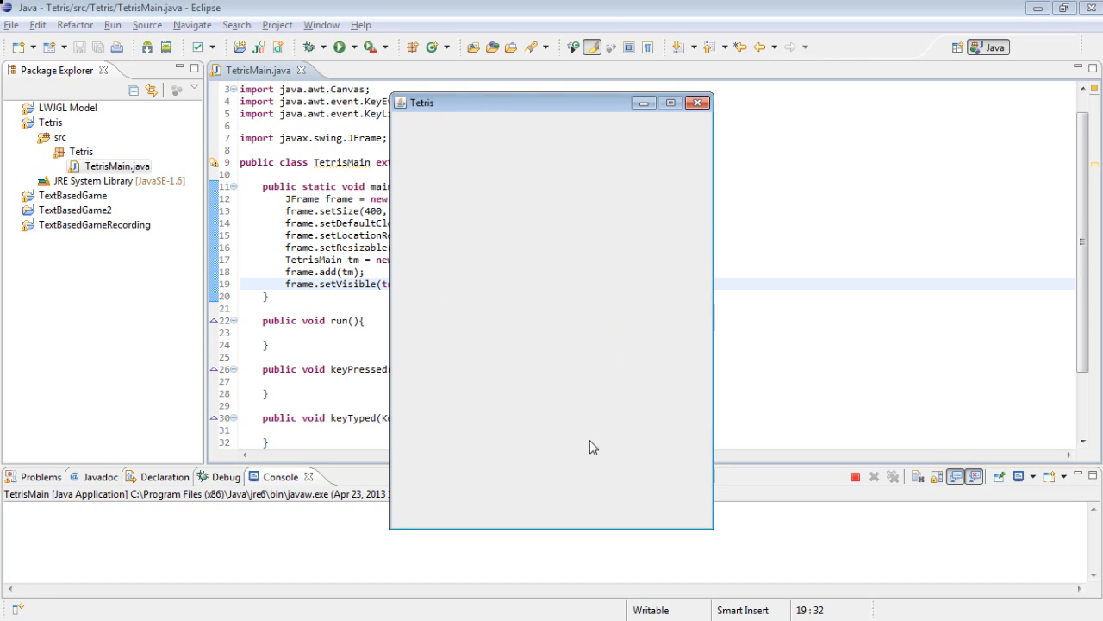
pyautogui.moveTo(706, 120)
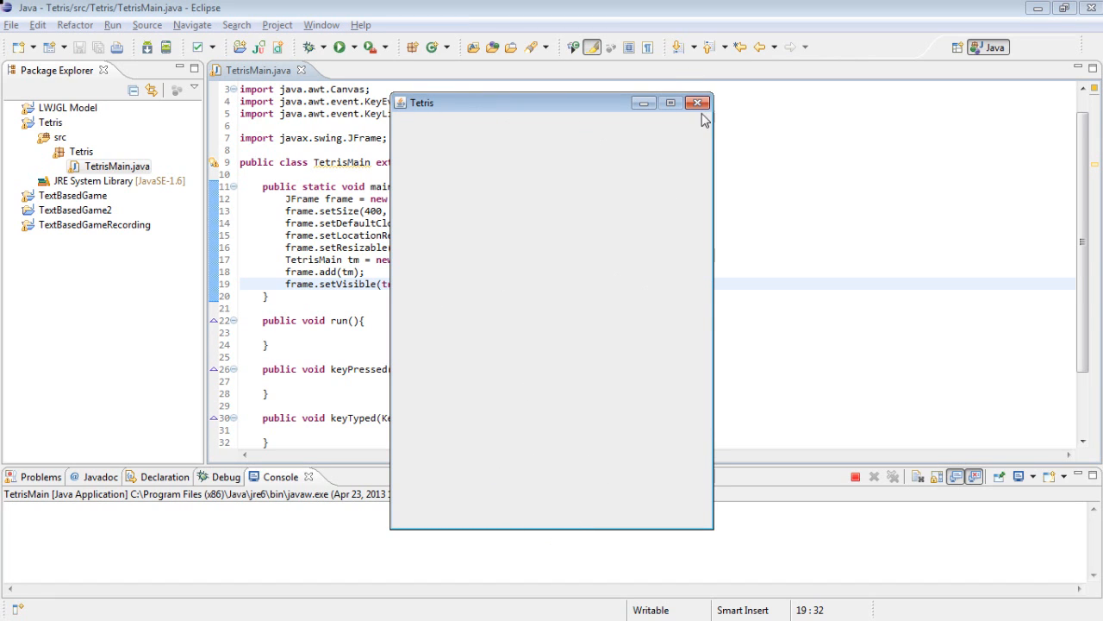
pyautogui.moveTo(699, 103)
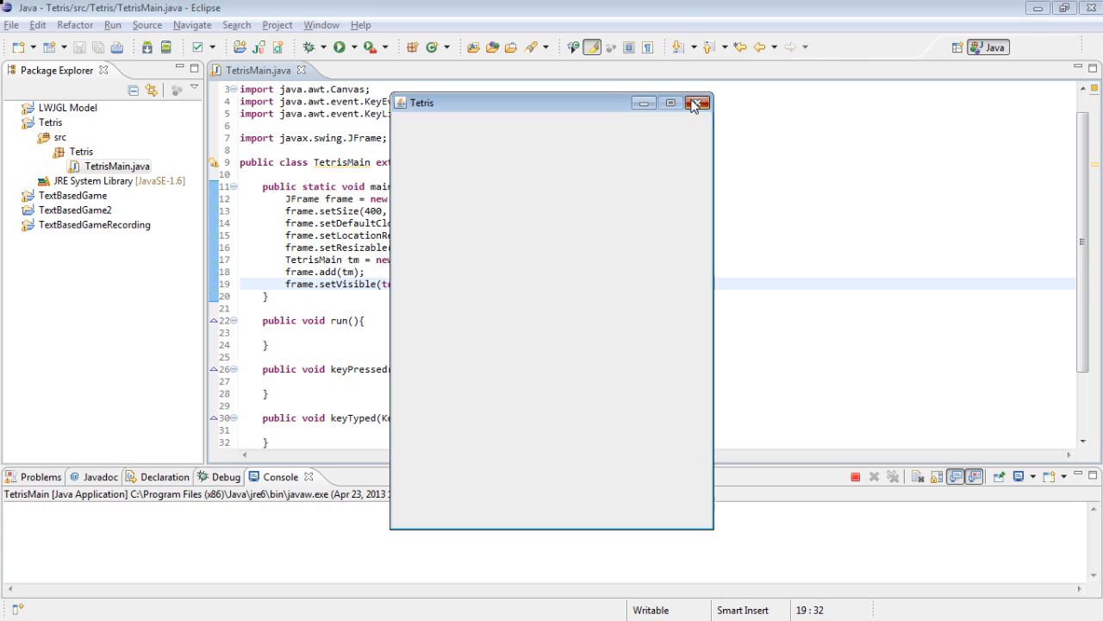
pyautogui.click(698, 102)
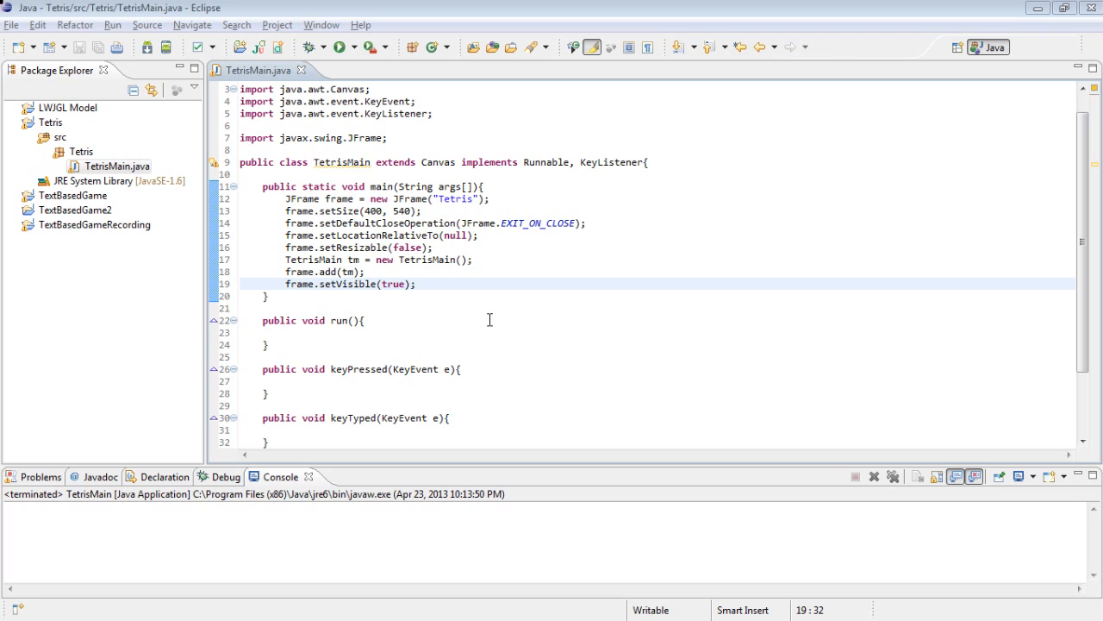
# - Add an empty public start() method above run()
pyautogui.click(268, 344)
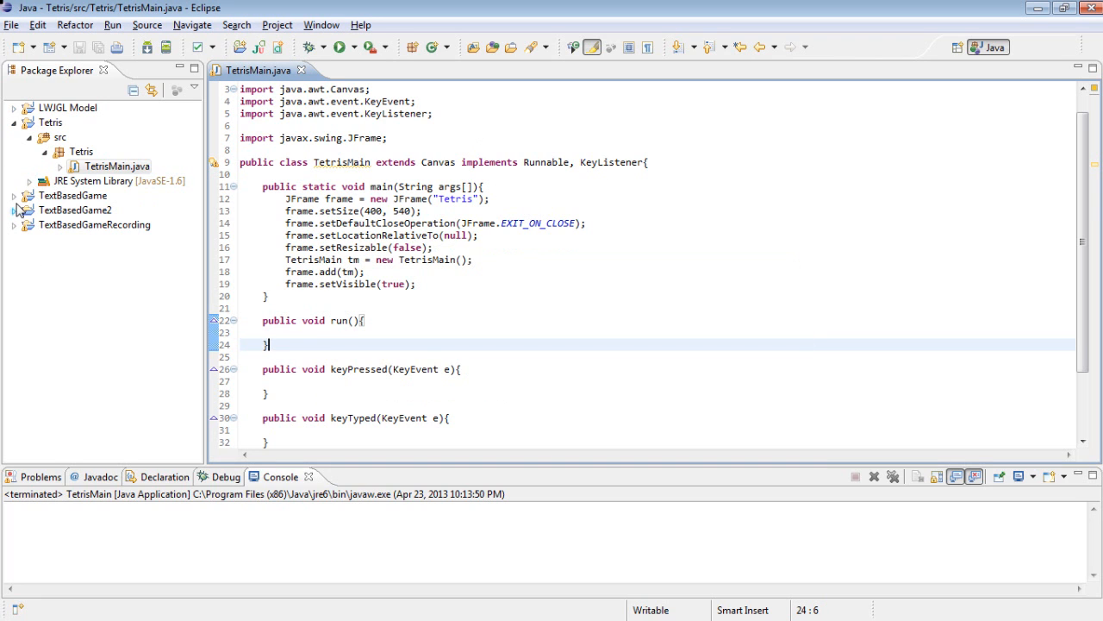
pyautogui.click(29, 136)
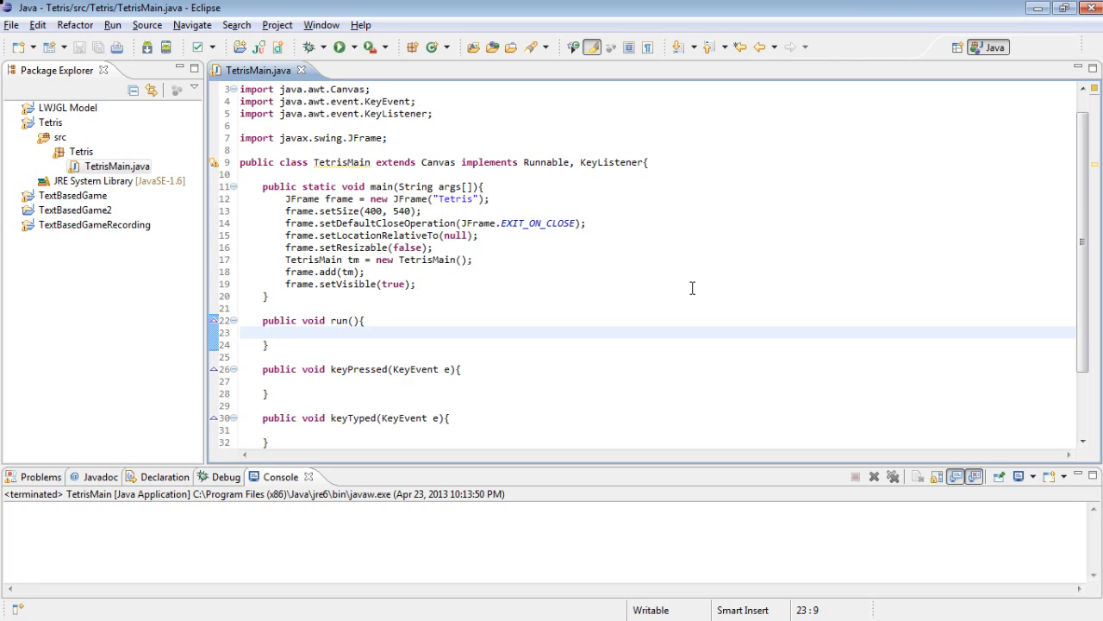
pyautogui.click(286, 332)
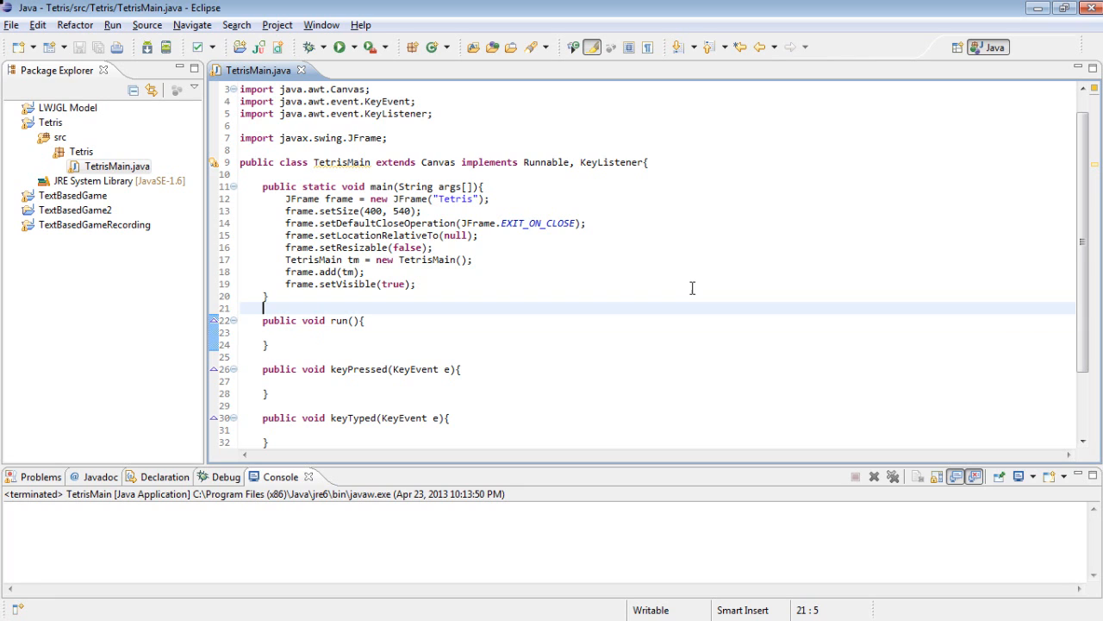
pyautogui.write('puib')
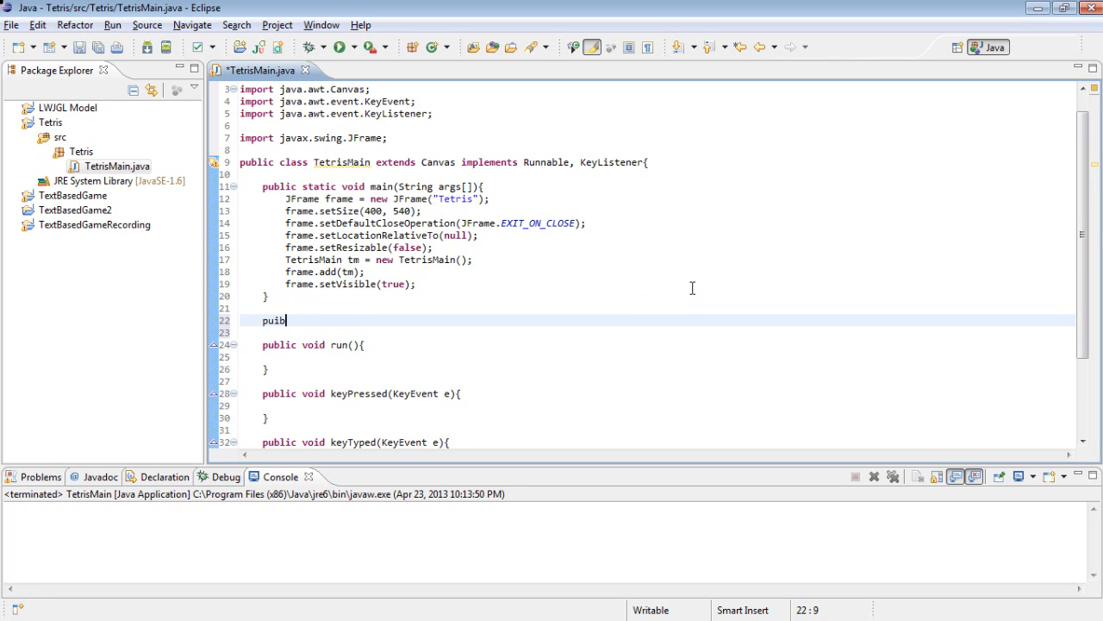
pyautogui.write('public void')
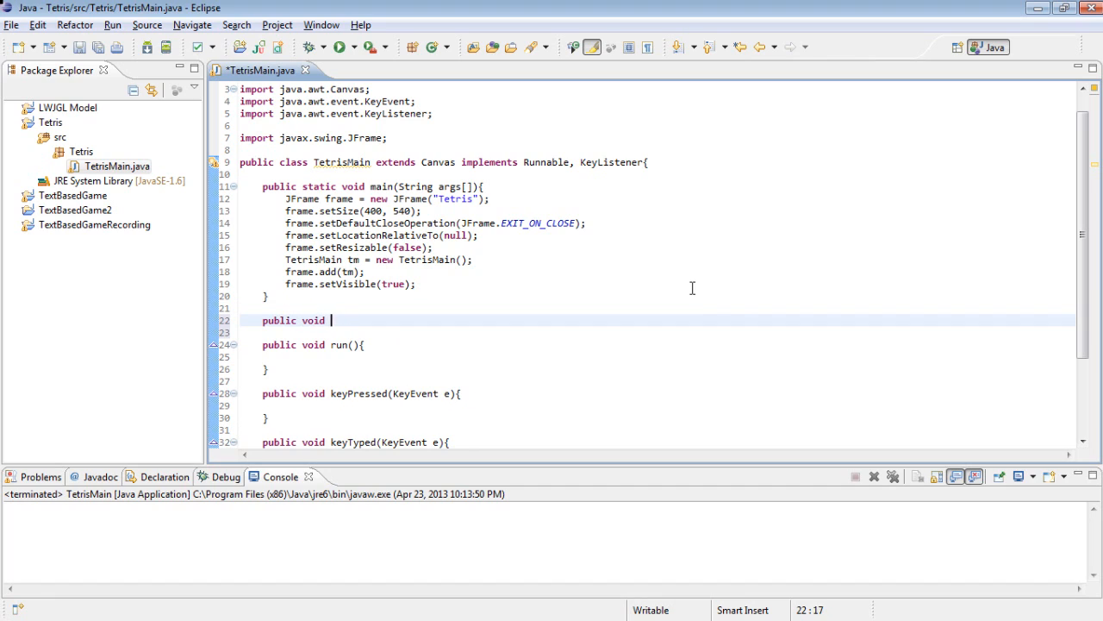
pyautogui.write('start(){')
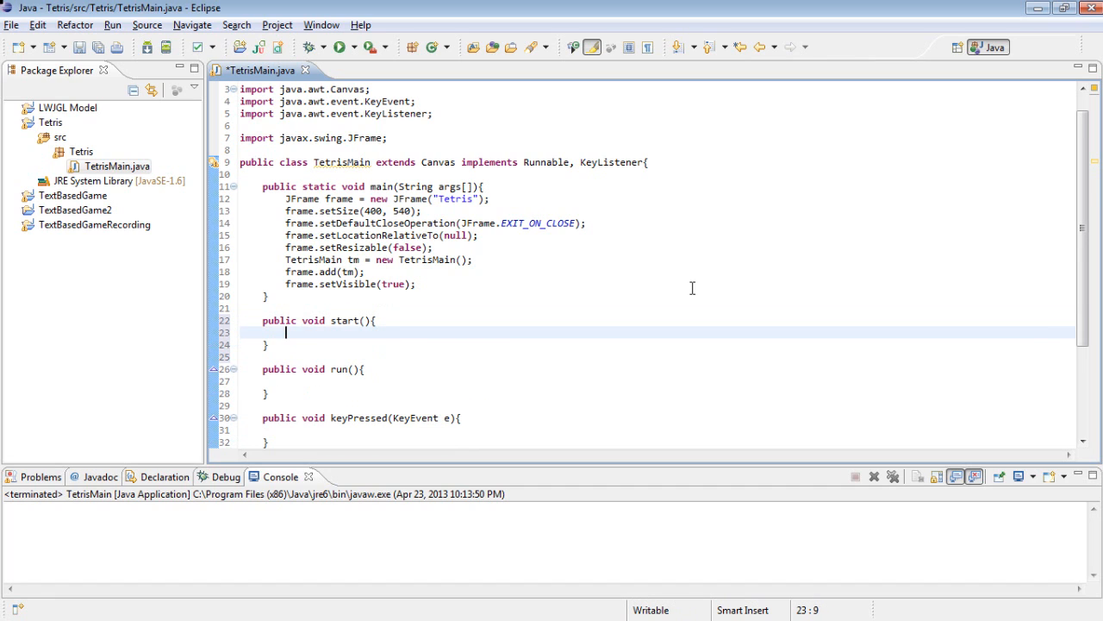
# - Call tm.start() in main after frame.setVisible(true)
pyautogui.click(445, 284)
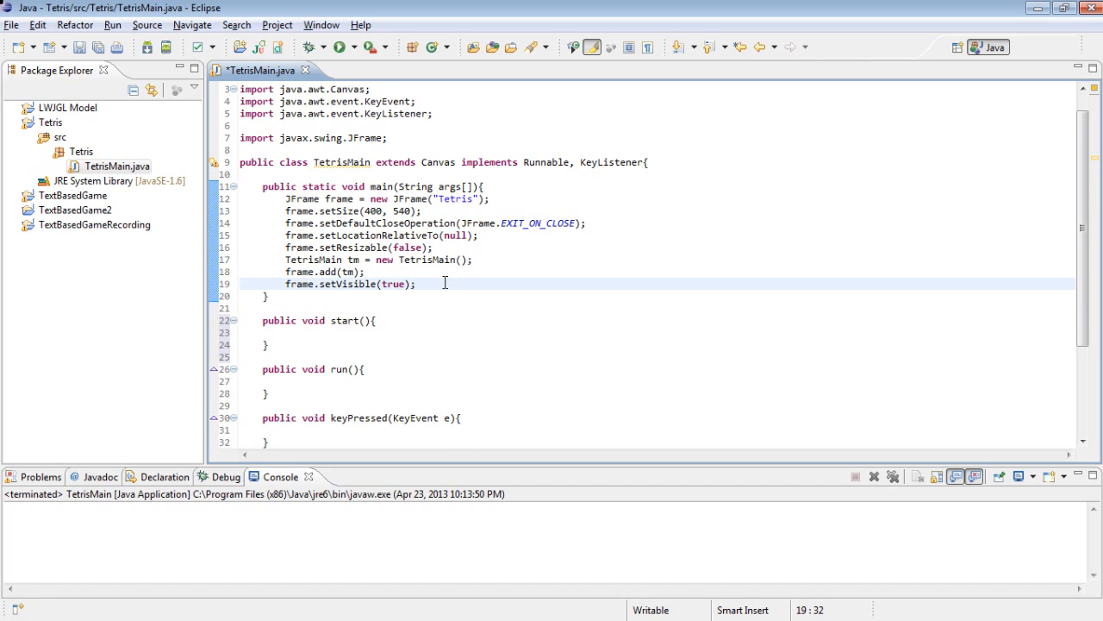
pyautogui.write('tm.start();')
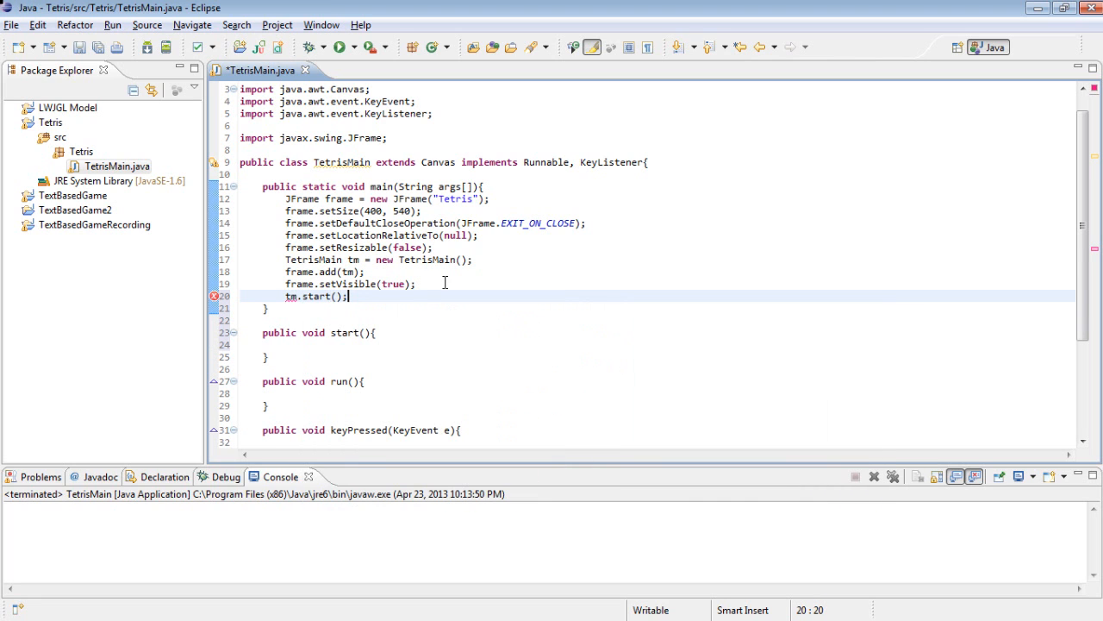
pyautogui.click(267, 344)
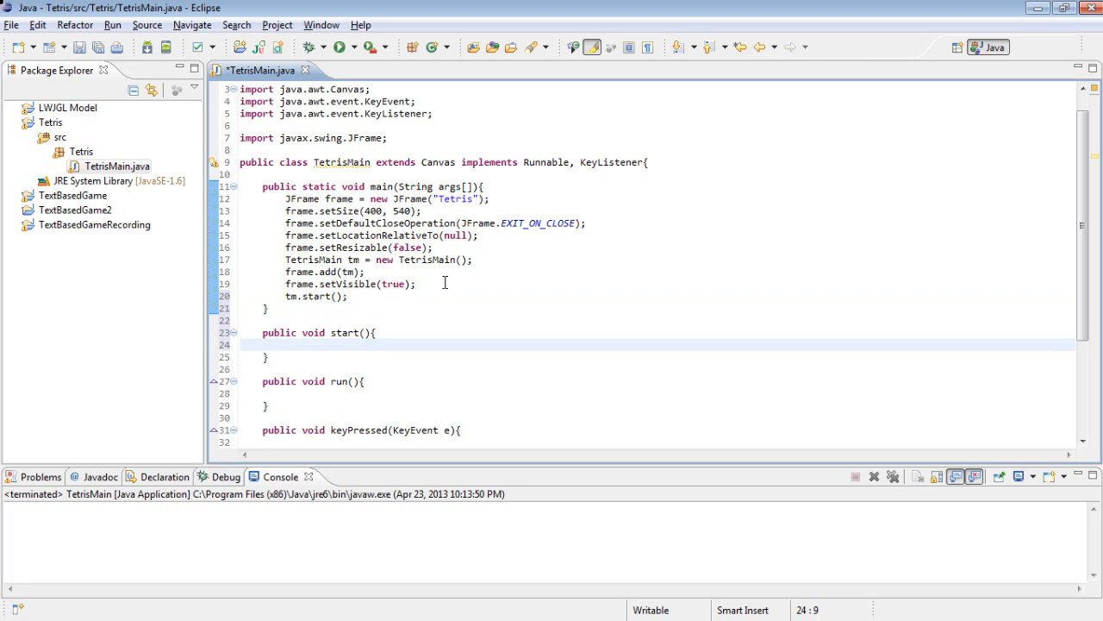
# - Make start() create a Thread on this, set it to MAX_PRIORITY and start it
pyautogui.write('Thread t')
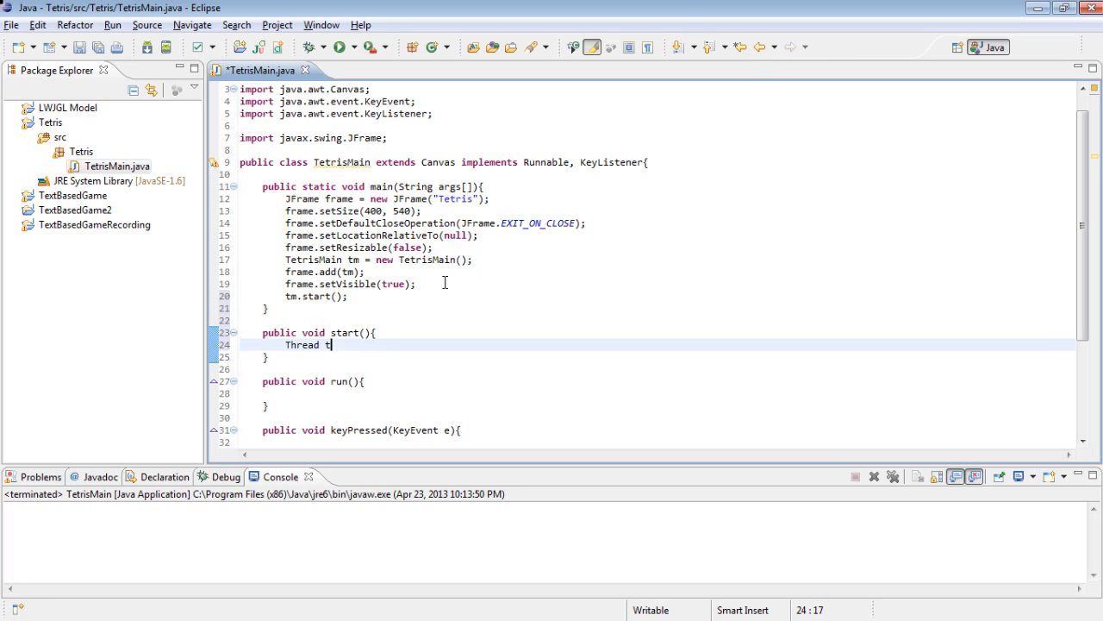
pyautogui.write('= new Thread(')
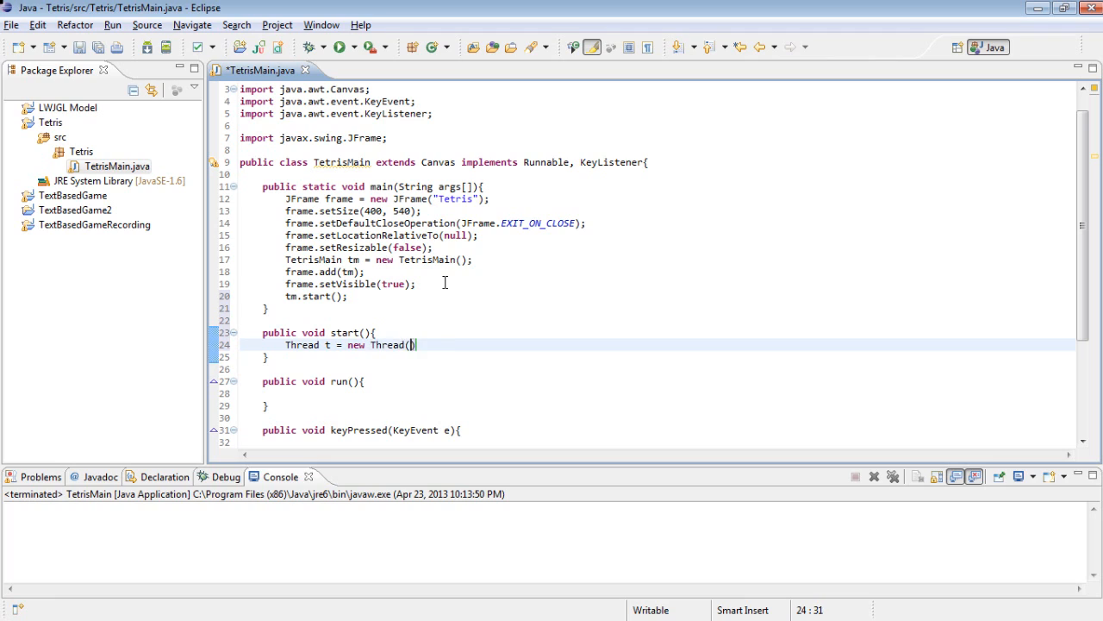
pyautogui.write('this;')
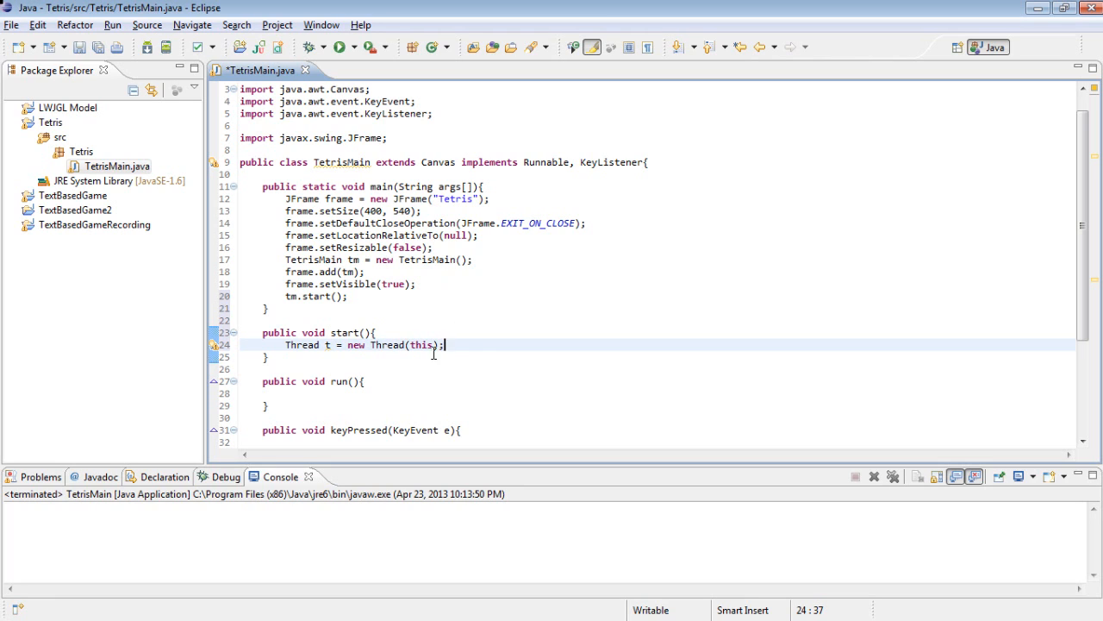
pyautogui.doubleClick(533, 162)
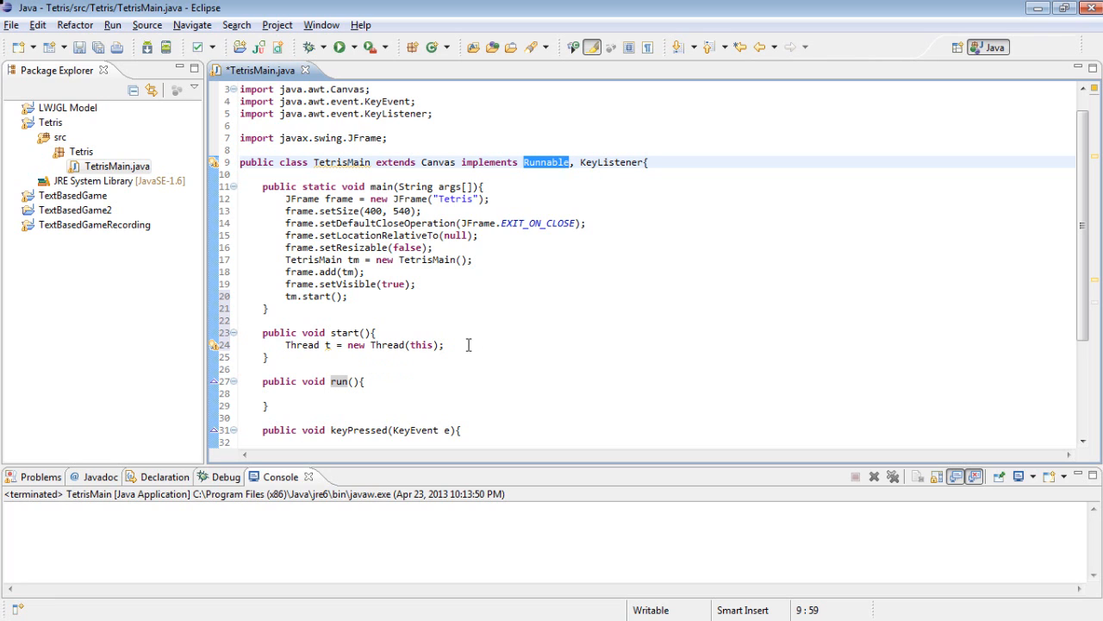
pyautogui.click(444, 344)
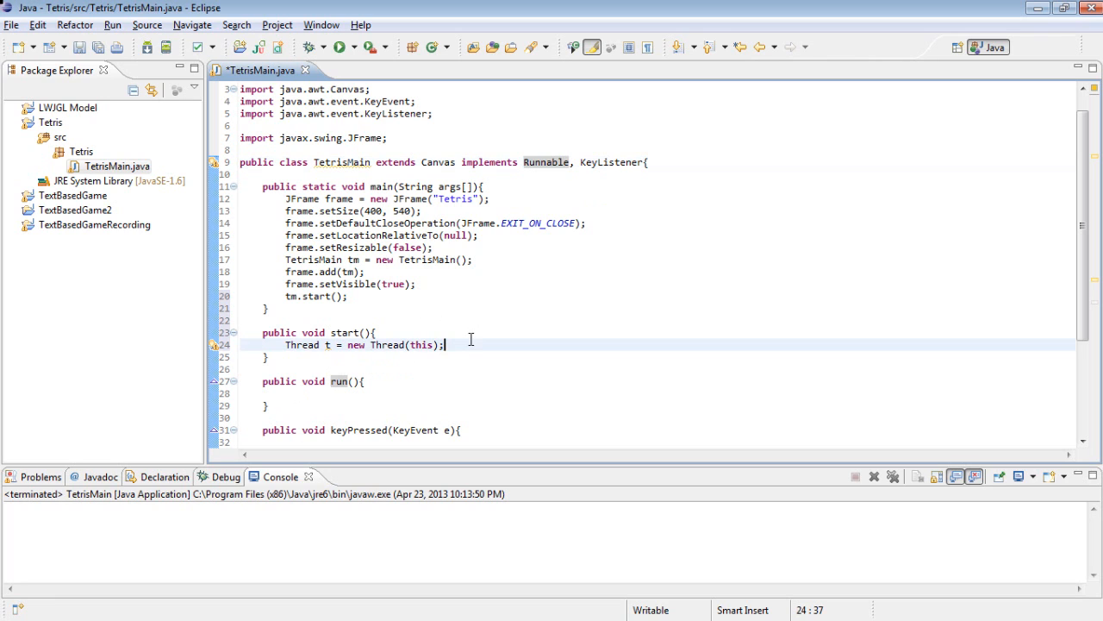
pyautogui.write('t.setPriority(Thread.MAX_PRIORITY);')
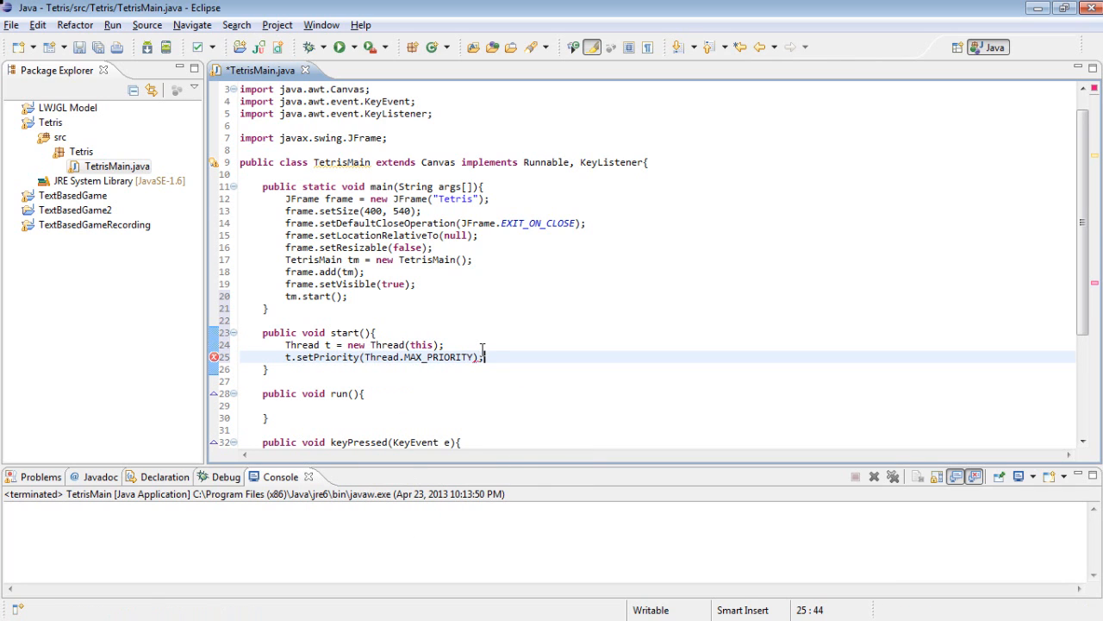
pyautogui.write('t/.')
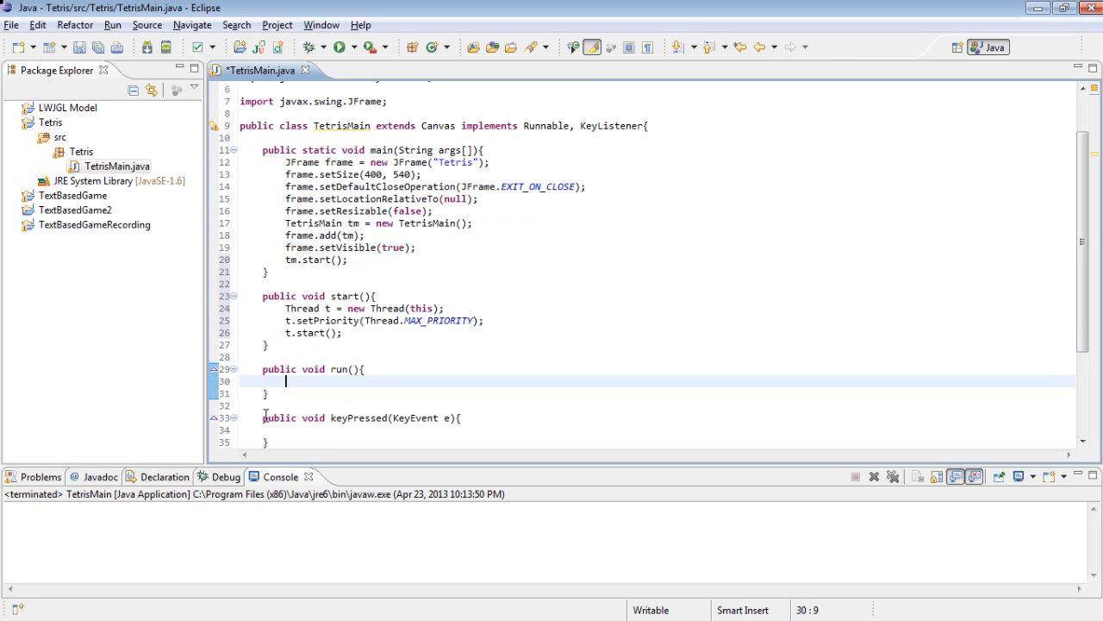
pyautogui.doubleClick(423, 308)
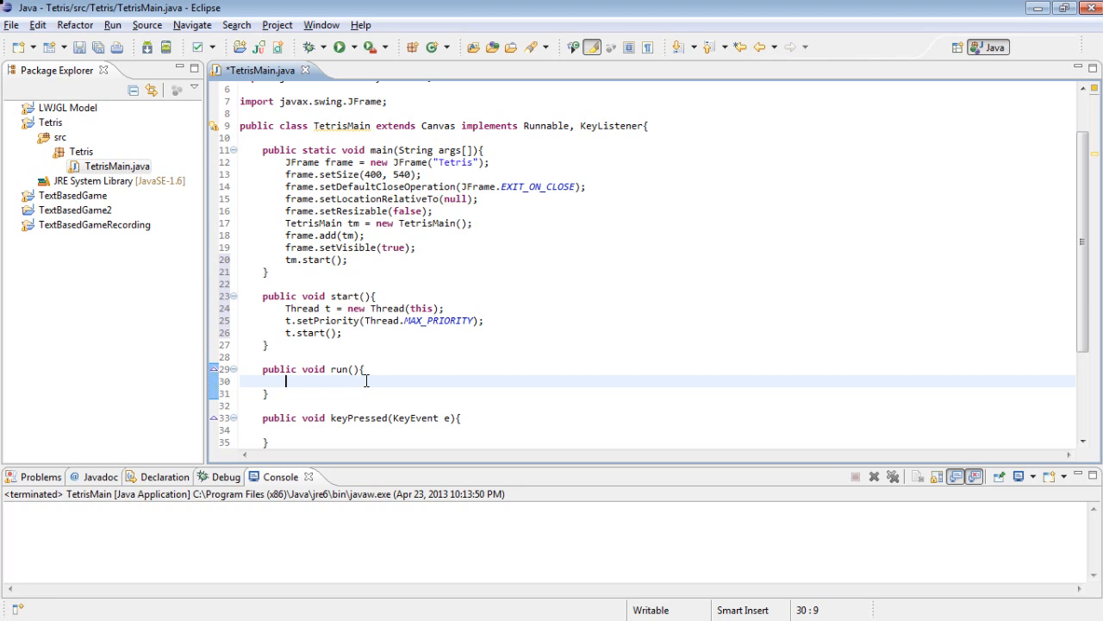
# - Set running = true, loop while running calling update(), and add an empty update() method
pyautogui.write('boolean')
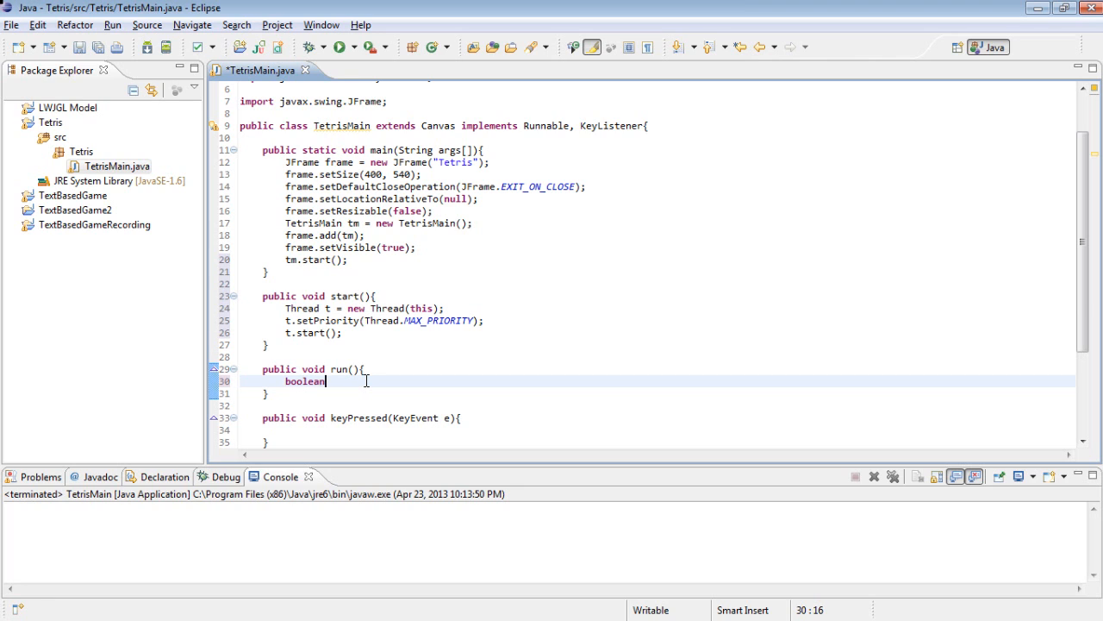
pyautogui.write('running')
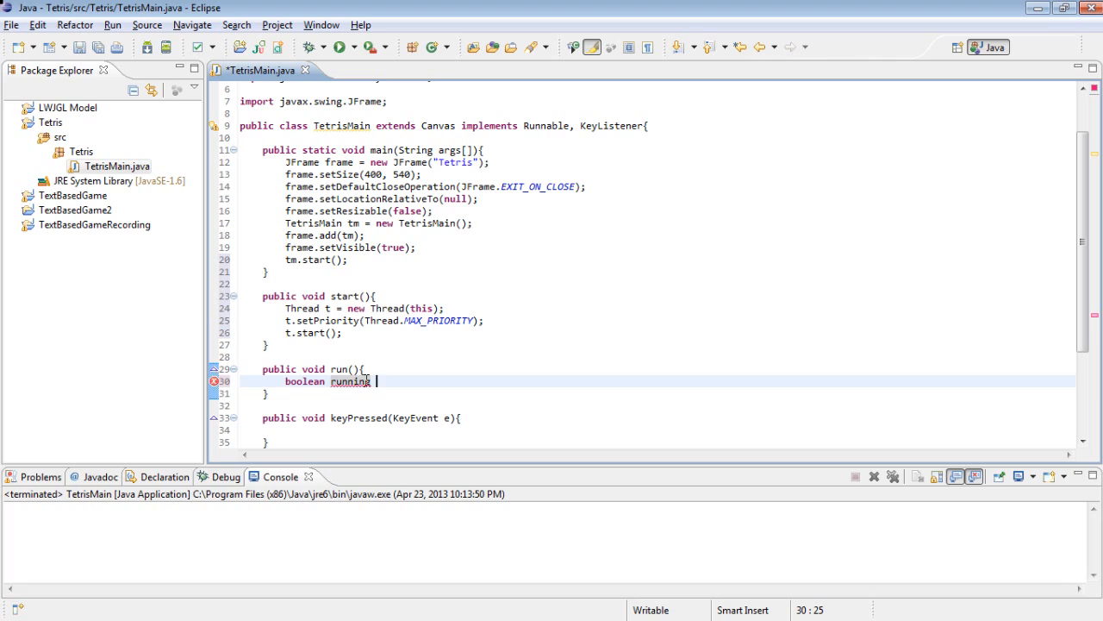
pyautogui.write('= true;')
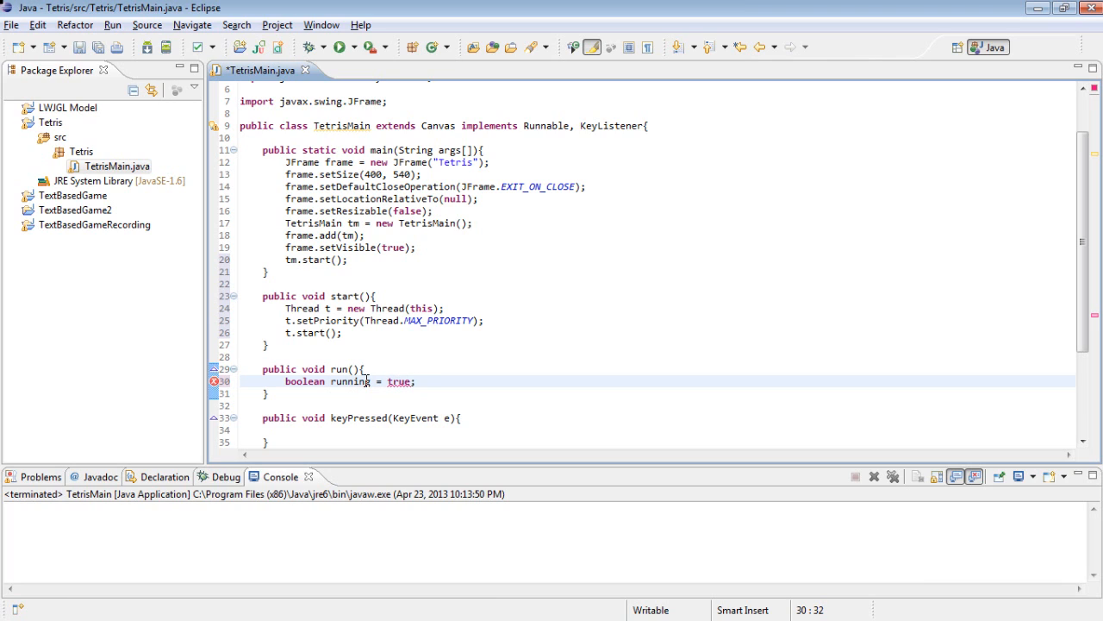
pyautogui.write('while(running){')
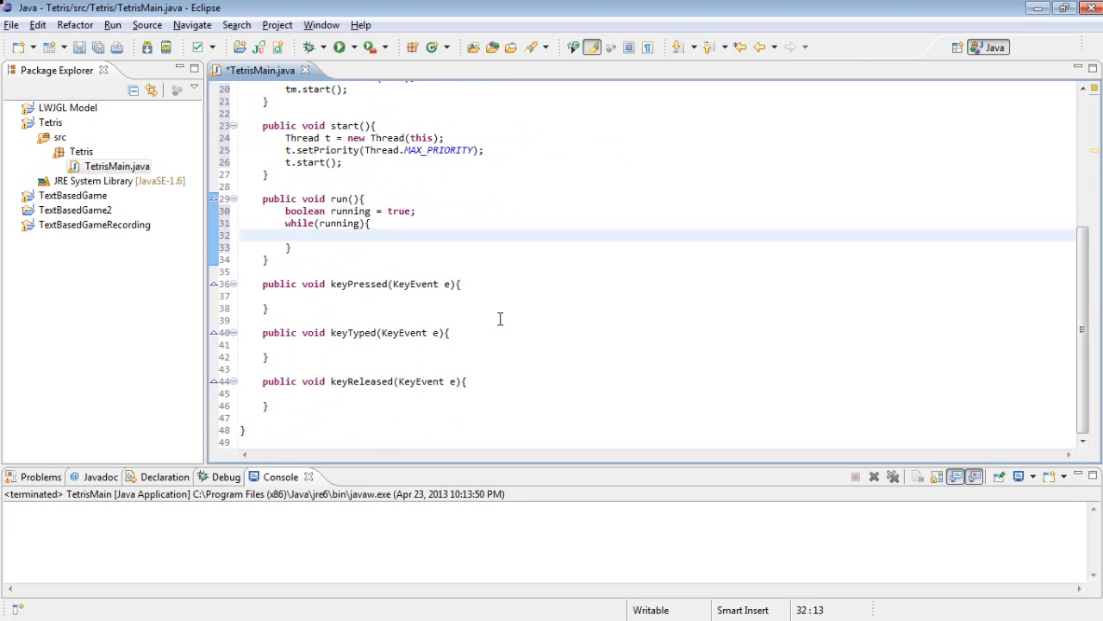
pyautogui.write('u')
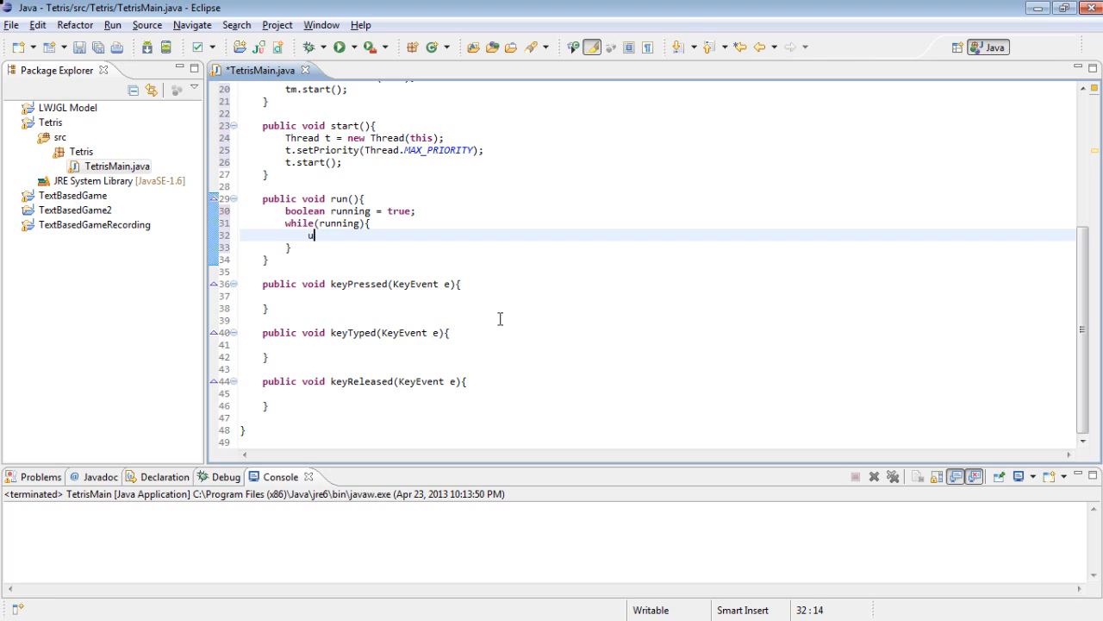
pyautogui.write('pdate();')
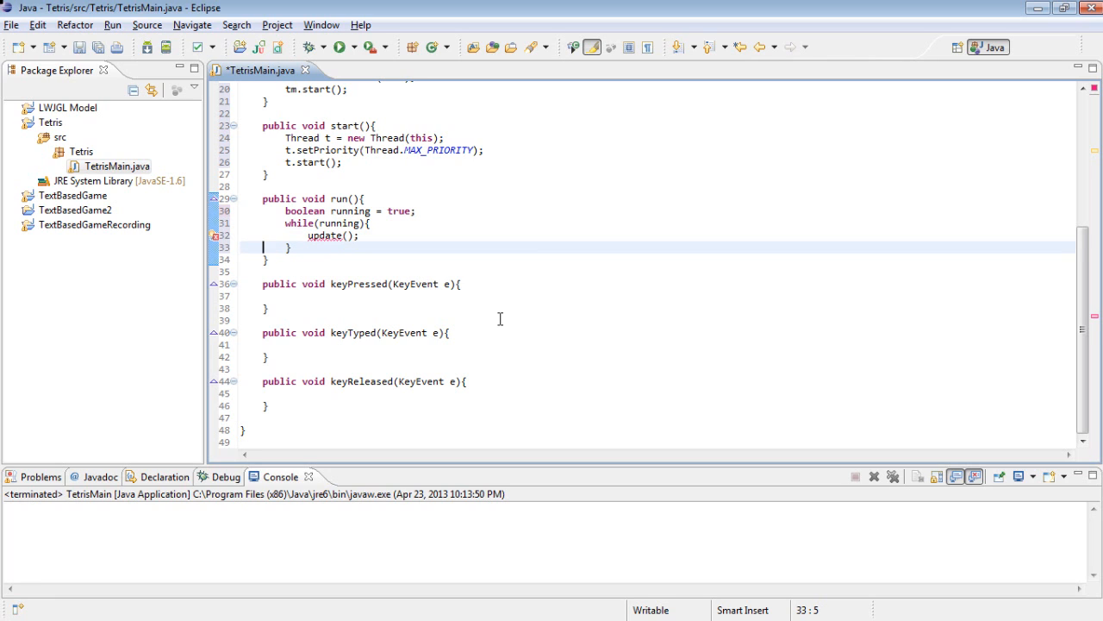
pyautogui.write('publ')
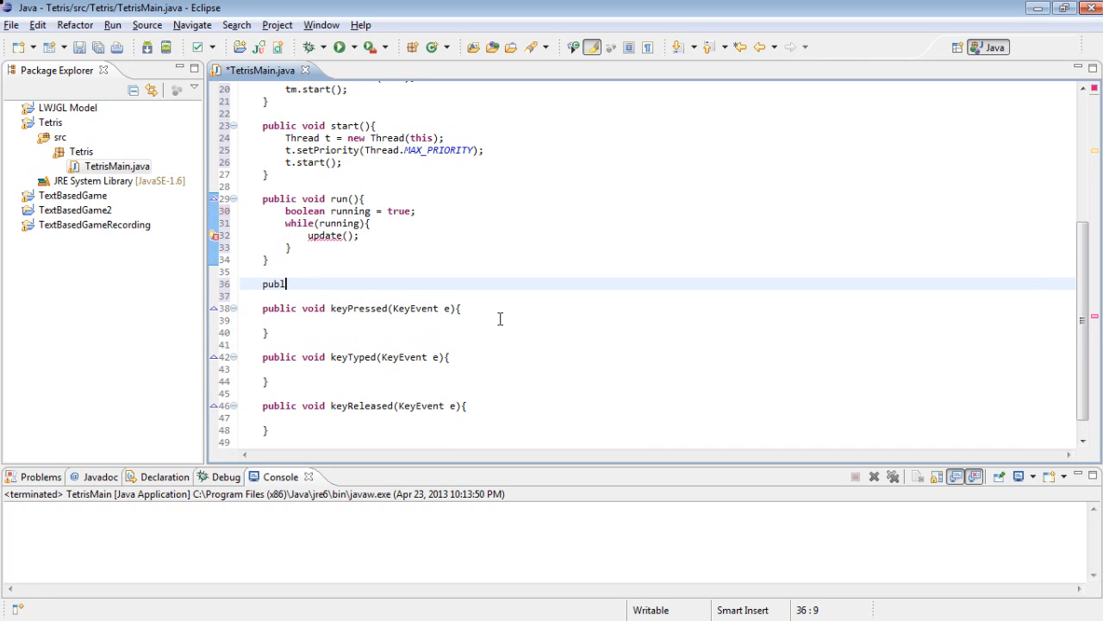
pyautogui.write('ic void update(){')
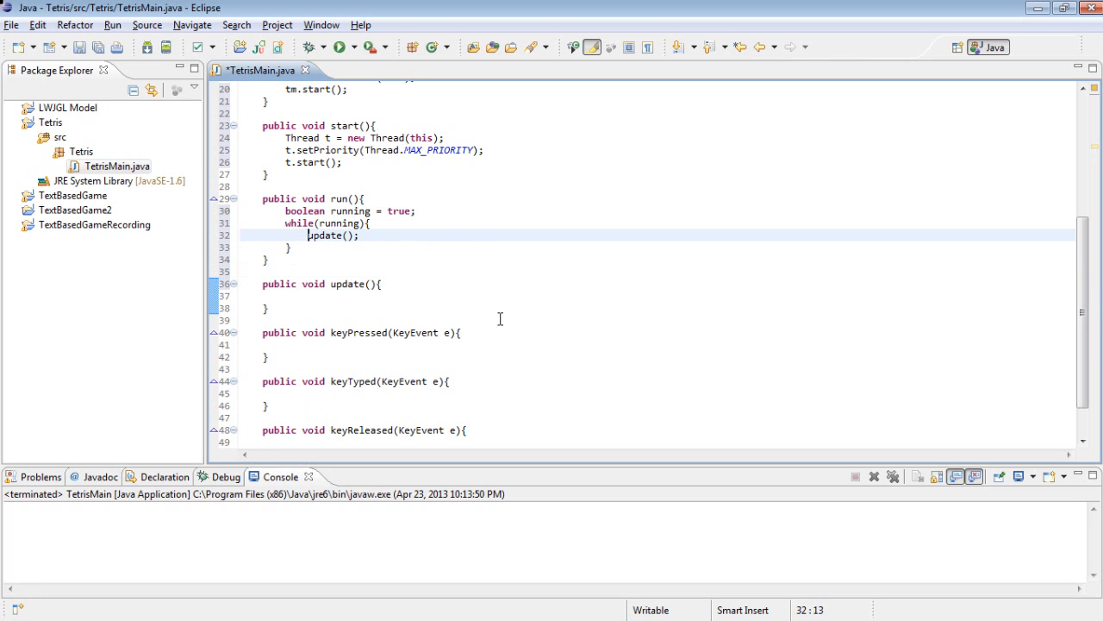
pyautogui.press('Return')
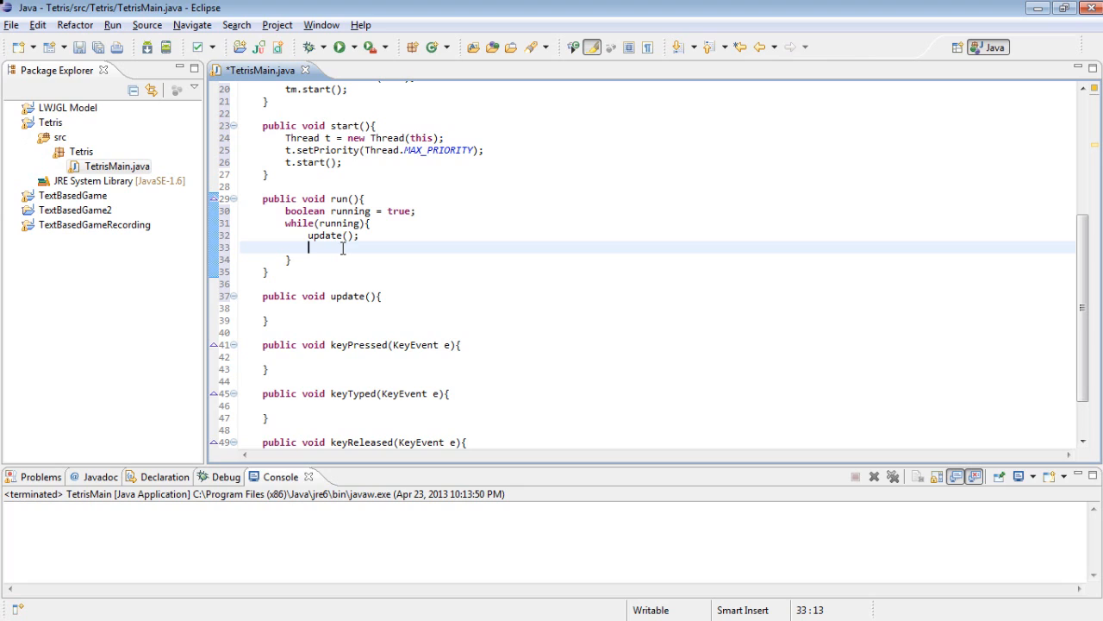
# - Get the BufferStrategy buf; if null, createBufferStrategy(3) and continue
pyautogui.write('BufferStrategy buf =')
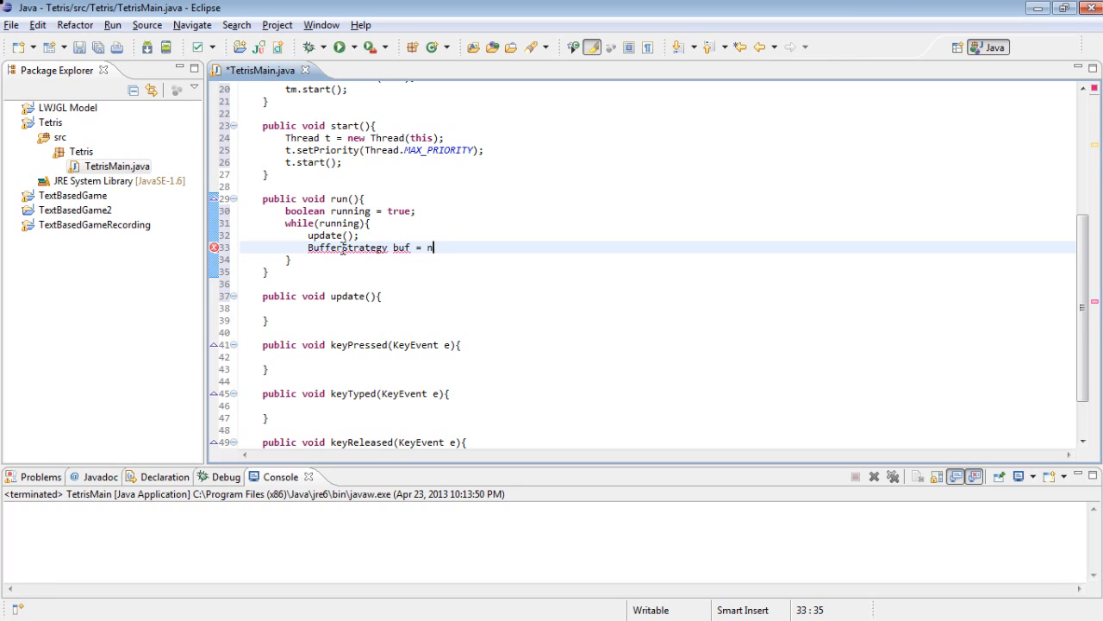
pyautogui.write('new')
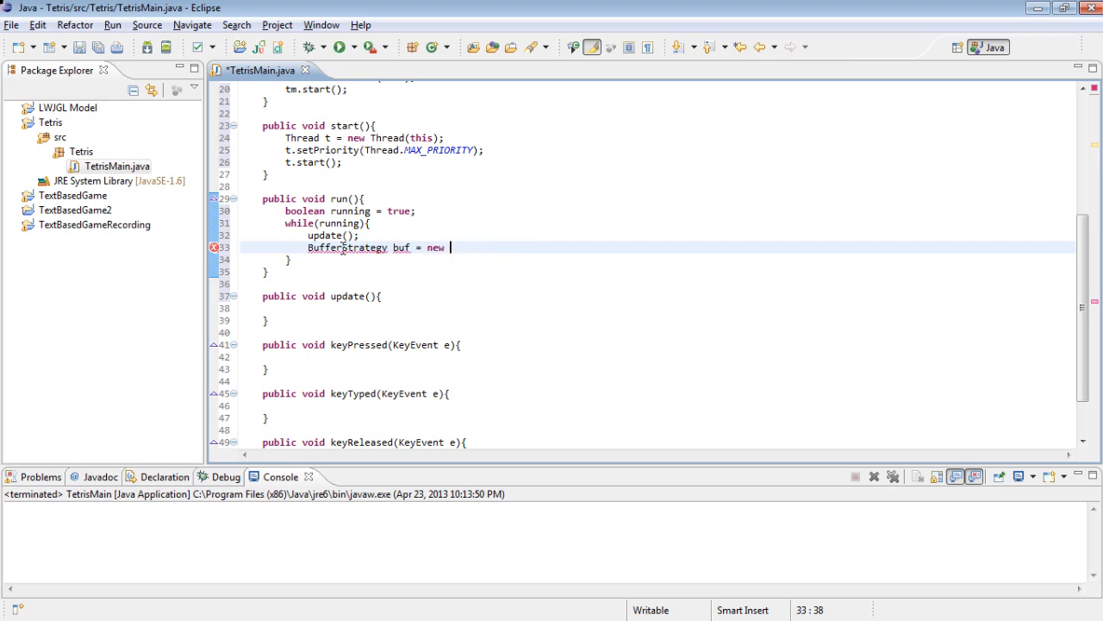
pyautogui.press('BackSpace')
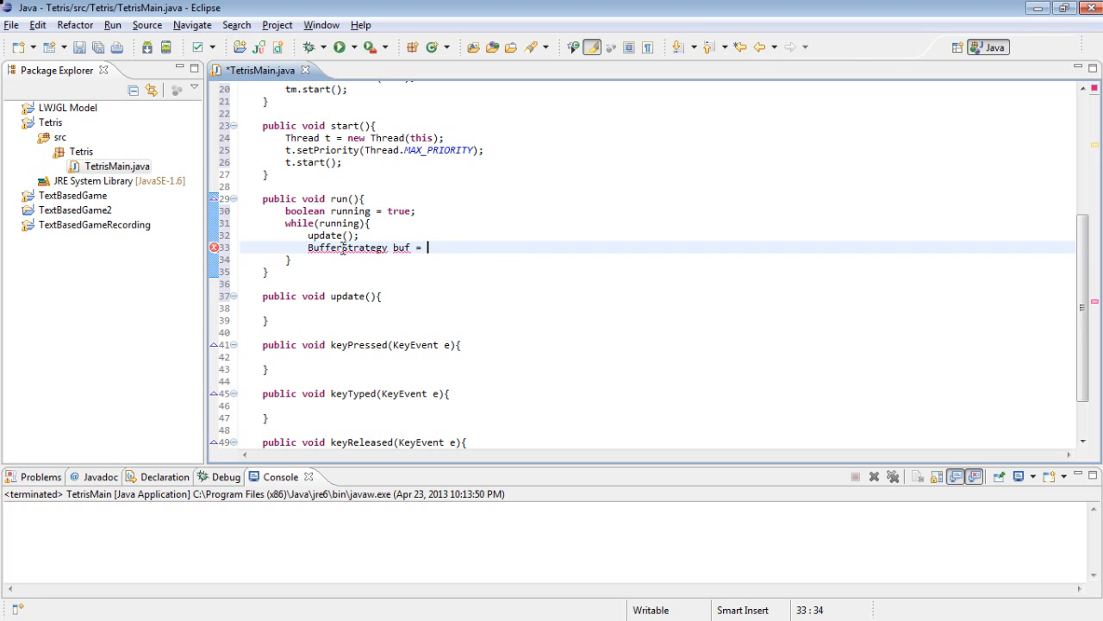
pyautogui.write('getBufferStrategy();')
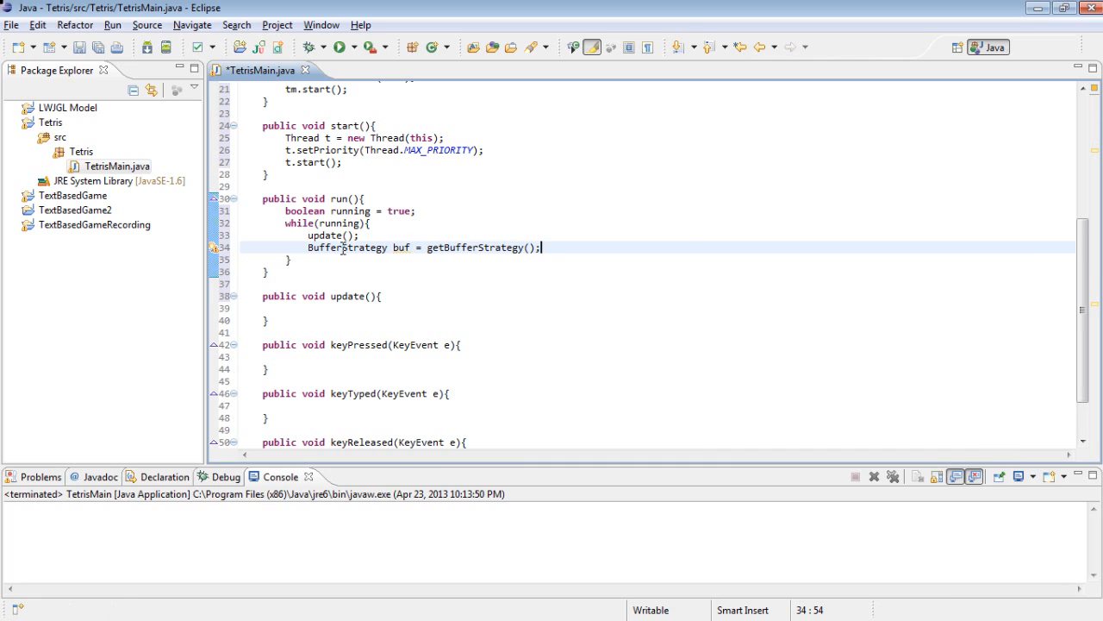
pyautogui.write('if')
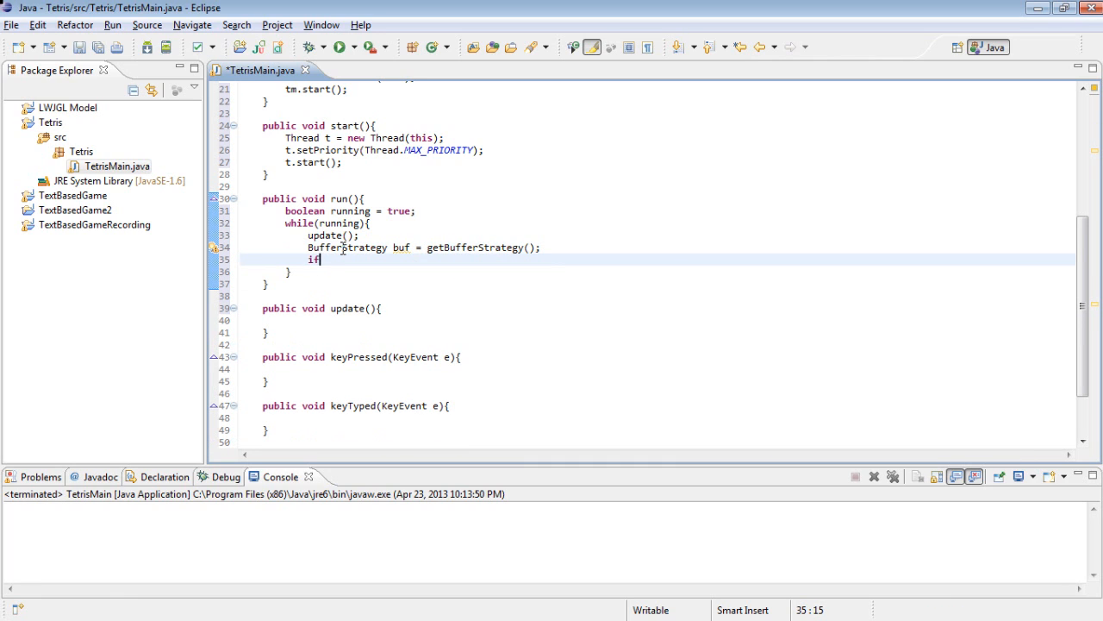
pyautogui.write('(buf == null){')
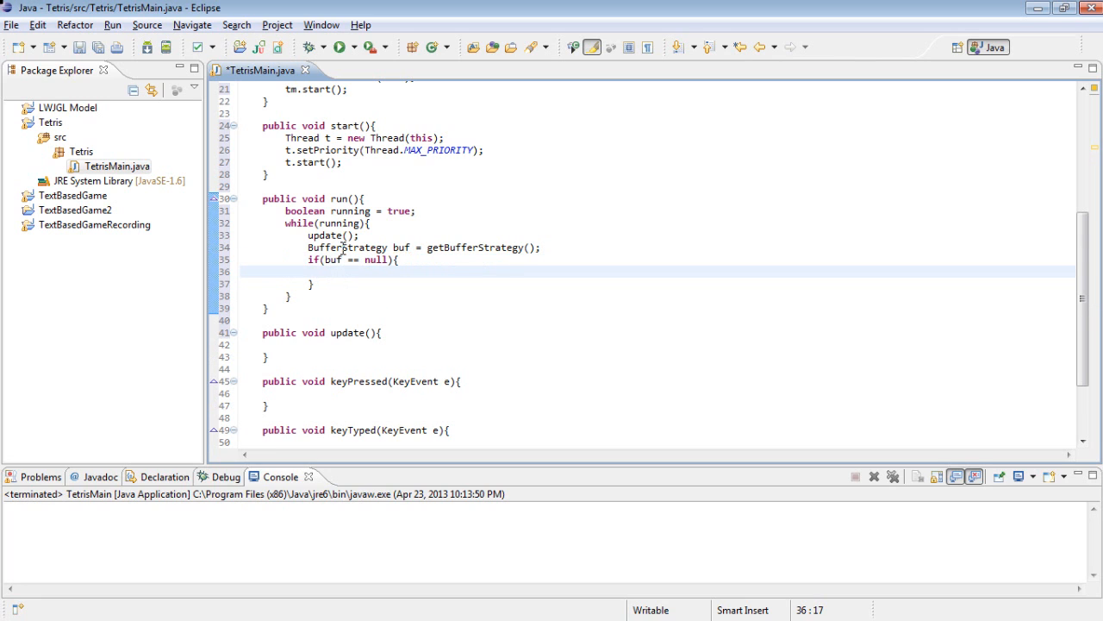
pyautogui.write('createBufferStrategy(3);')
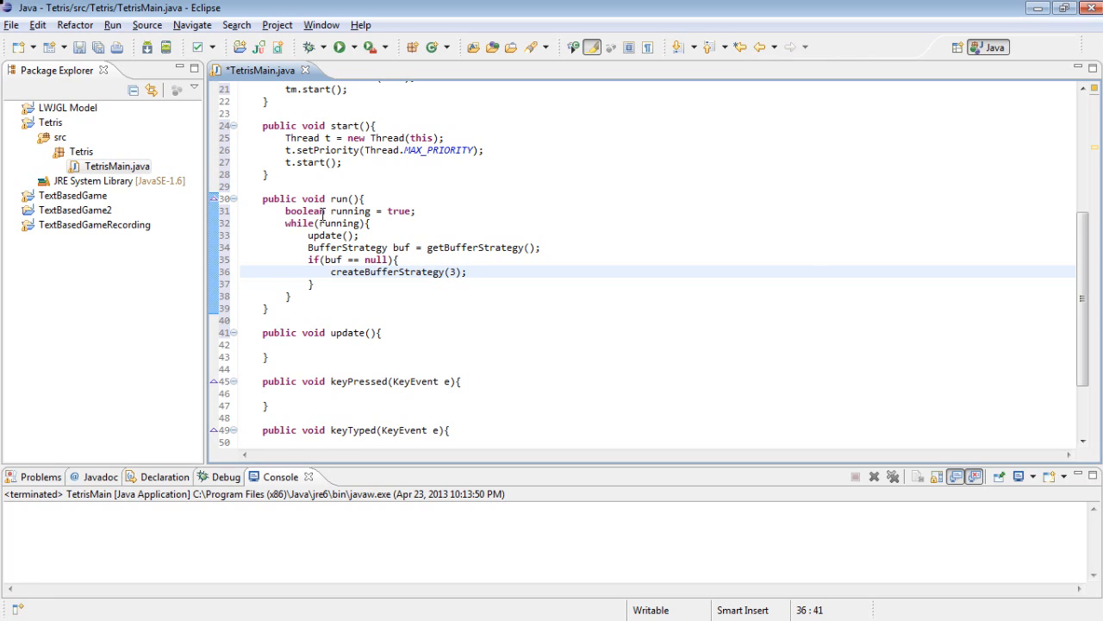
pyautogui.write('s')
pyautogui.write('continue;')
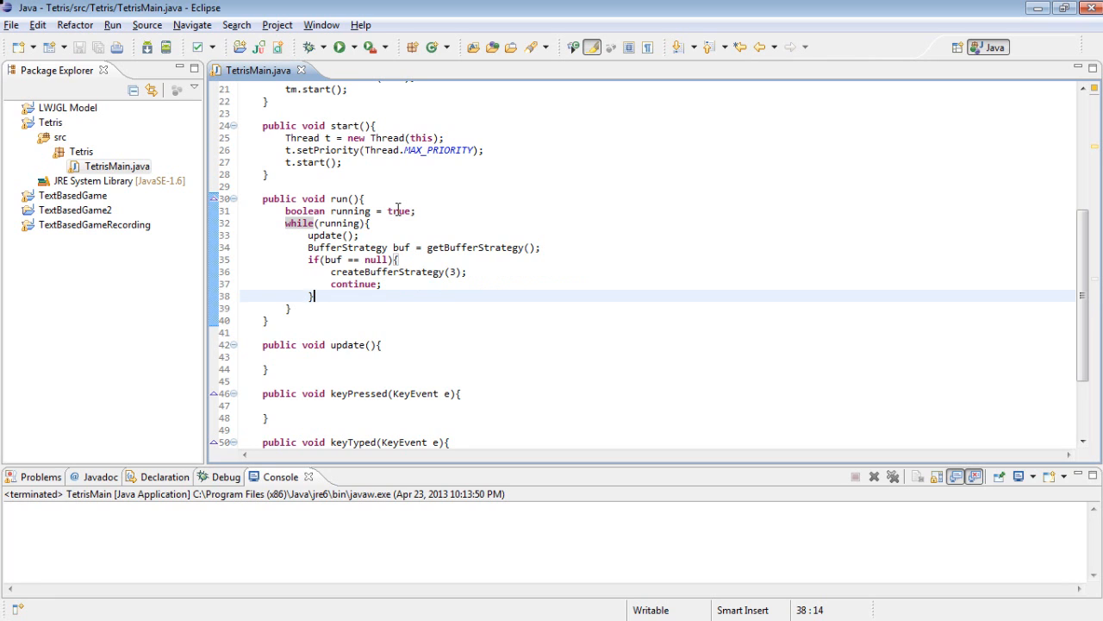
# - Declare Graphics2D g = (Graphics2D) buf.getDrawGraphics() below the null check
pyautogui.press('Return')
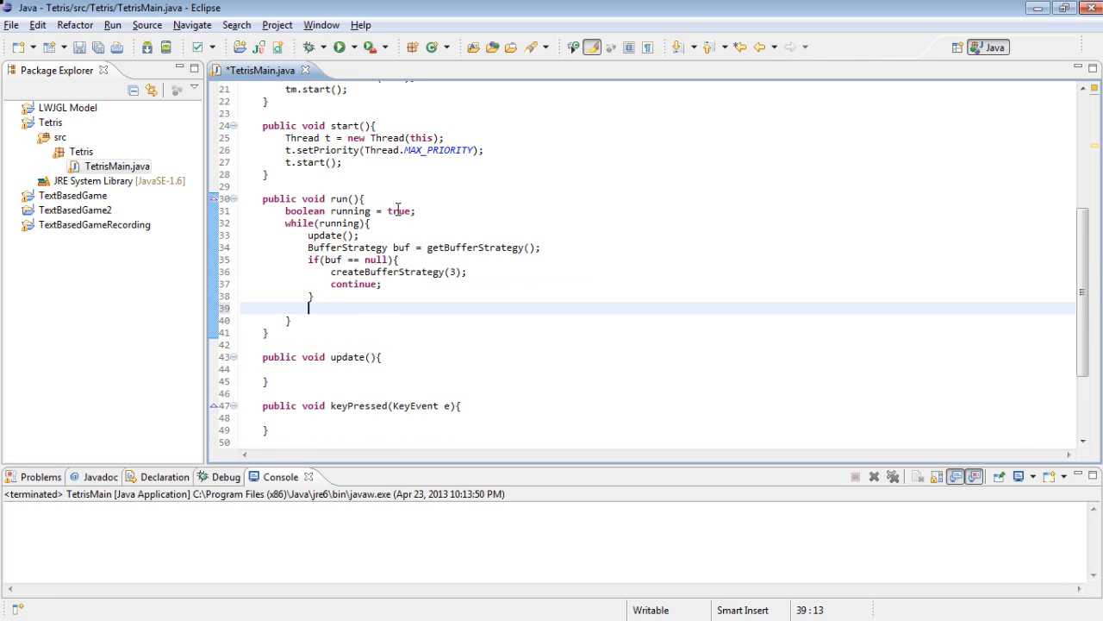
pyautogui.write('Graphics2')
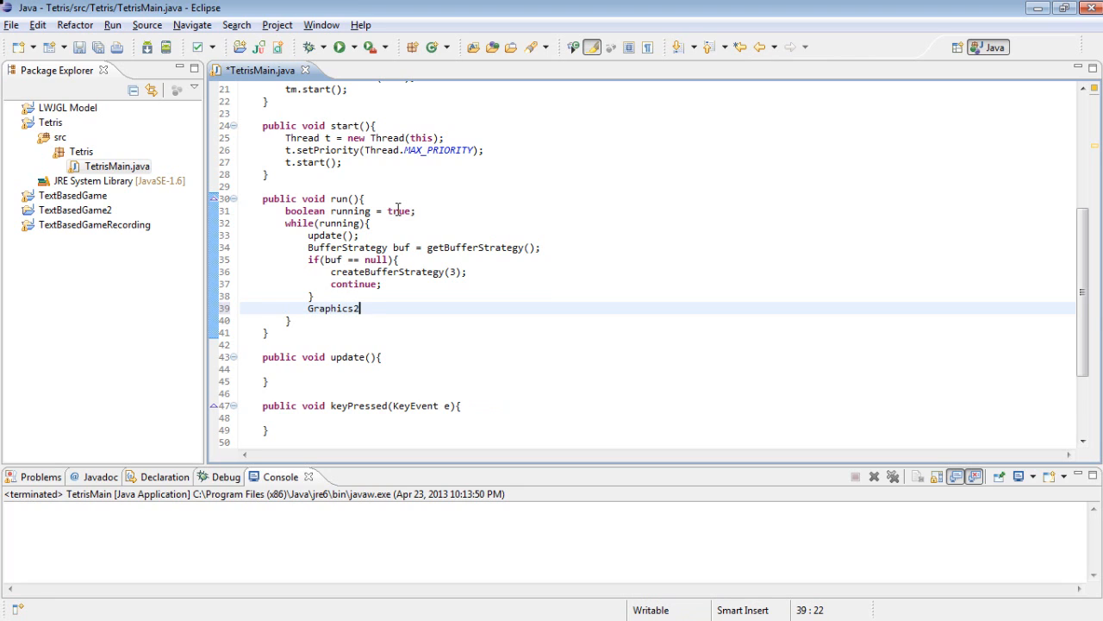
pyautogui.write('D')
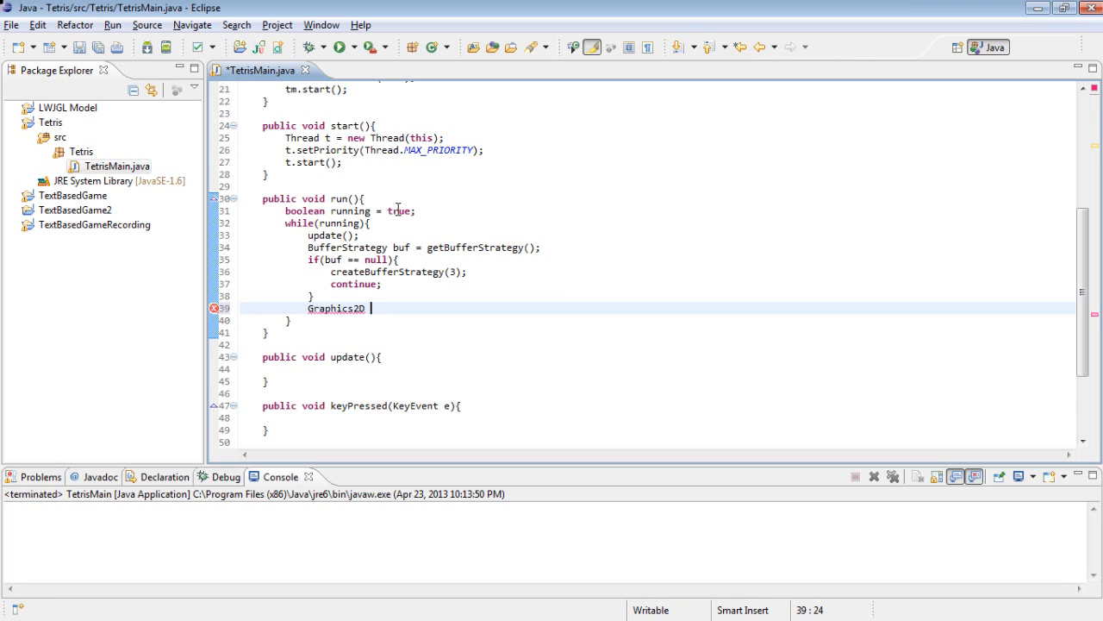
pyautogui.write('g = (Graphic')
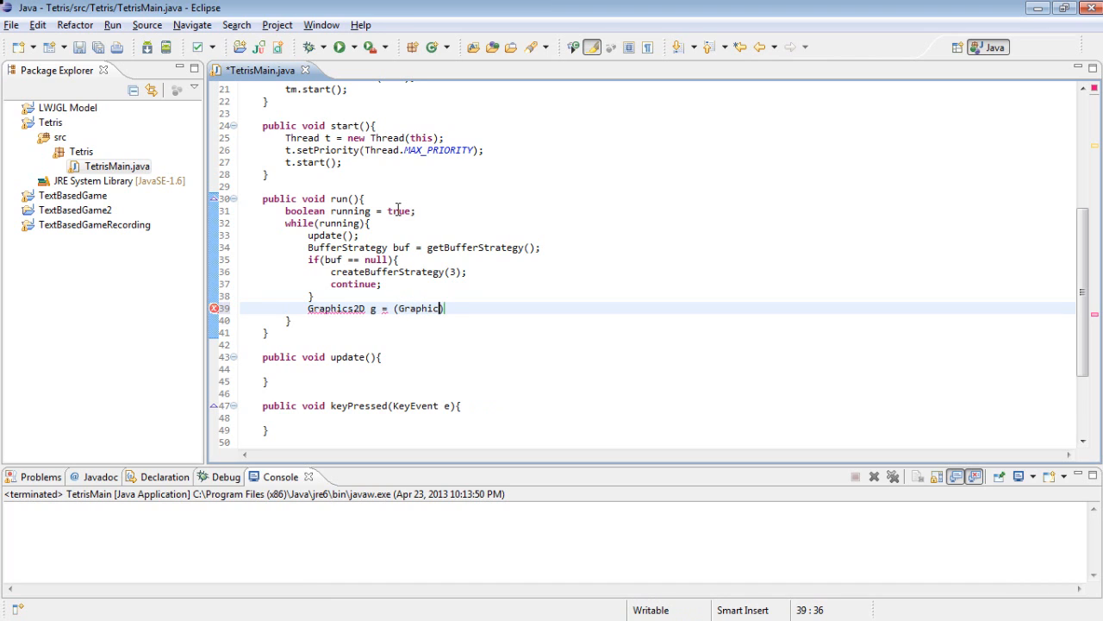
pyautogui.write('s2D)')
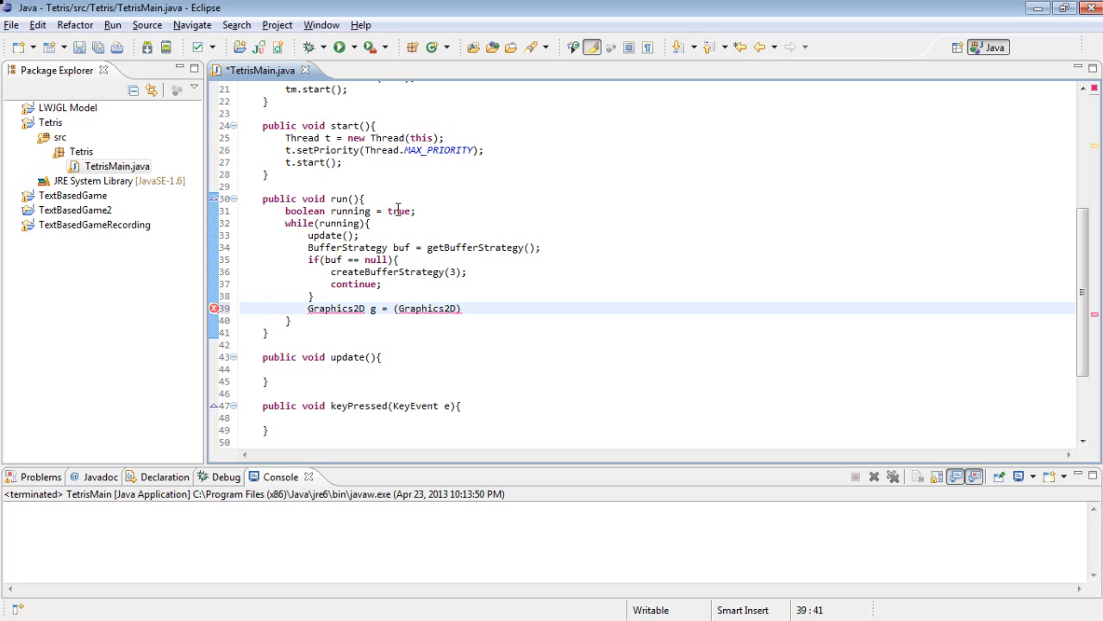
pyautogui.write('buf,.')
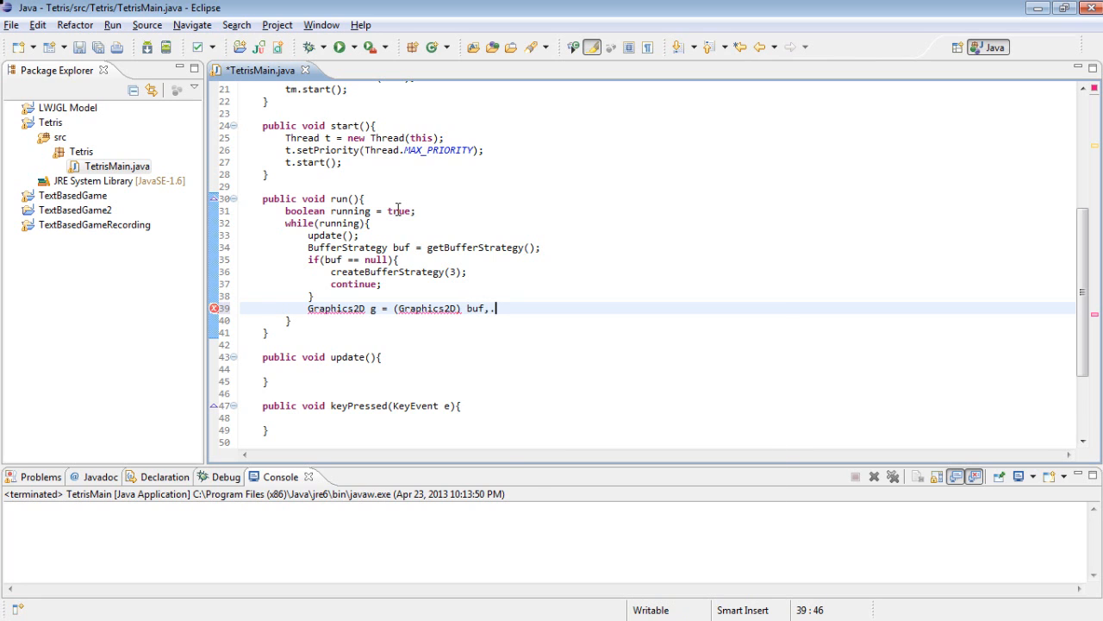
pyautogui.write('.getDrawGraphics();')
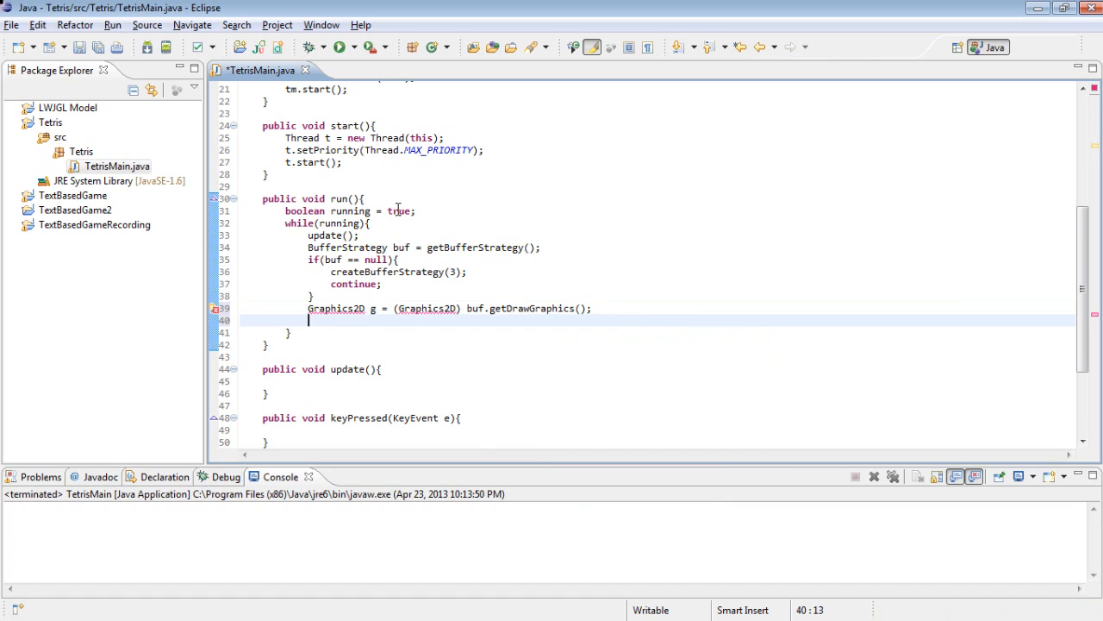
# - Call render(g) and give the render method a Graphics2D g parameter
pyautogui.write('r')
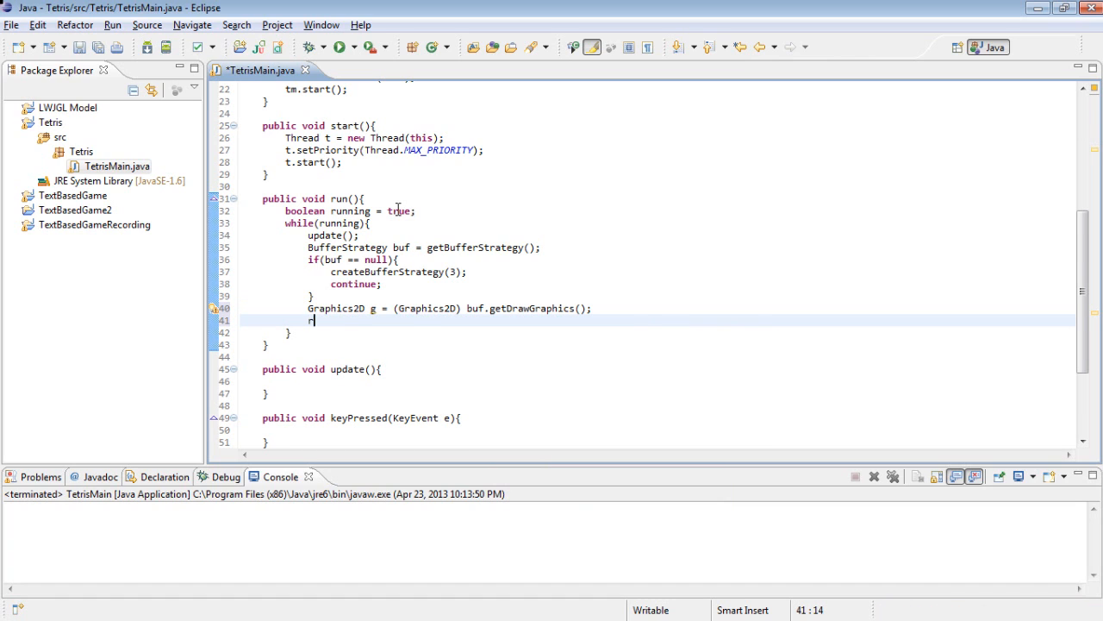
pyautogui.write('ender(g);')
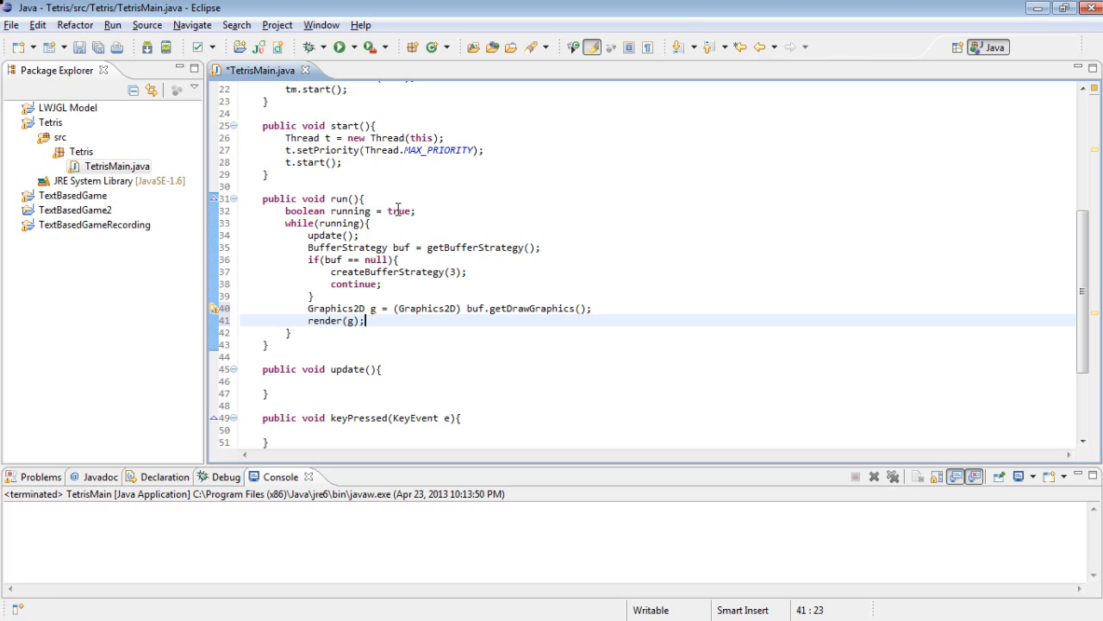
pyautogui.write('public void render()')
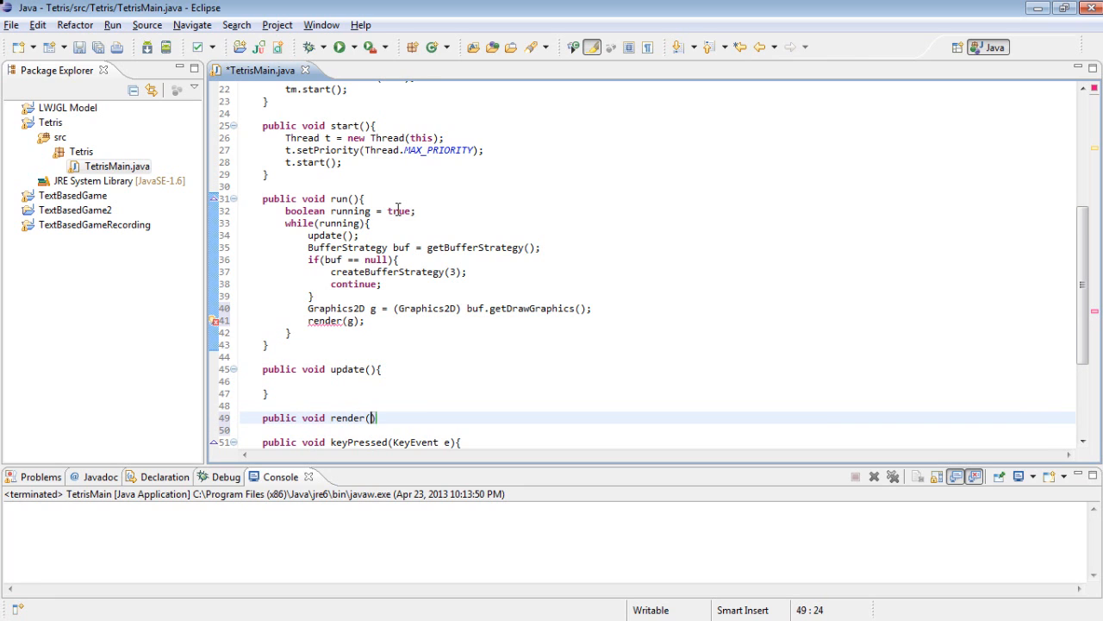
pyautogui.write('Gra')
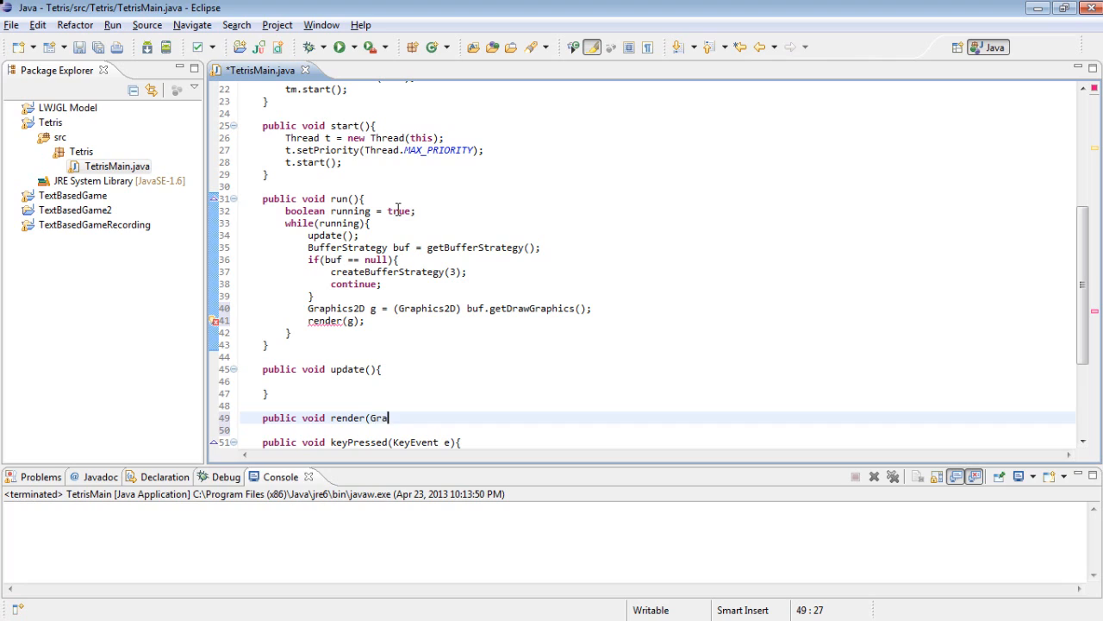
pyautogui.write('phics2D g){')
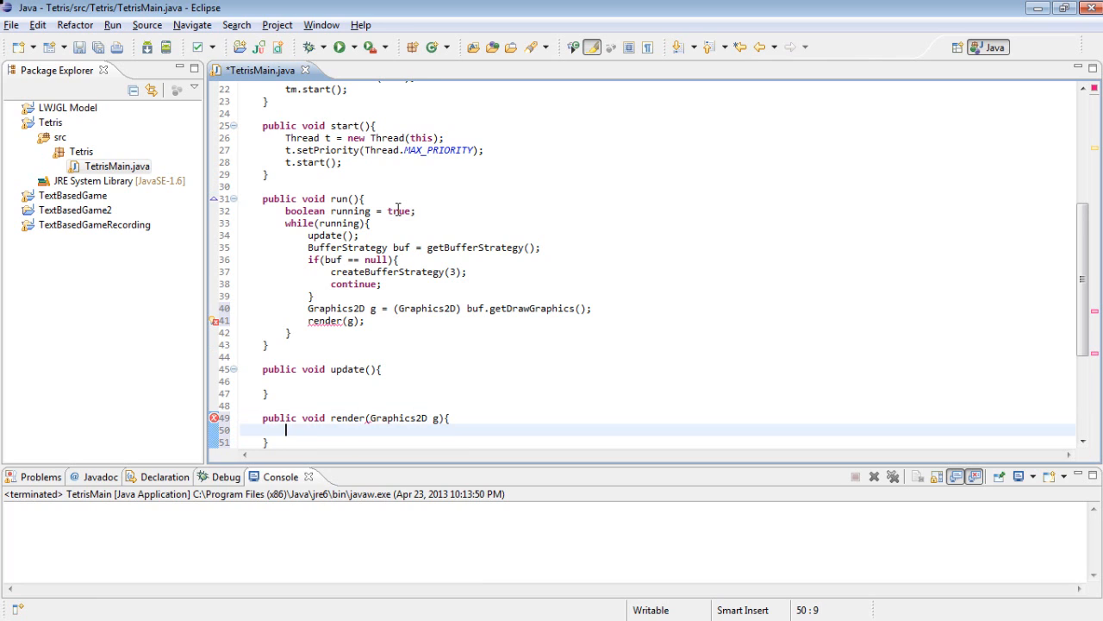
# - Add buf.show() on a new line after render(g)
pyautogui.click(289, 333)
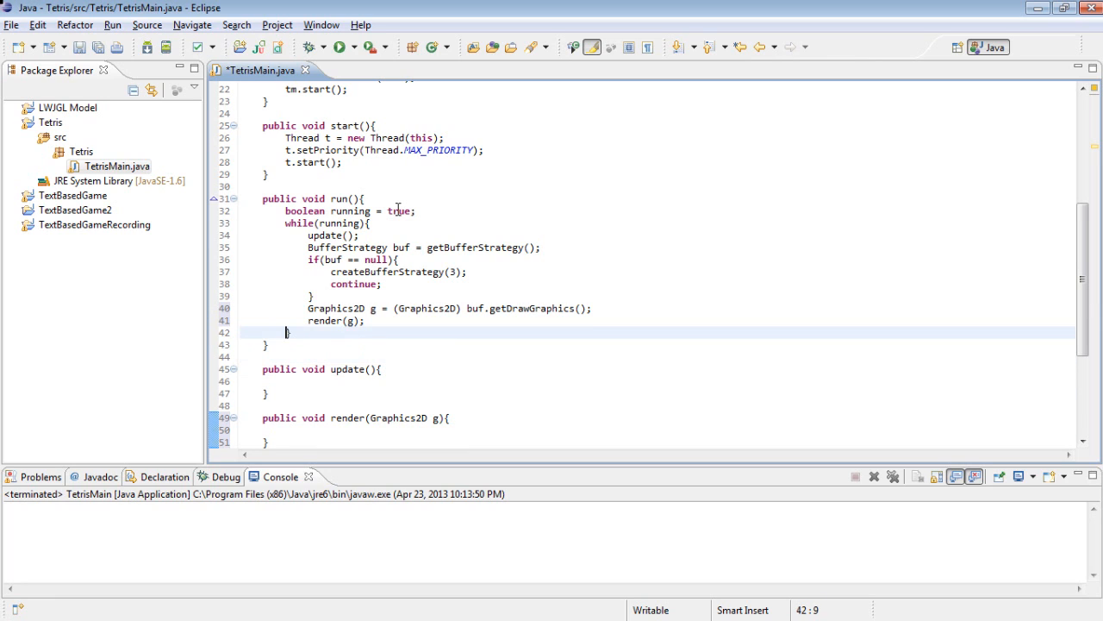
pyautogui.press('Return')
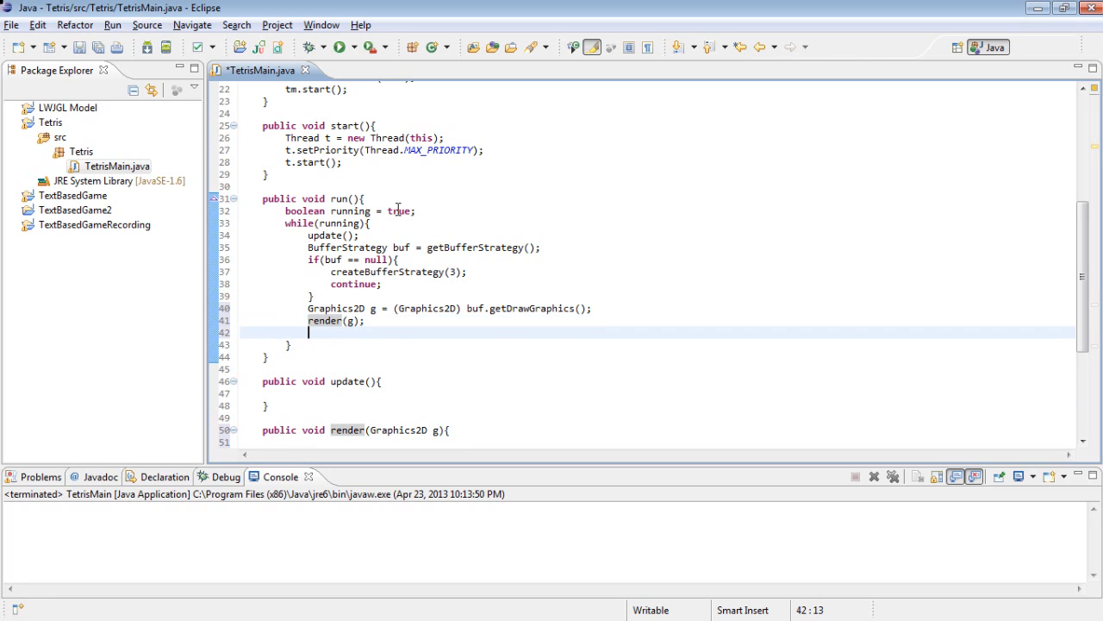
pyautogui.write('buf.show();')
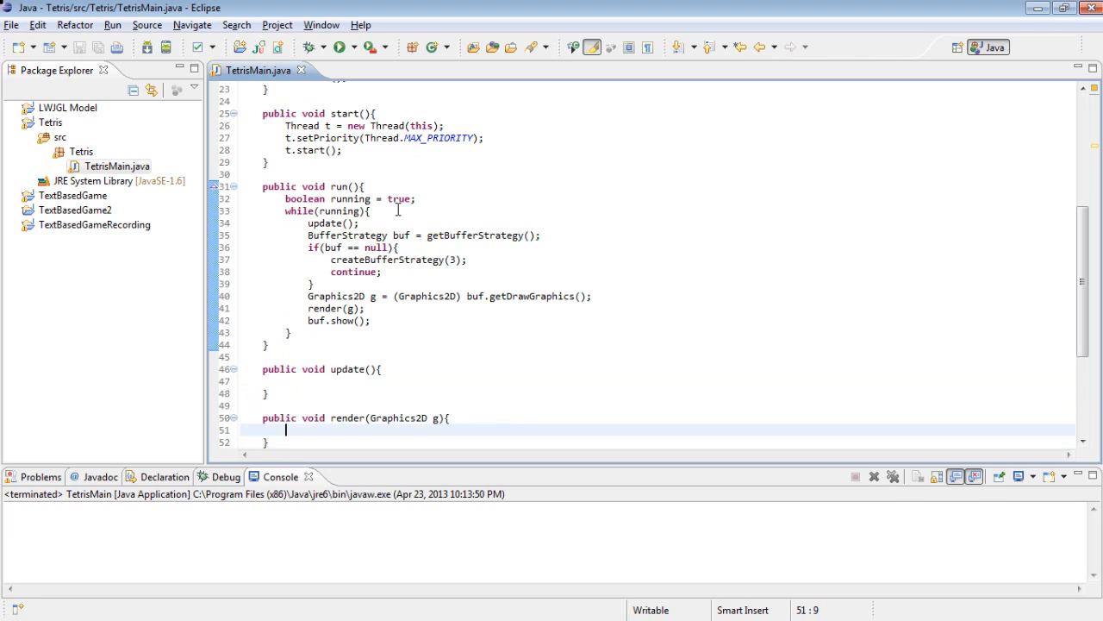
# - Add g.setColor(Color.BLACK) inside render using content assist
pyautogui.write('g.')
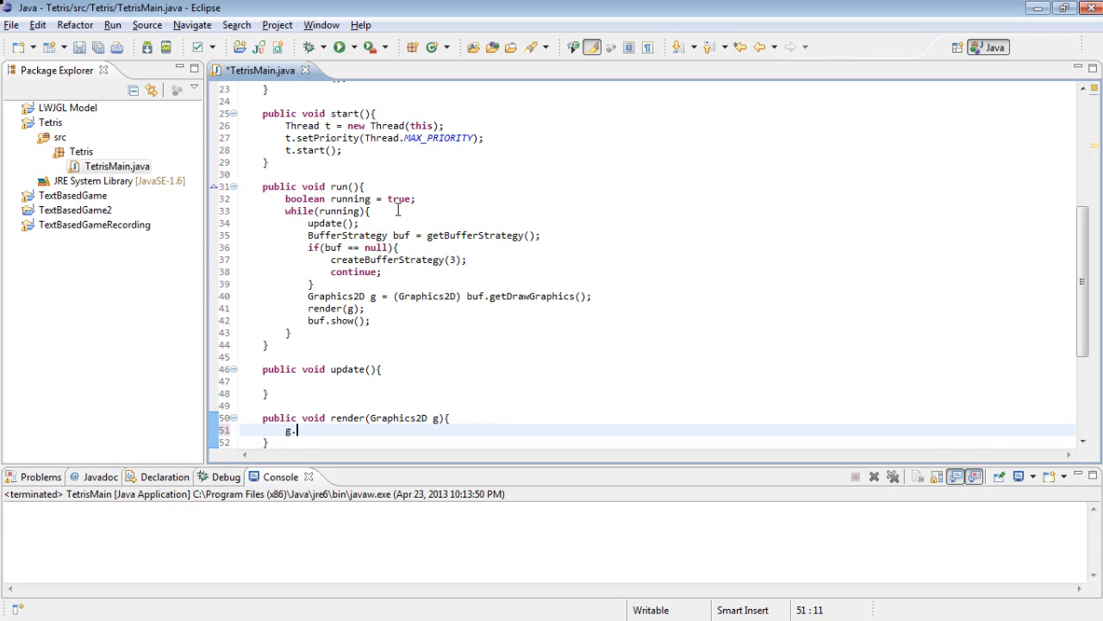
pyautogui.write('setColor(Color.BLACK);')
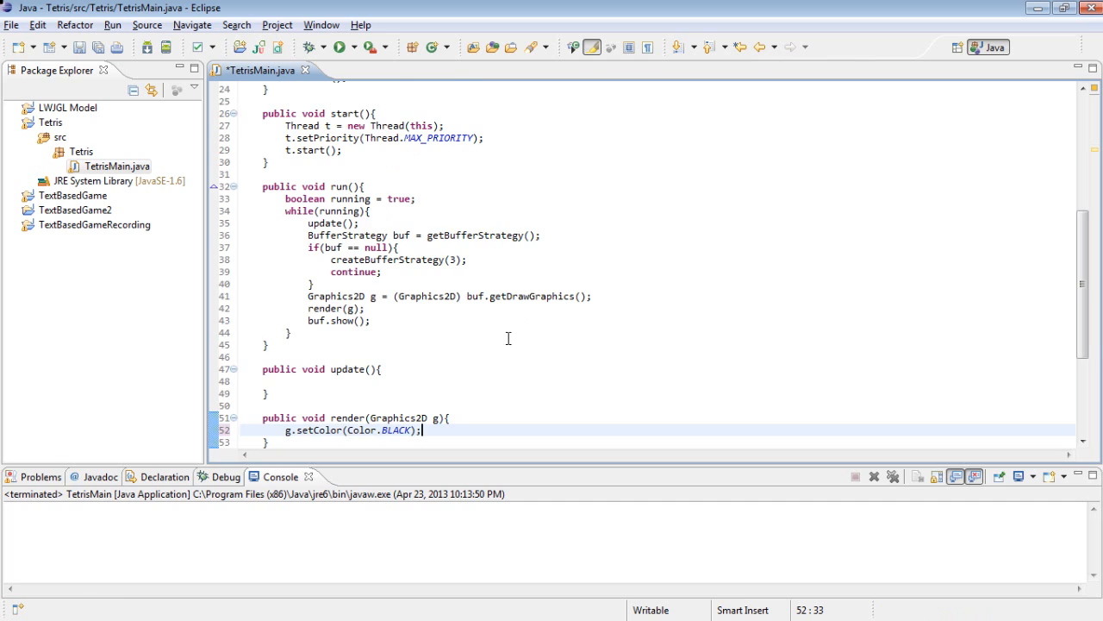
pyautogui.scroll(3)
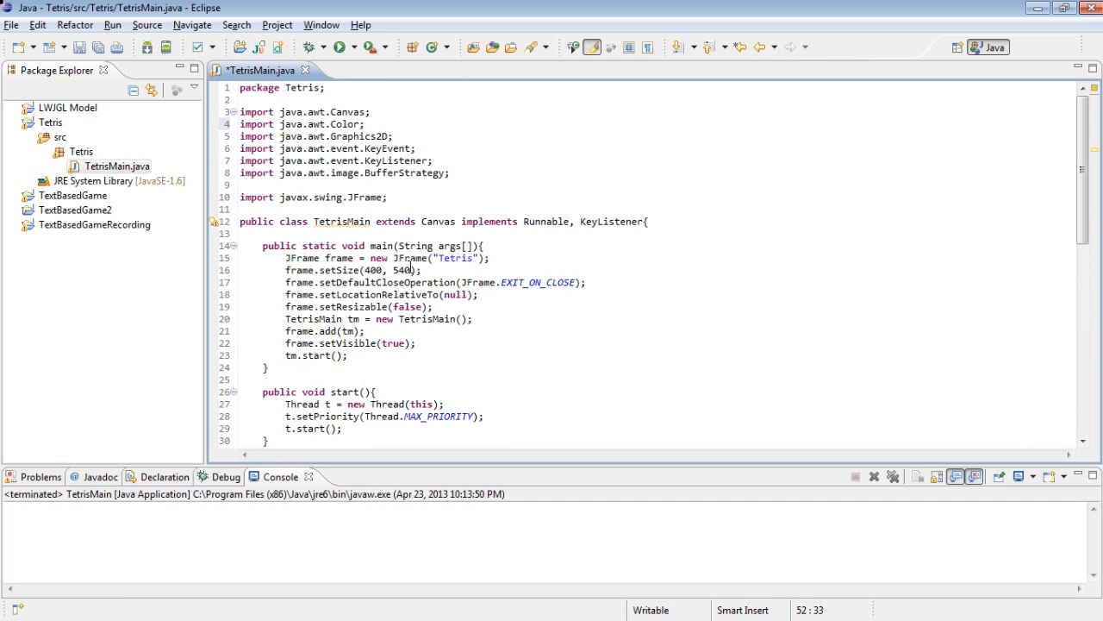
# - Declare public static final int WIDTH = 400, HEIGHT = 540 and use them in frame.setSize
pyautogui.click(536, 233)
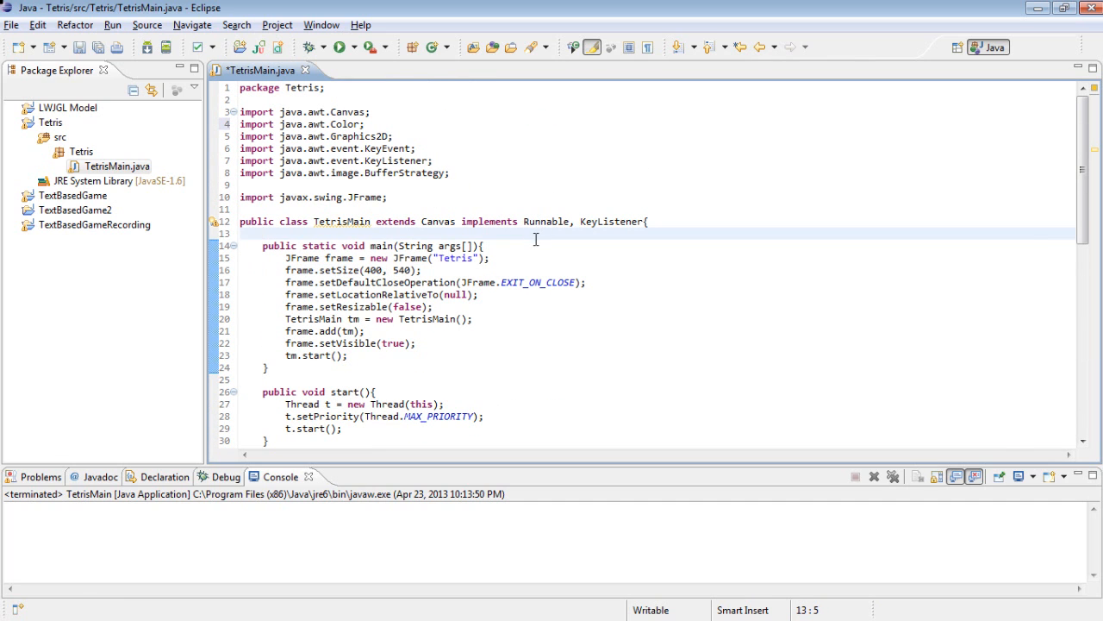
pyautogui.click(538, 245)
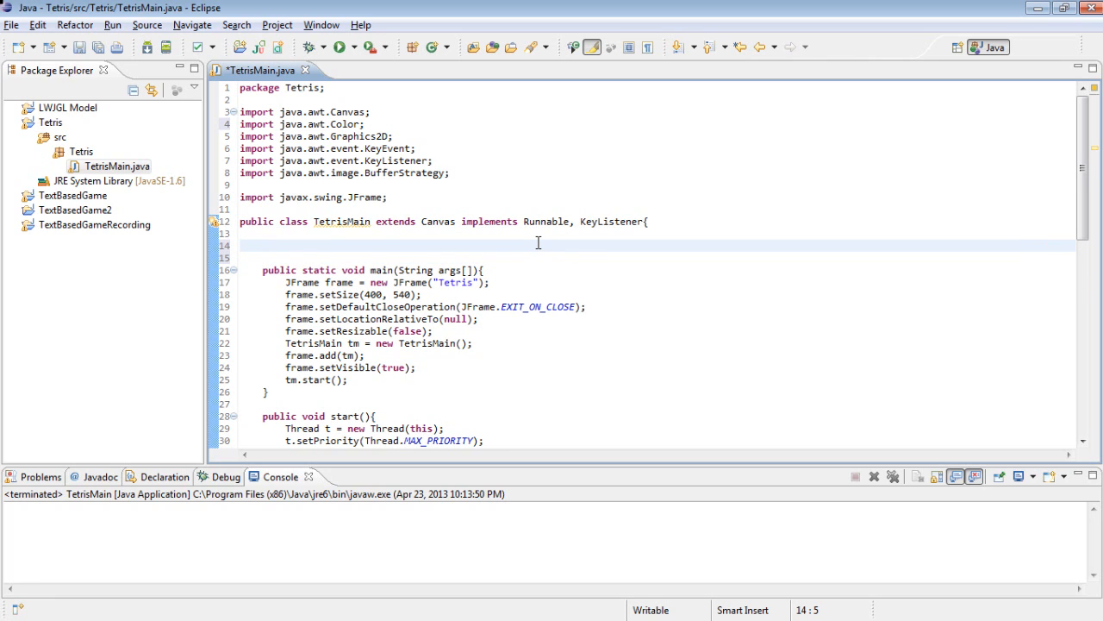
pyautogui.write('public')
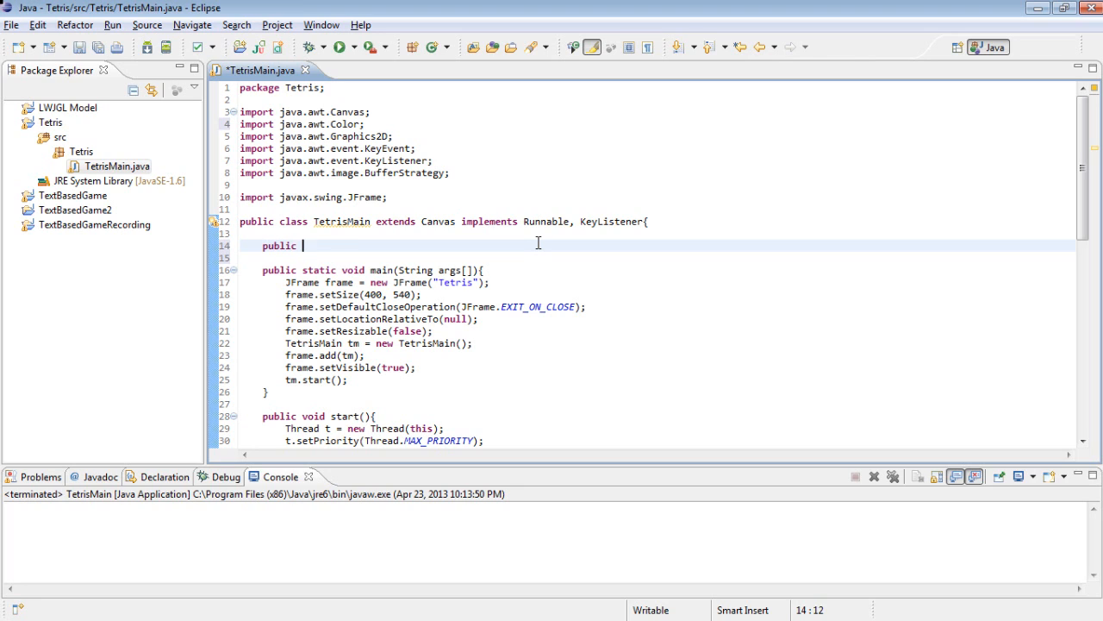
pyautogui.write('static final')
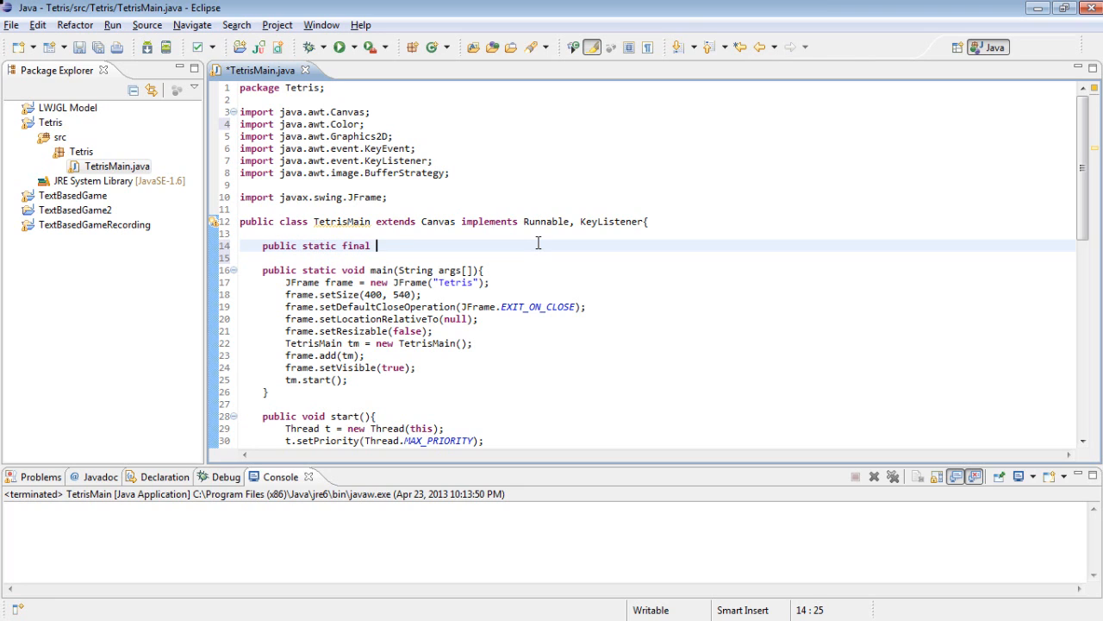
pyautogui.write('int WIDTH')
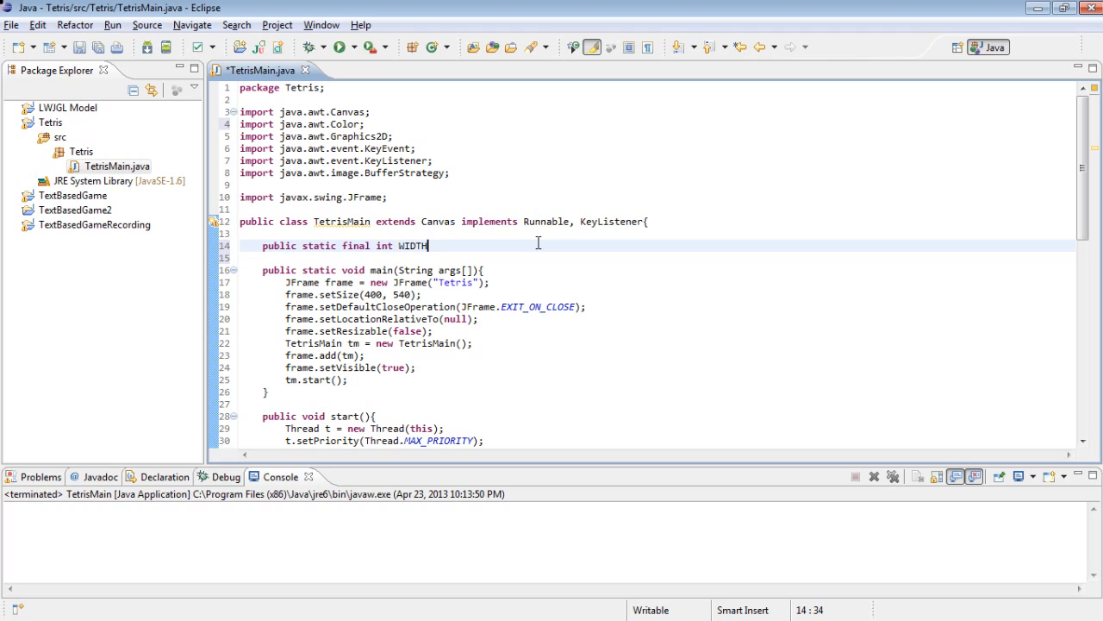
pyautogui.write('= 400,')
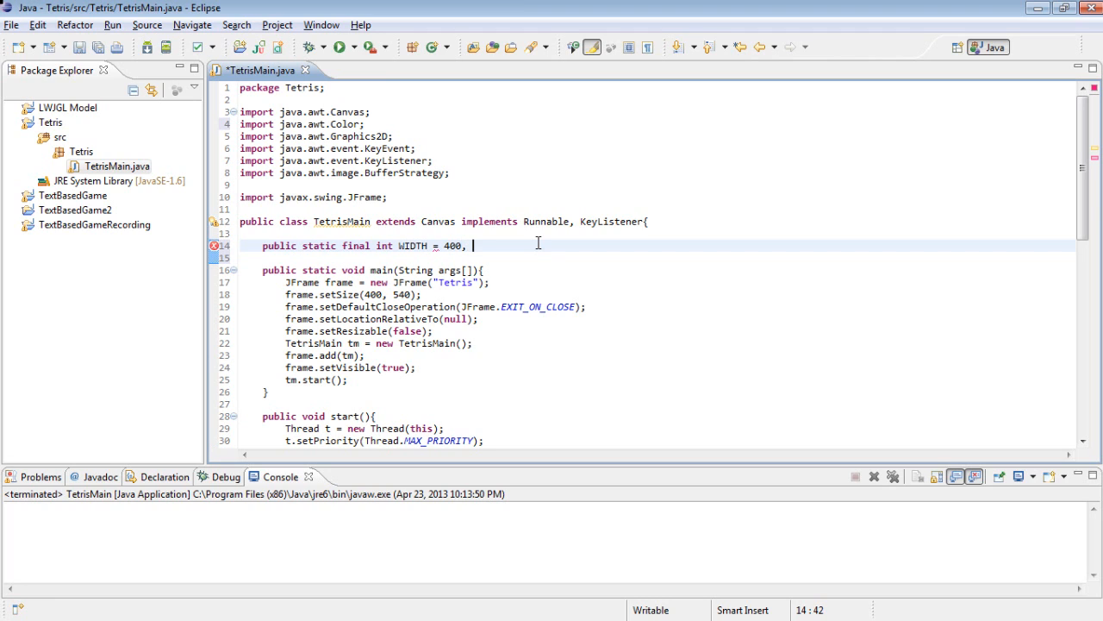
pyautogui.write('HEIGHT =')
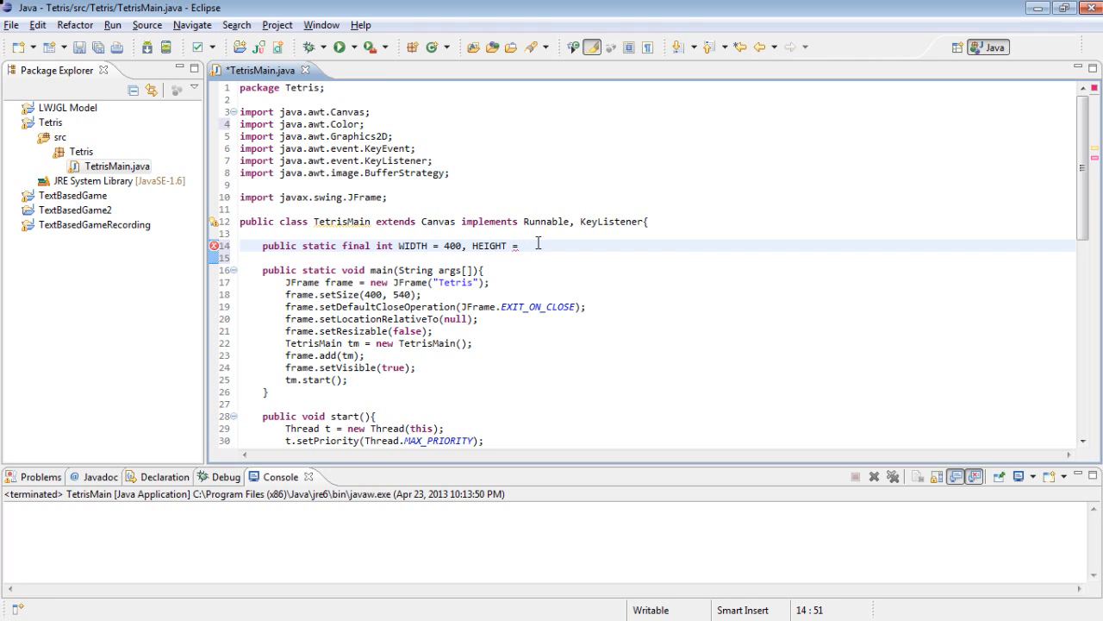
pyautogui.write('540;')
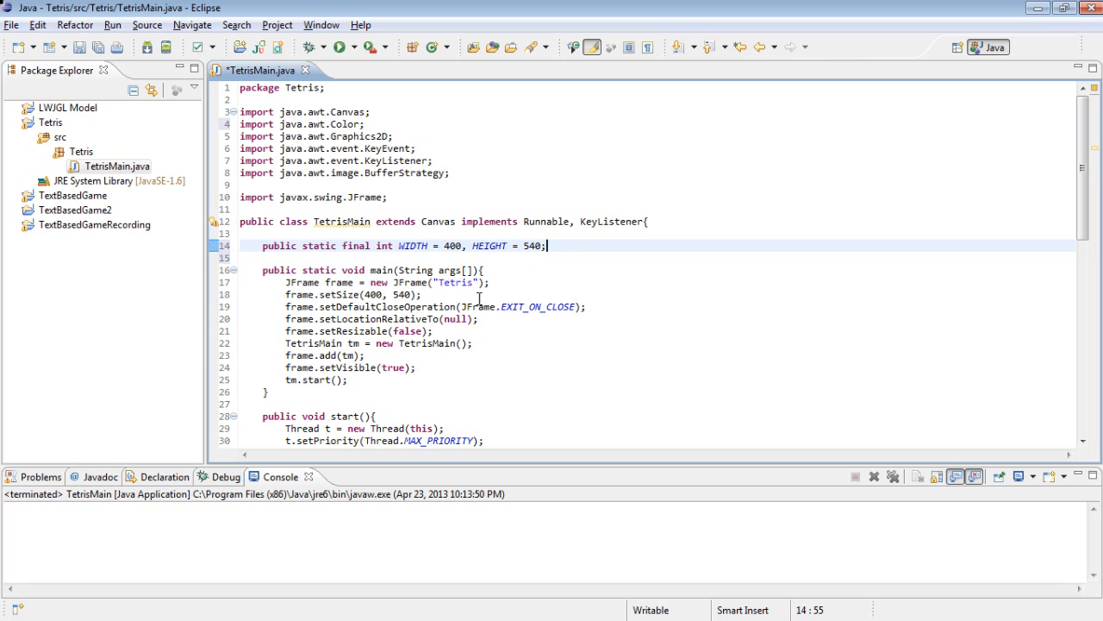
pyautogui.doubleClick(375, 294)
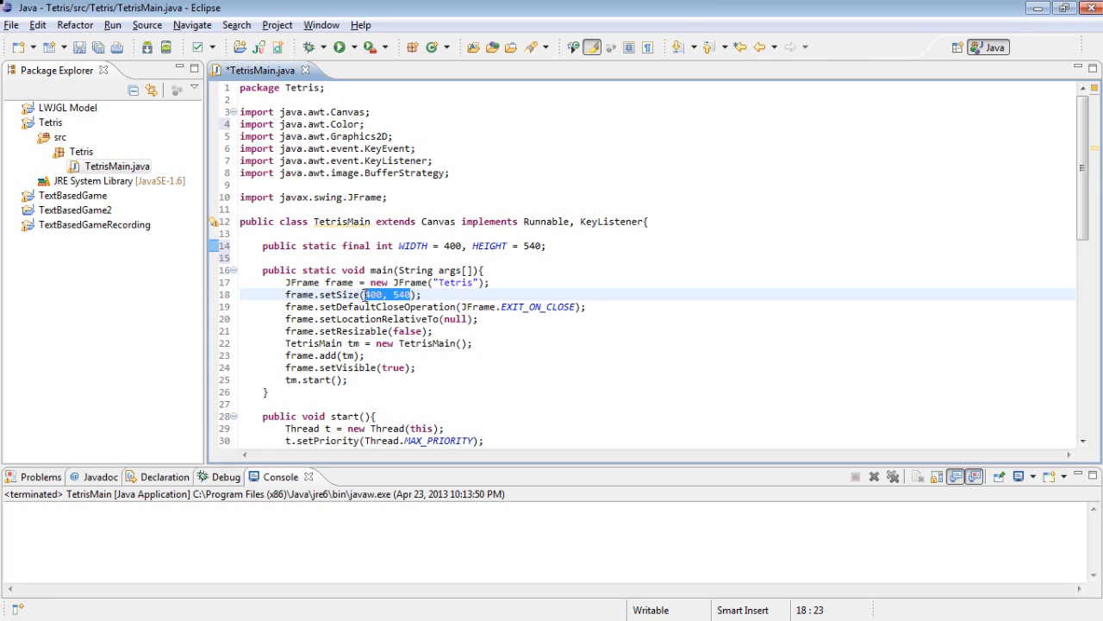
pyautogui.write('WIDTH')
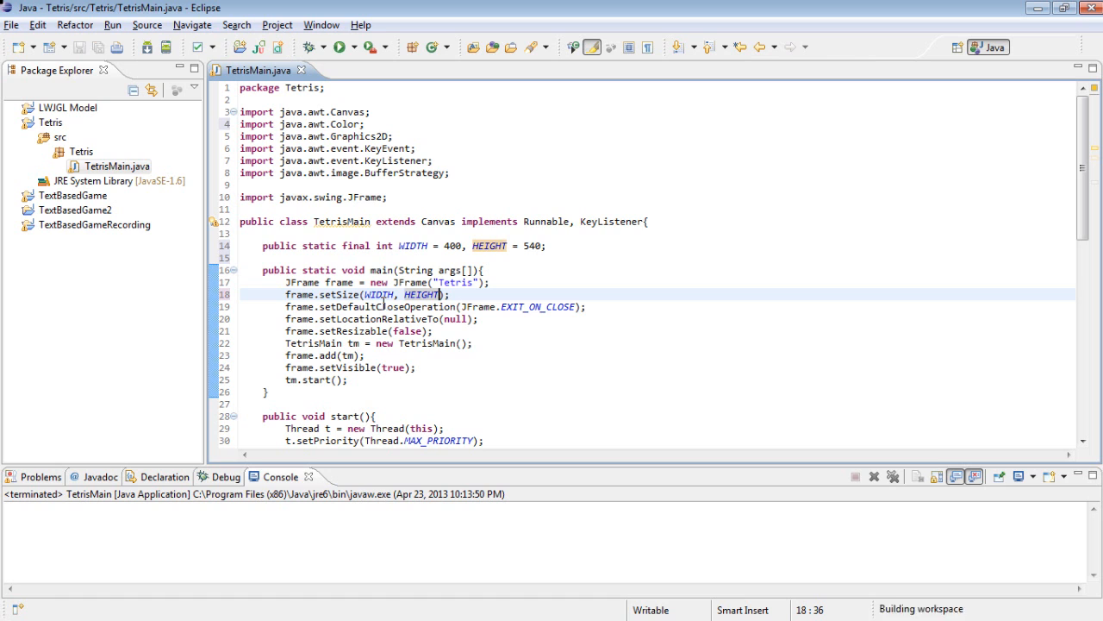
# - Add g.fillRect(0, 0, WIDTH, HEIGHT) to render and save
pyautogui.scroll(-3)
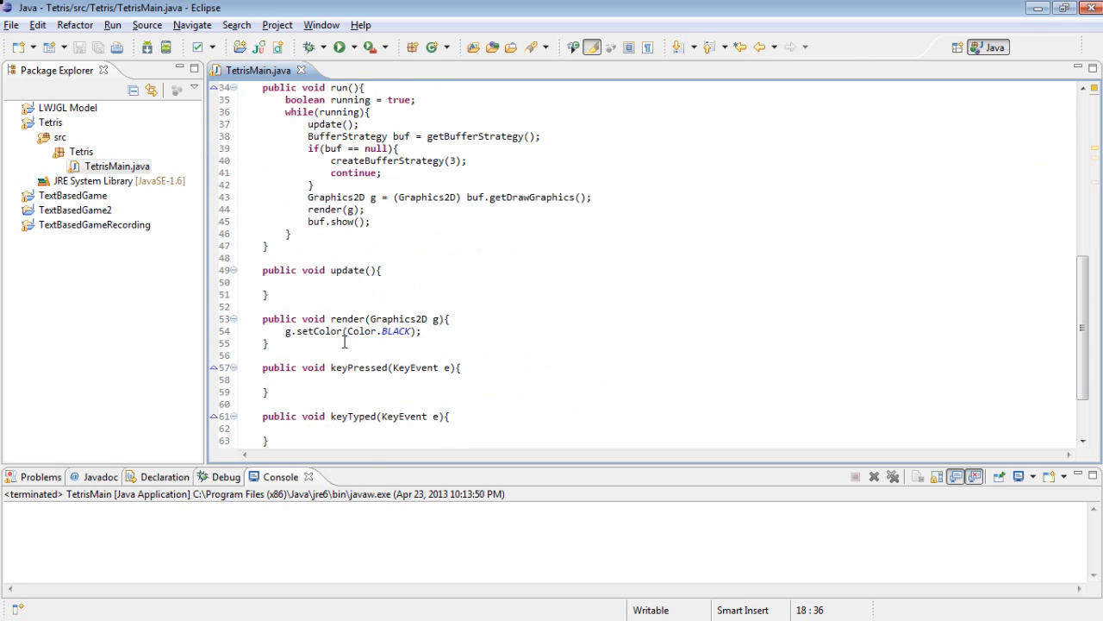
pyautogui.moveTo(431, 331)
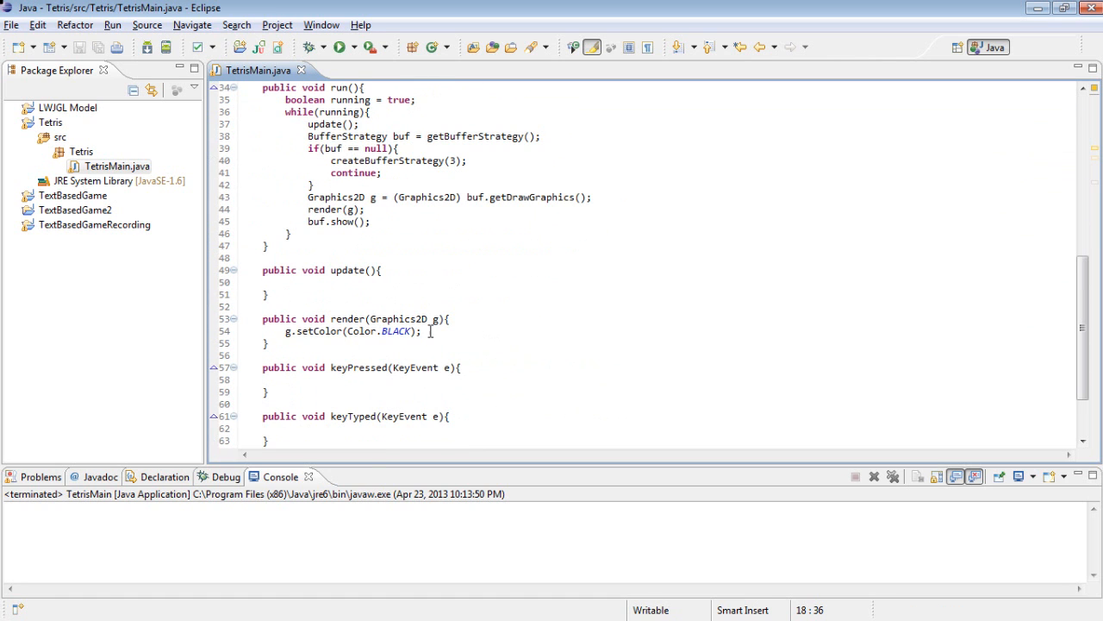
pyautogui.write('g.fillRect(0, 0, W, height')
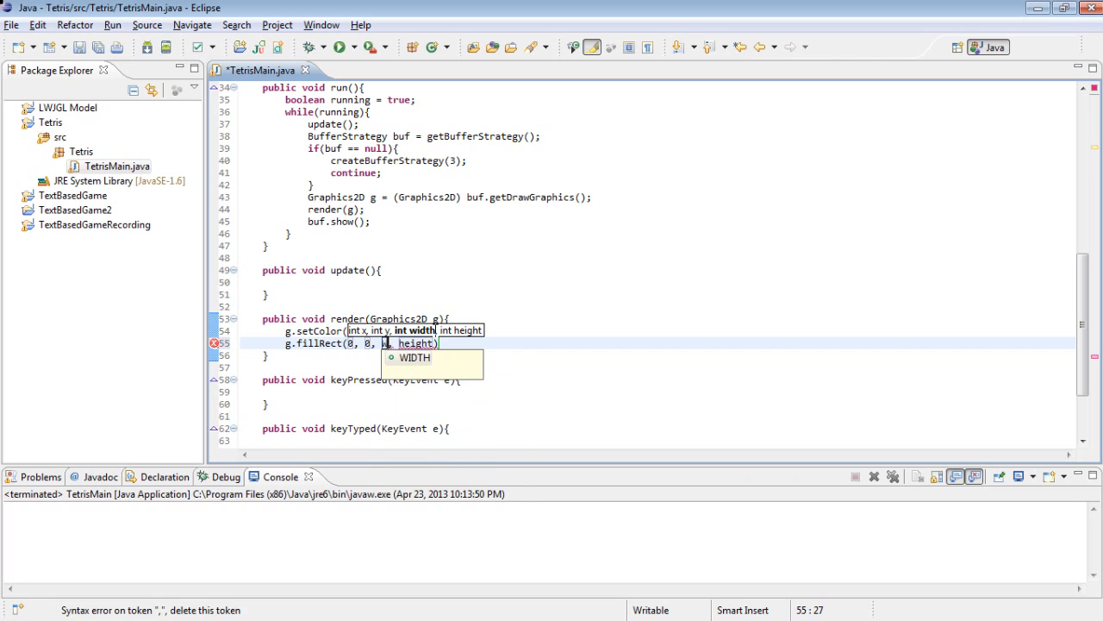
pyautogui.click(415, 357)
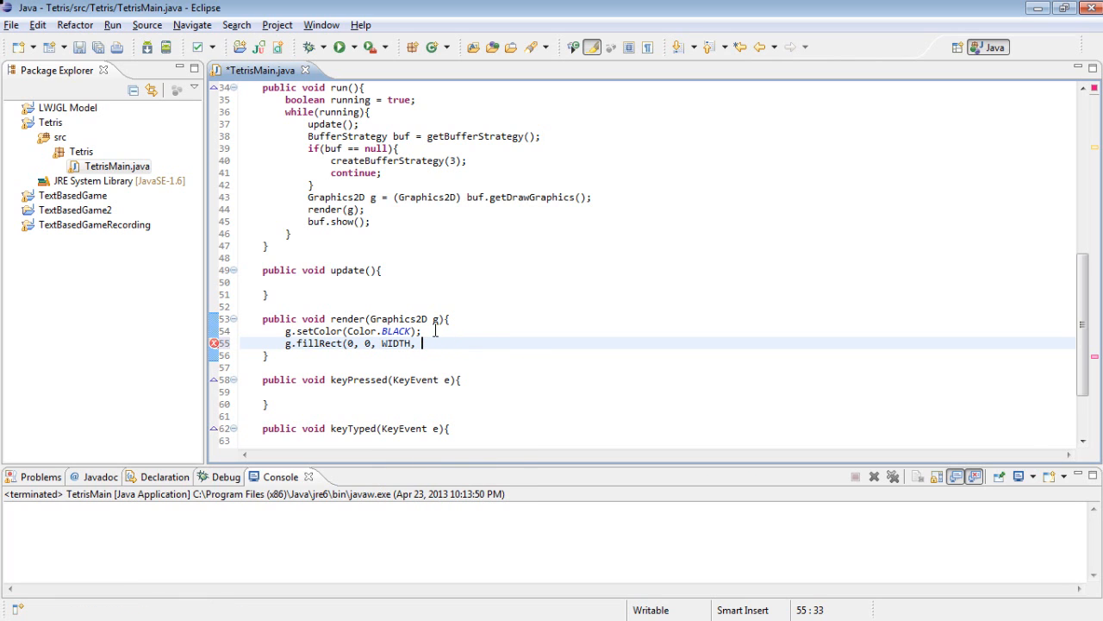
pyautogui.write('HEIGHT')
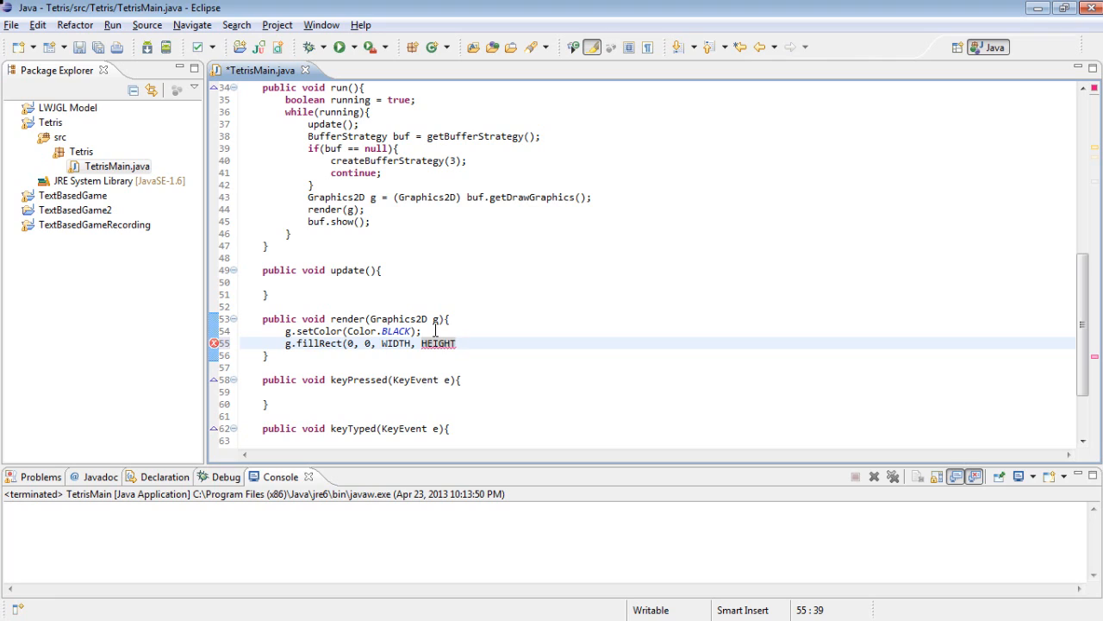
pyautogui.write(');')
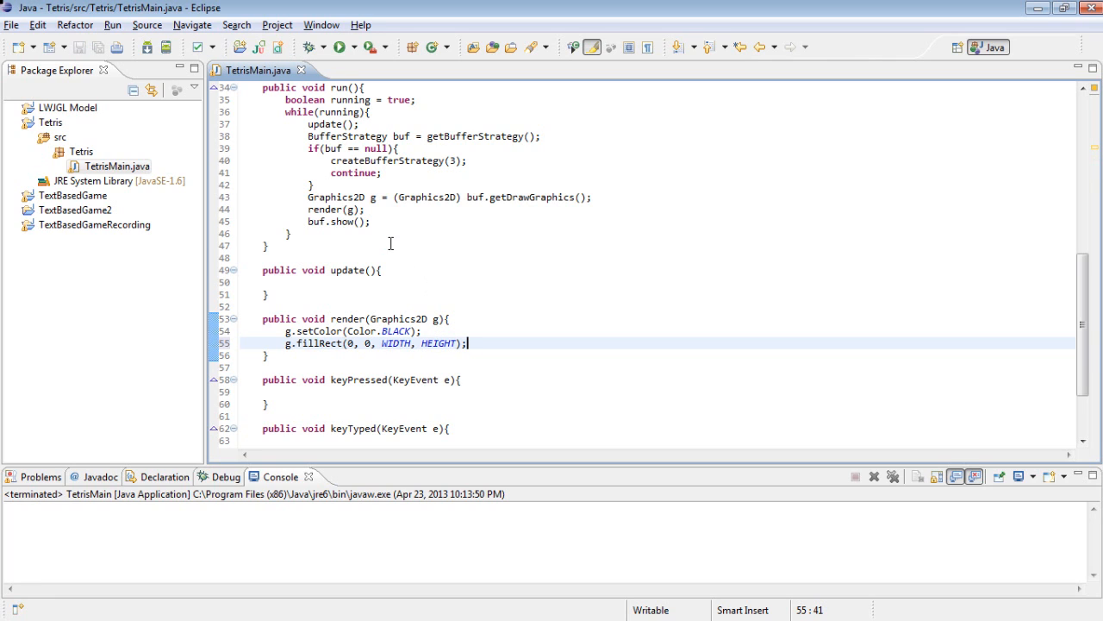
pyautogui.moveTo(343, 47)
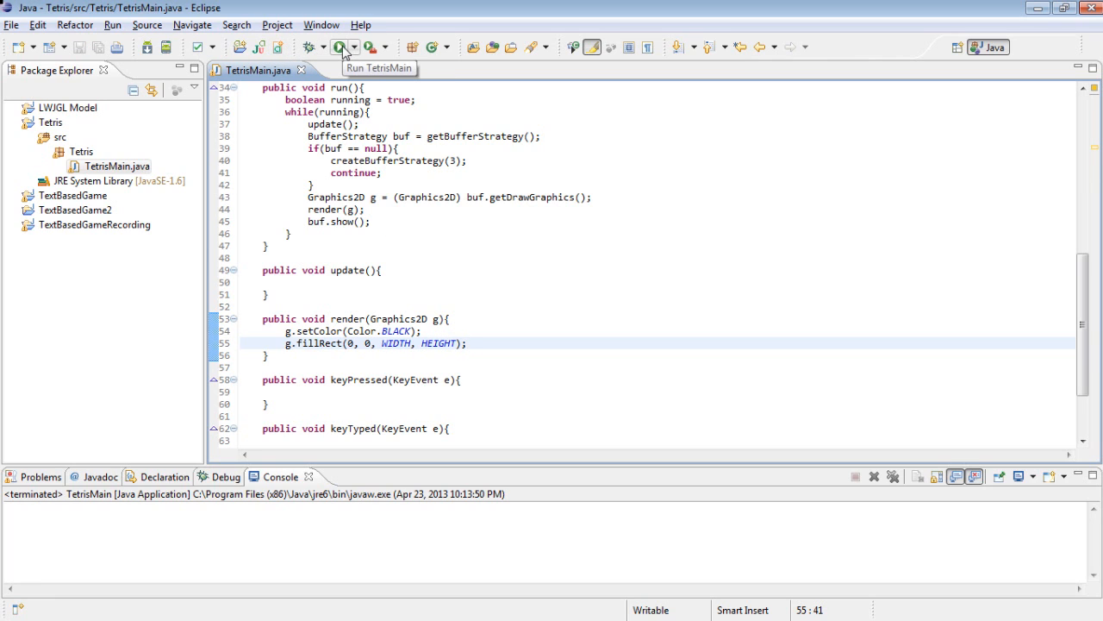
# - Run TetrisMain to view the black window, then close it
pyautogui.click(340, 47)
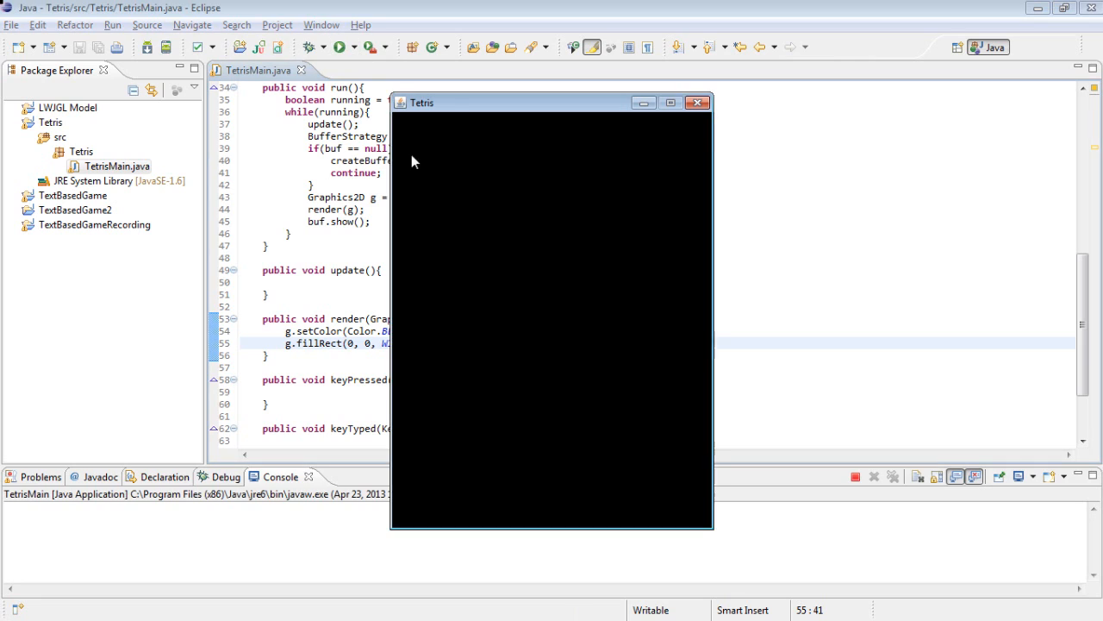
pyautogui.moveTo(490, 166)
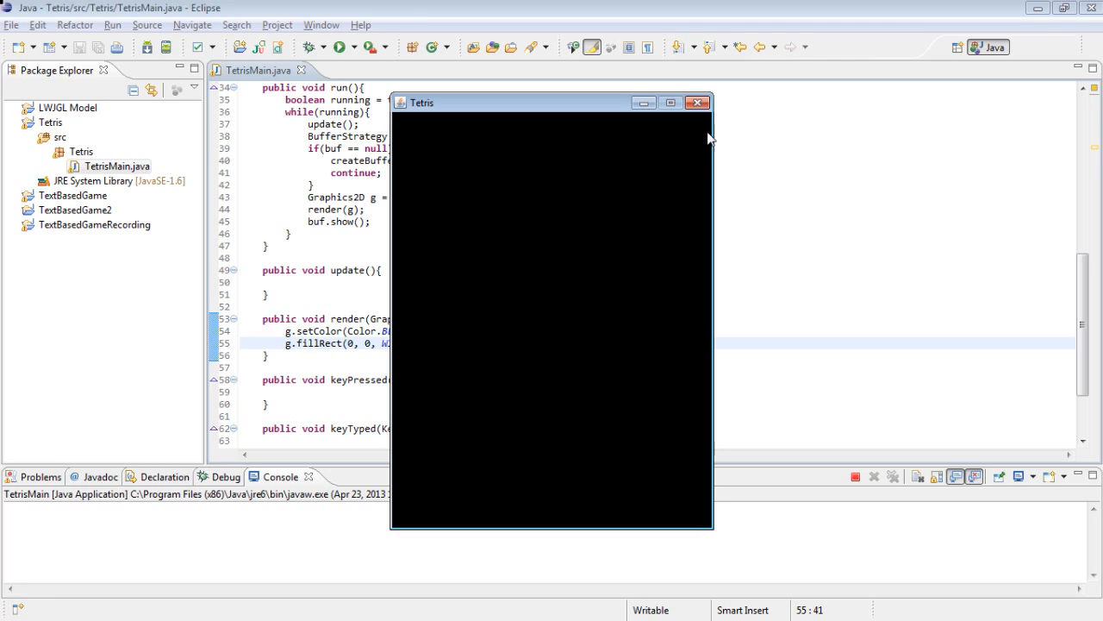
pyautogui.moveTo(700, 103)
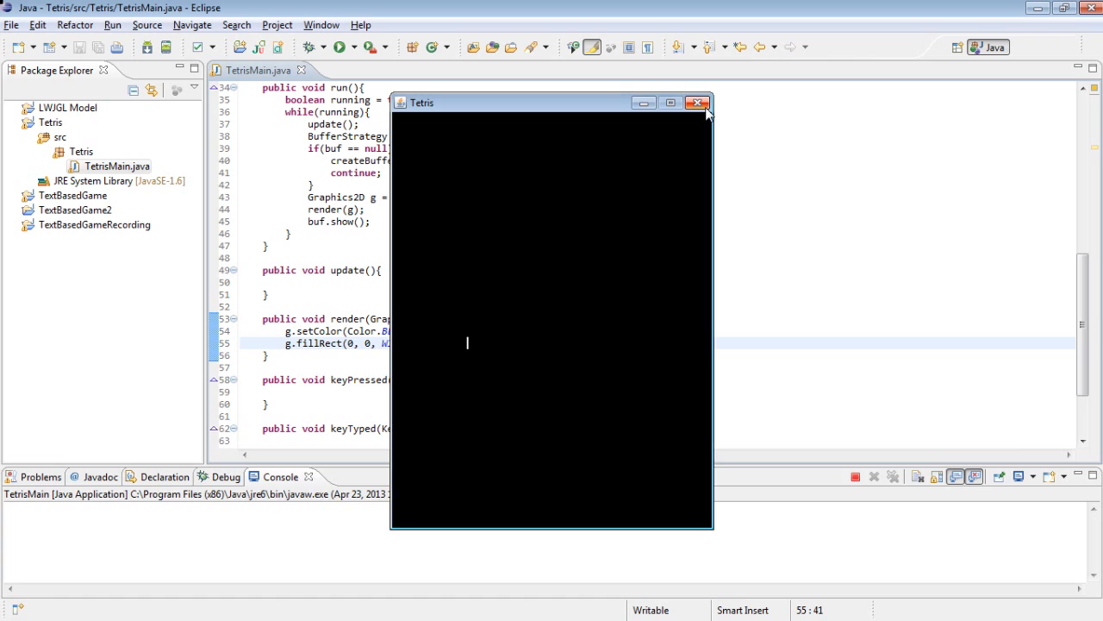
pyautogui.click(698, 102)
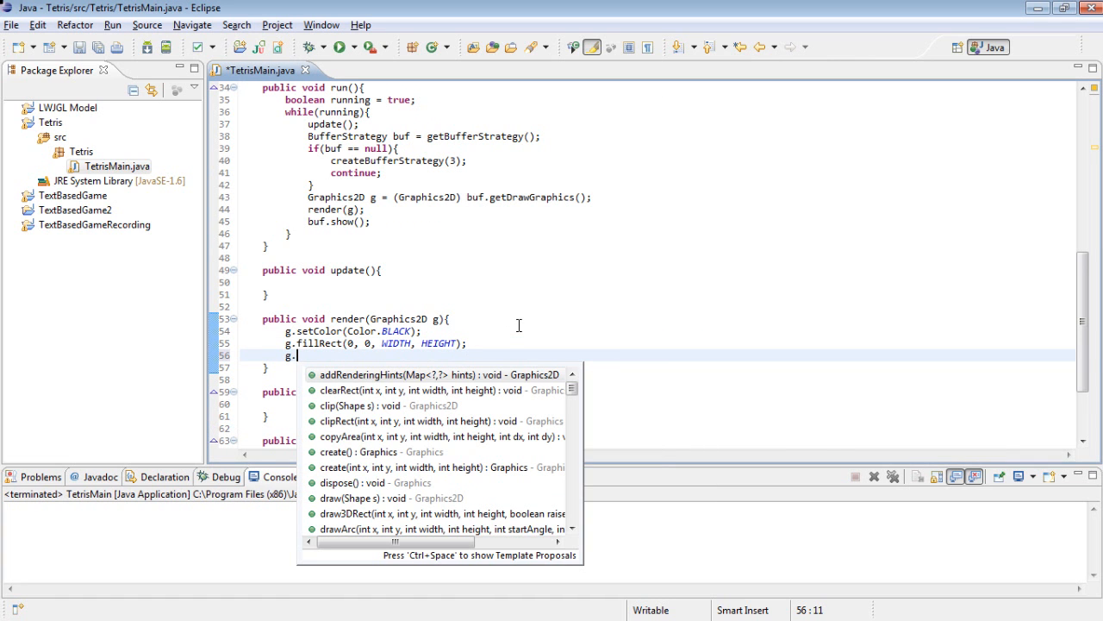
# - Add g.setColor(Color.WHITE) after the black fill and relaunch TetrisMain
pyautogui.write('setColor(Color.W')
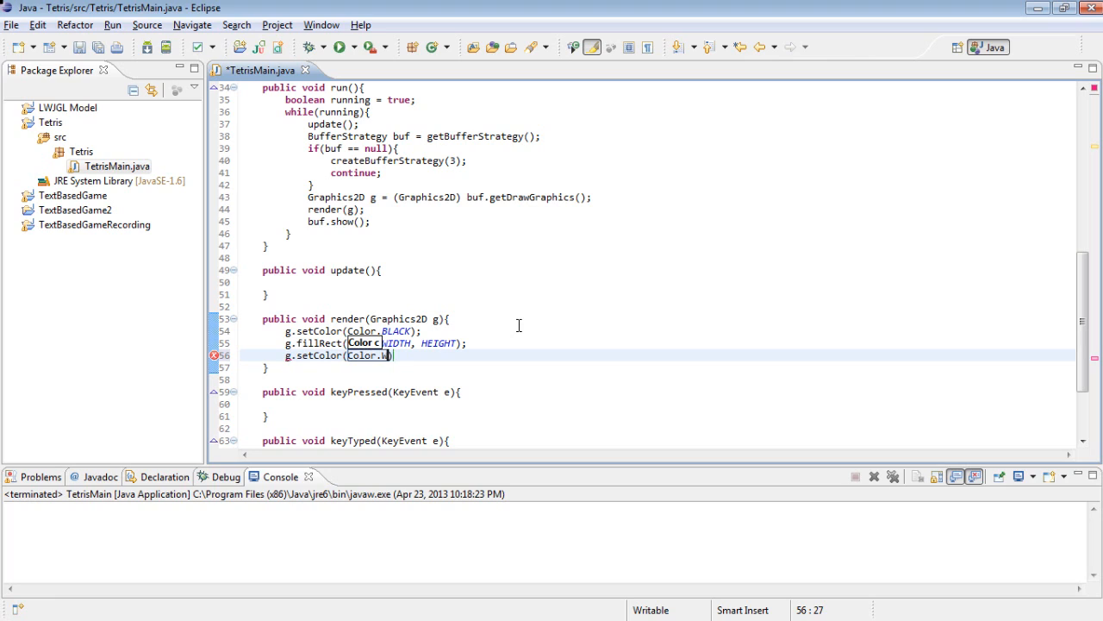
pyautogui.write('HITE')
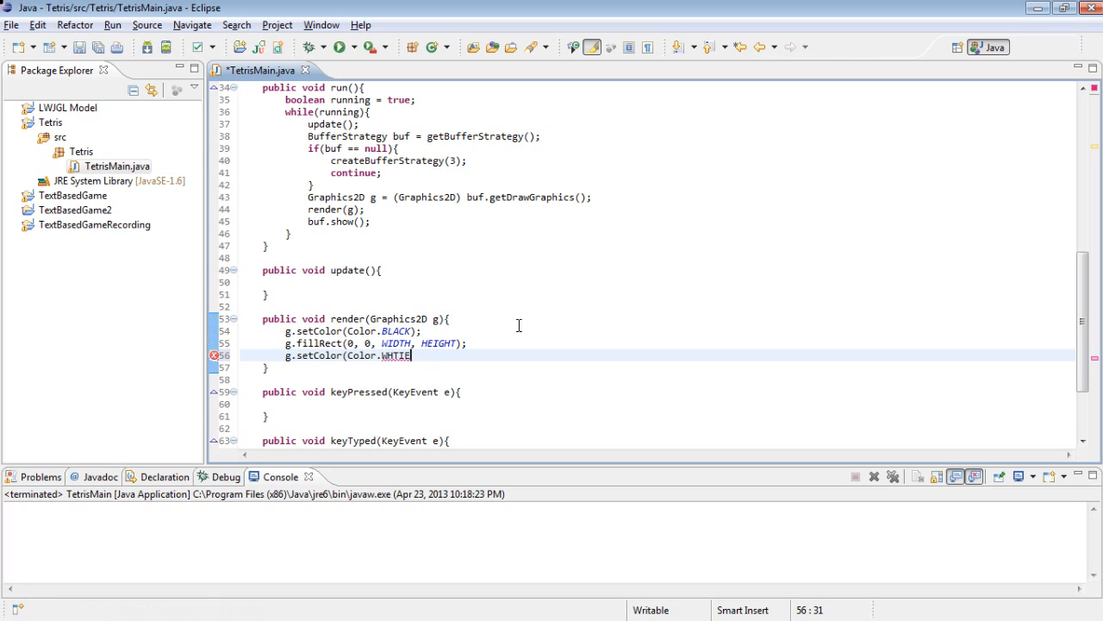
pyautogui.write(');')
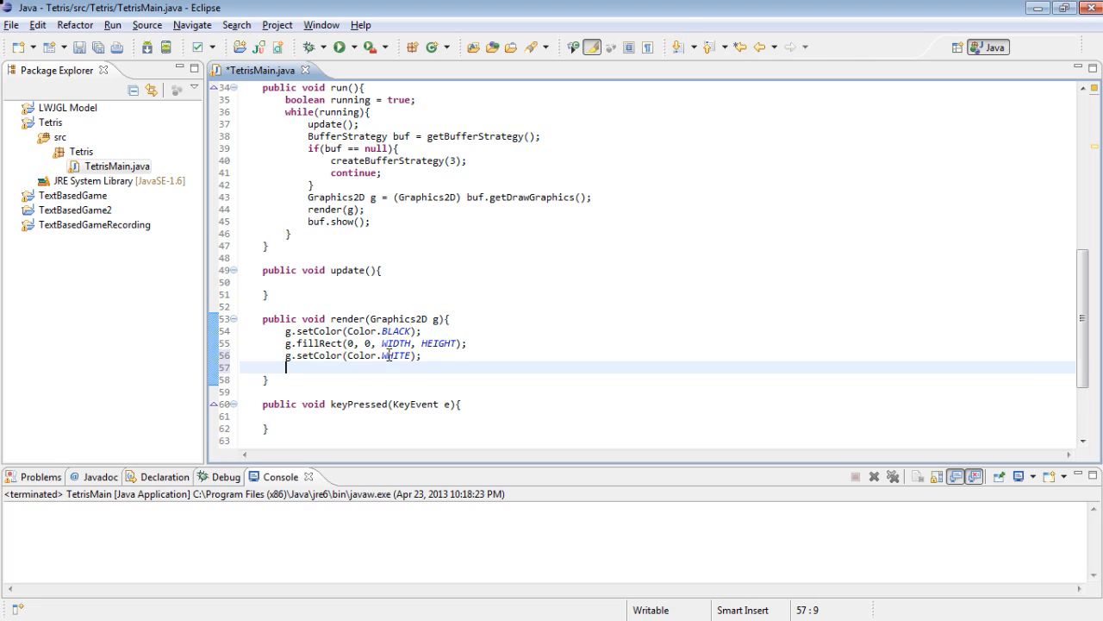
pyautogui.click(338, 46)
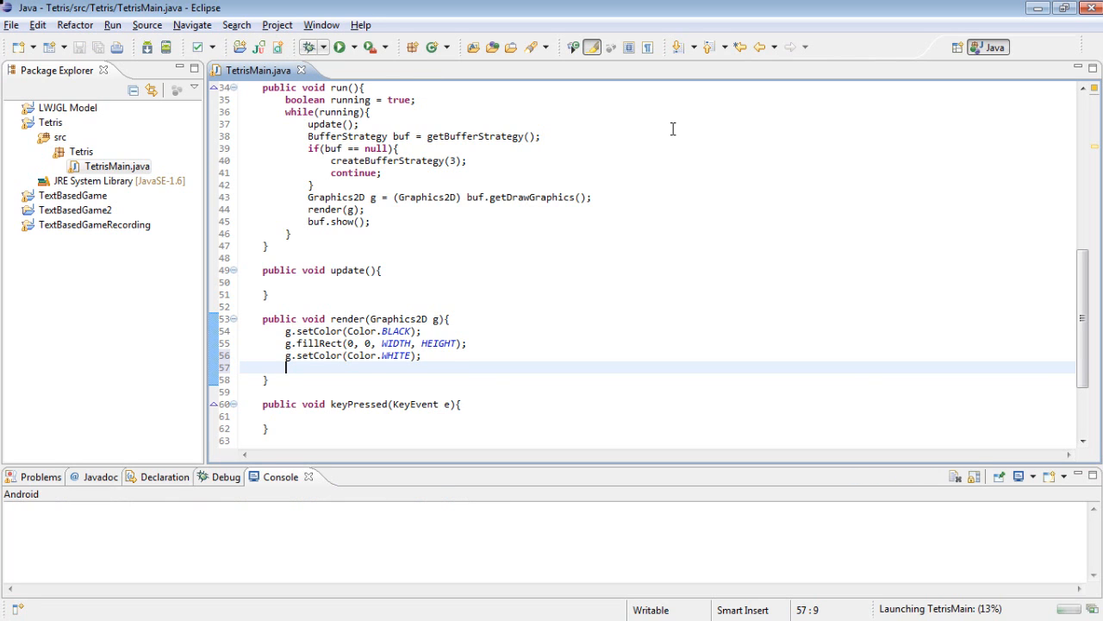
pyautogui.click(342, 46)
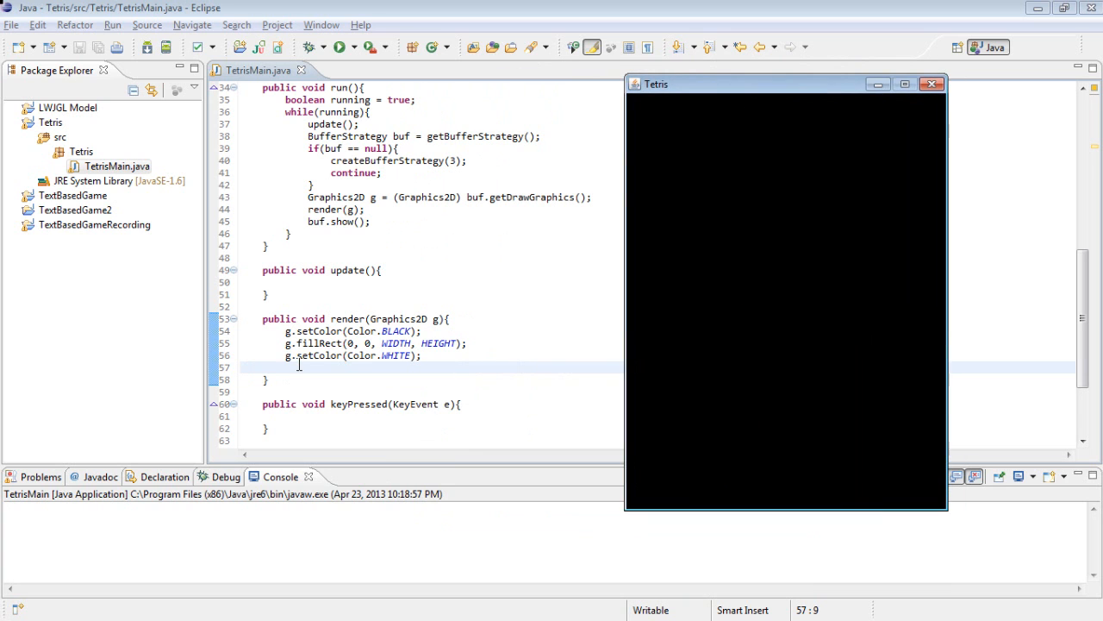
# - Add g.drawString("Tetris", 200, 50) to render and run the game to see it
pyautogui.write('g')
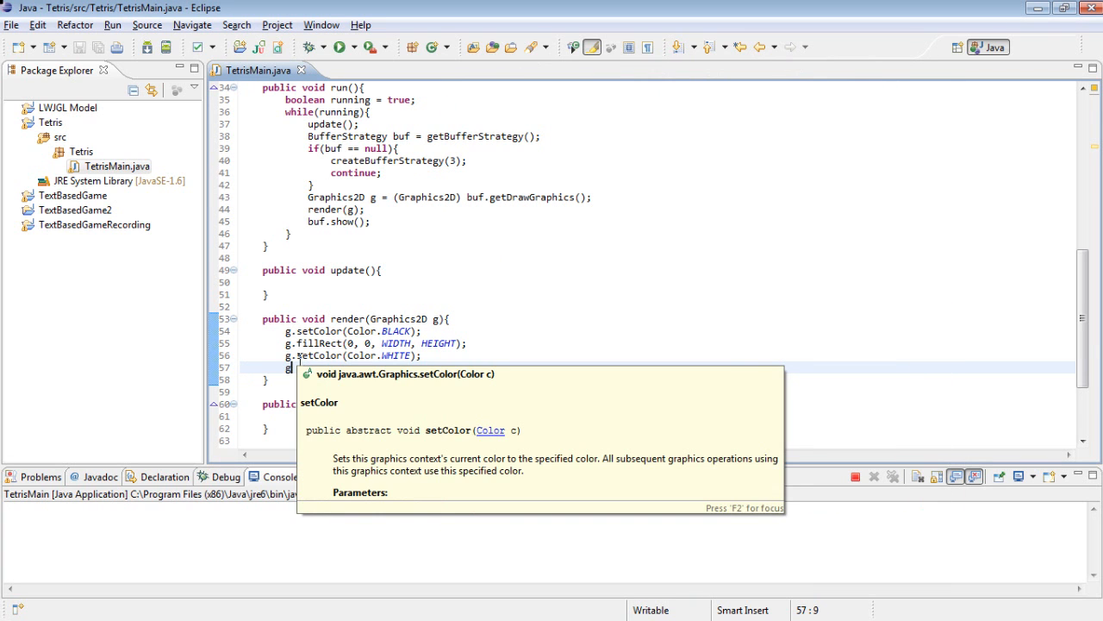
pyautogui.write('.')
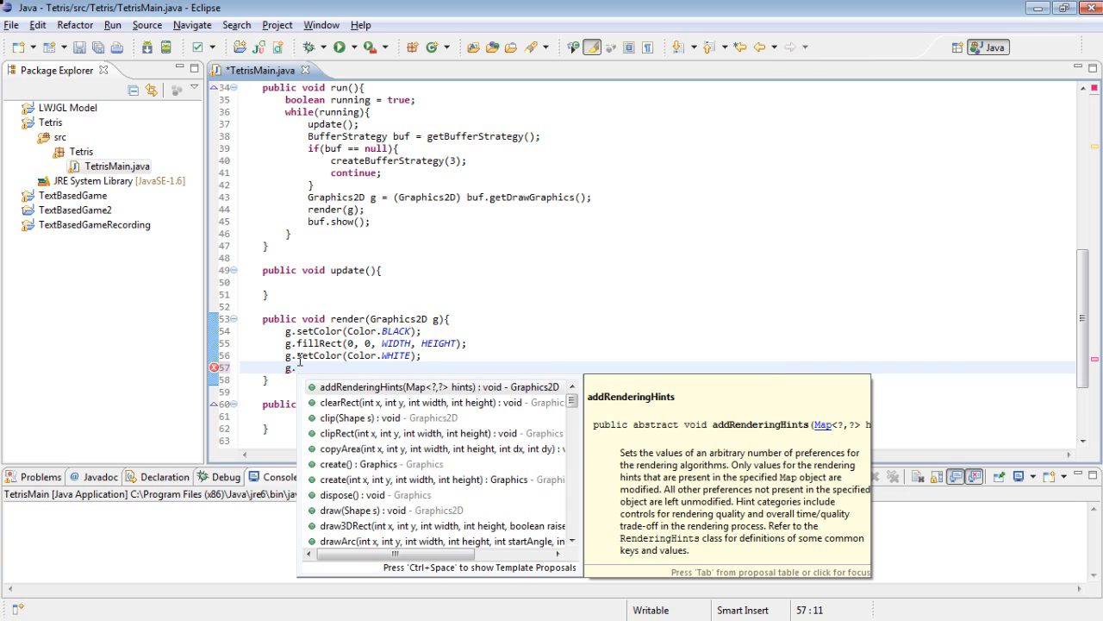
pyautogui.write('drawString("Te", x, y')
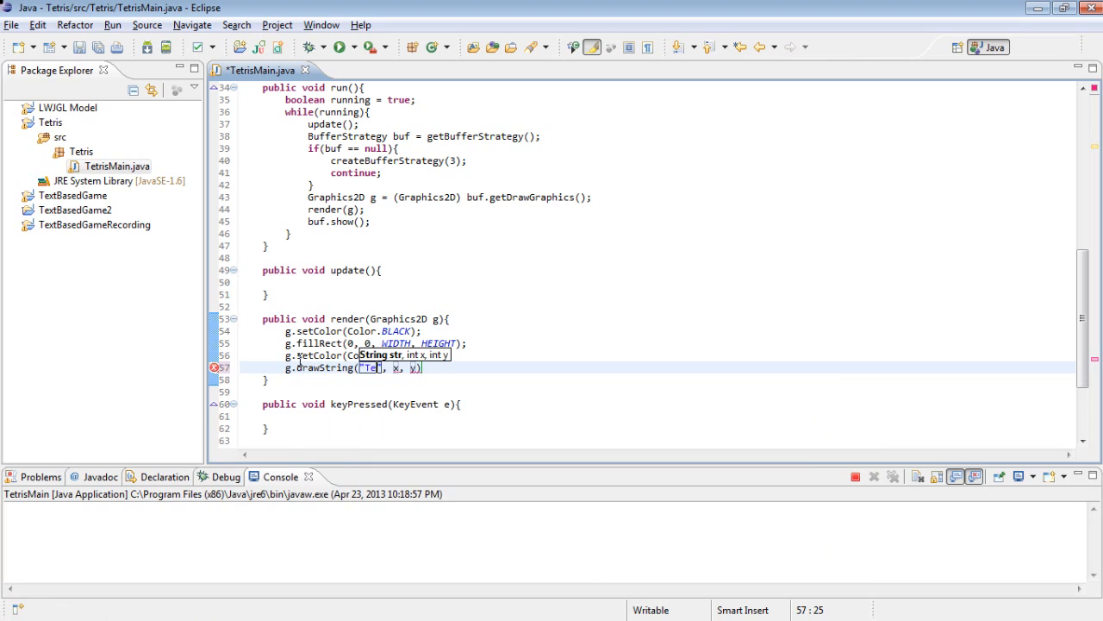
pyautogui.write('tris')
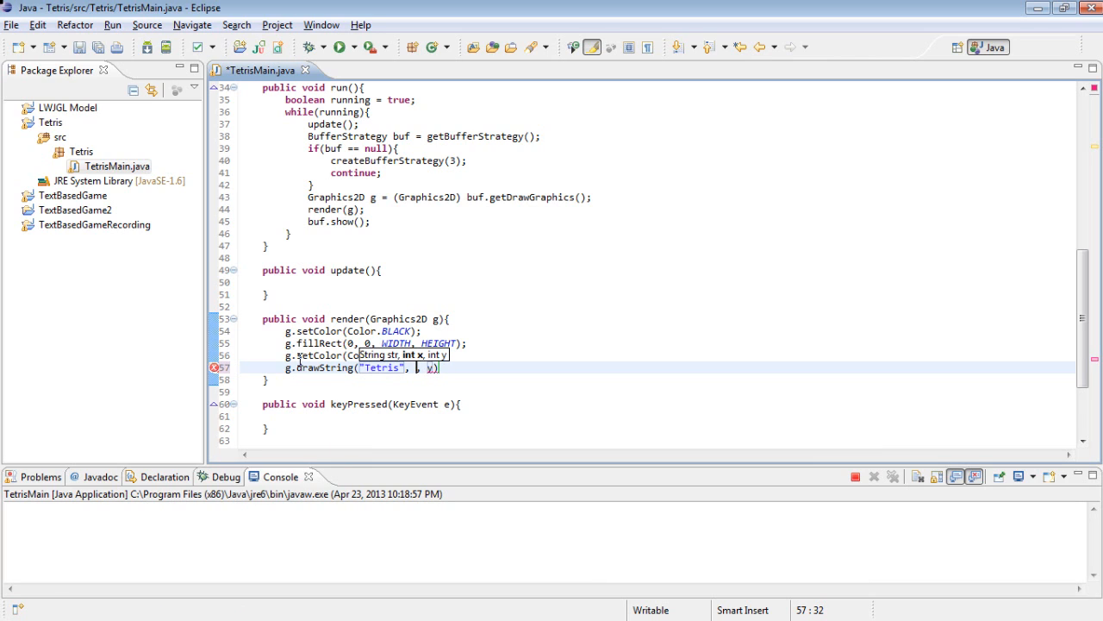
pyautogui.write('200')
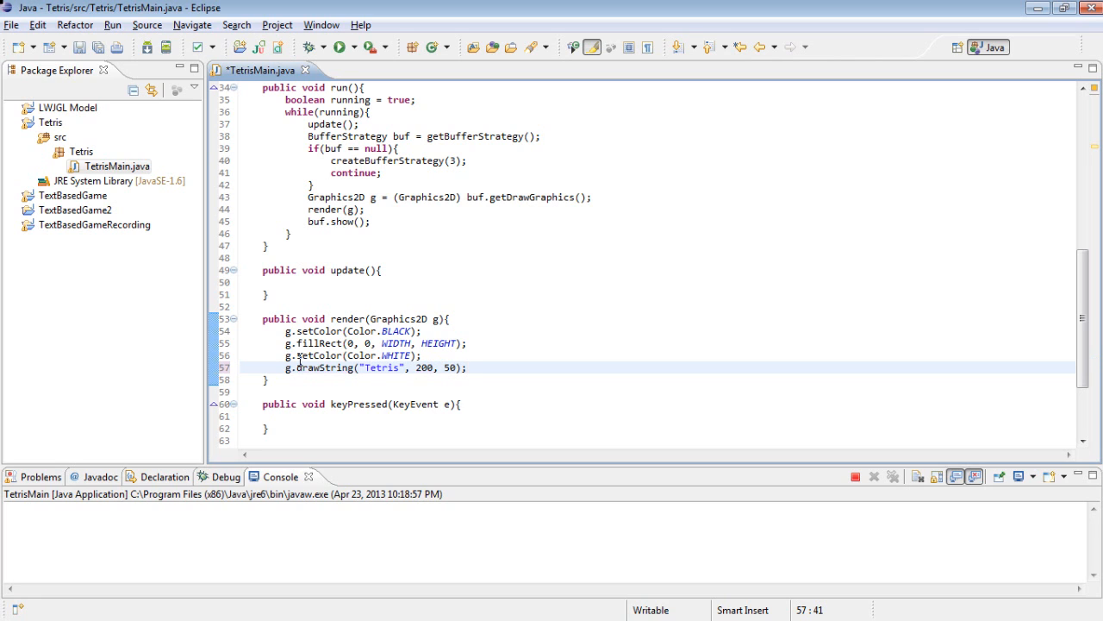
pyautogui.click(341, 47)
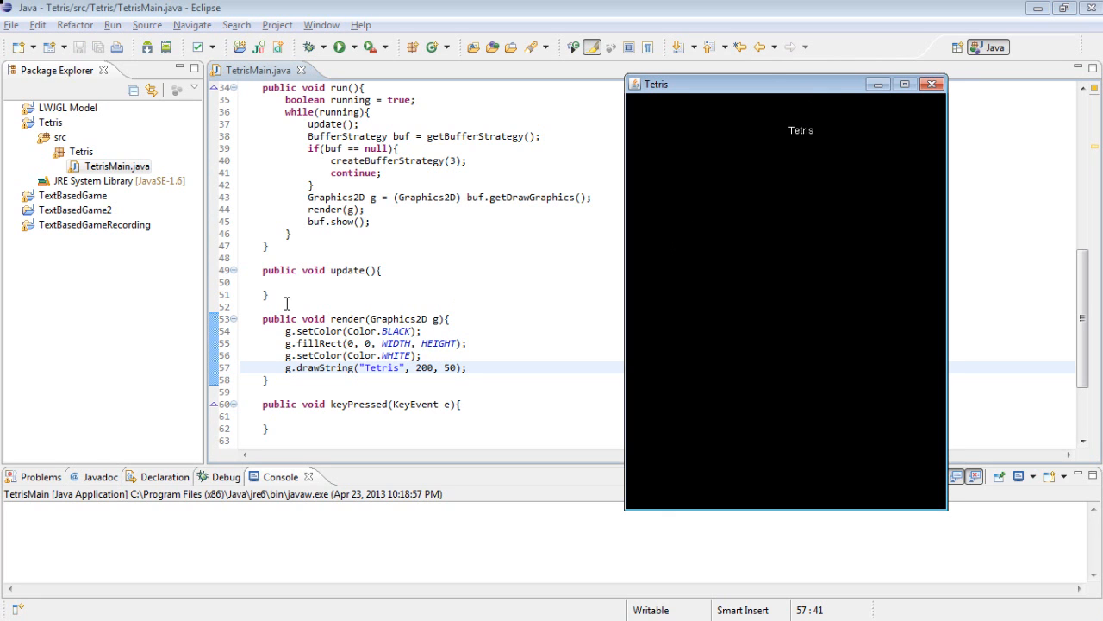
pyautogui.moveTo(745, 161)
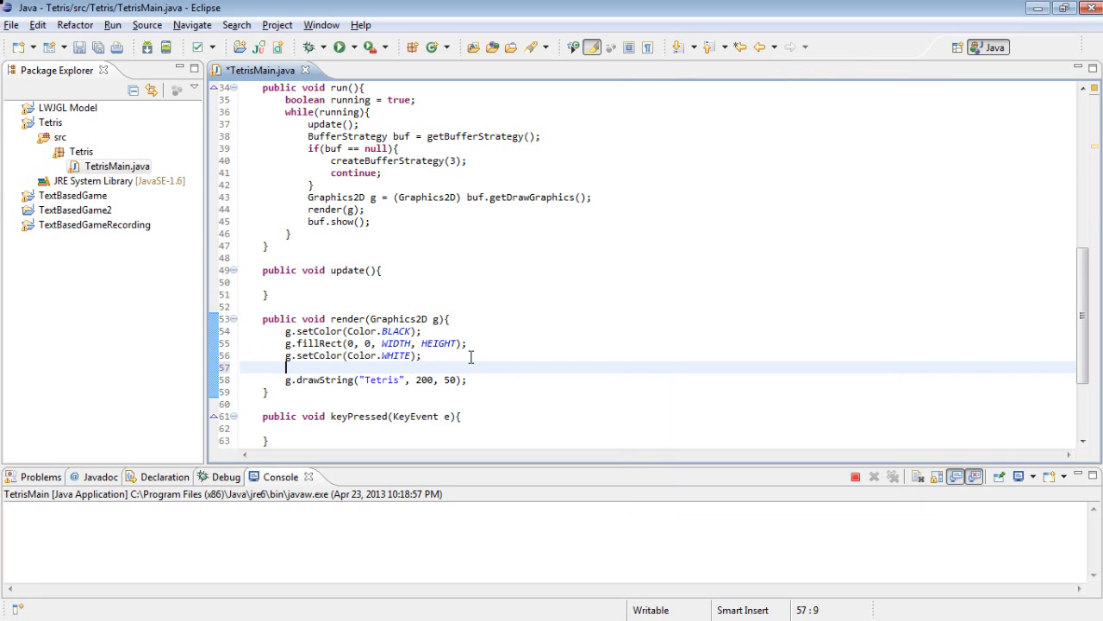
# - Add g.setFont(new Font("Calibri", Font.PLAIN, 20)) before the title is drawn
pyautogui.write('g.setFont(new Font')
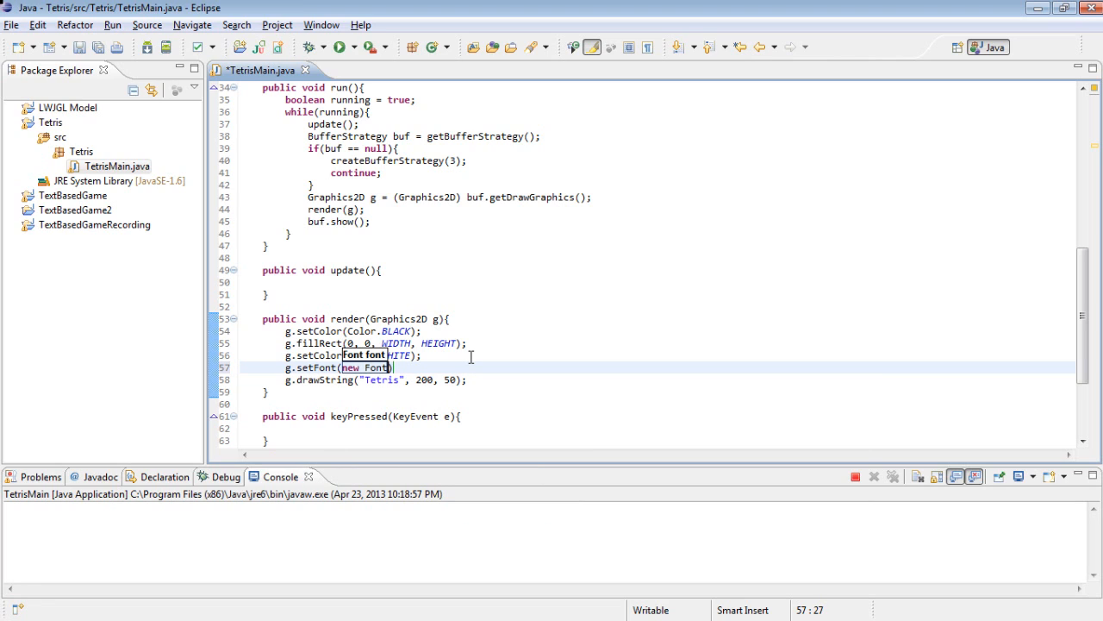
pyautogui.write('("")')
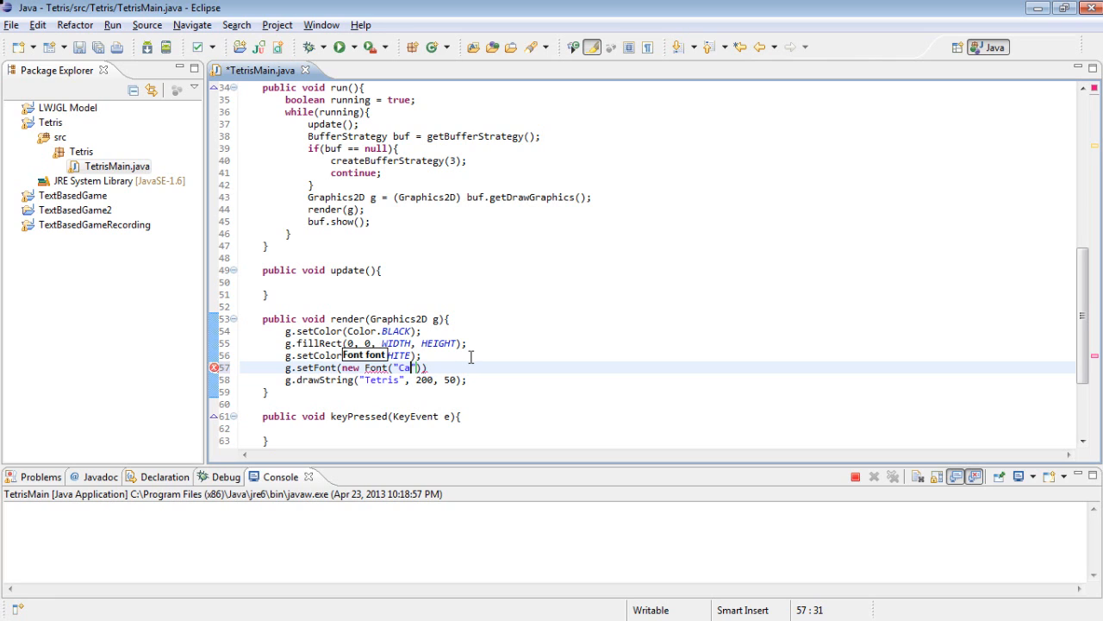
pyautogui.write('ibri')
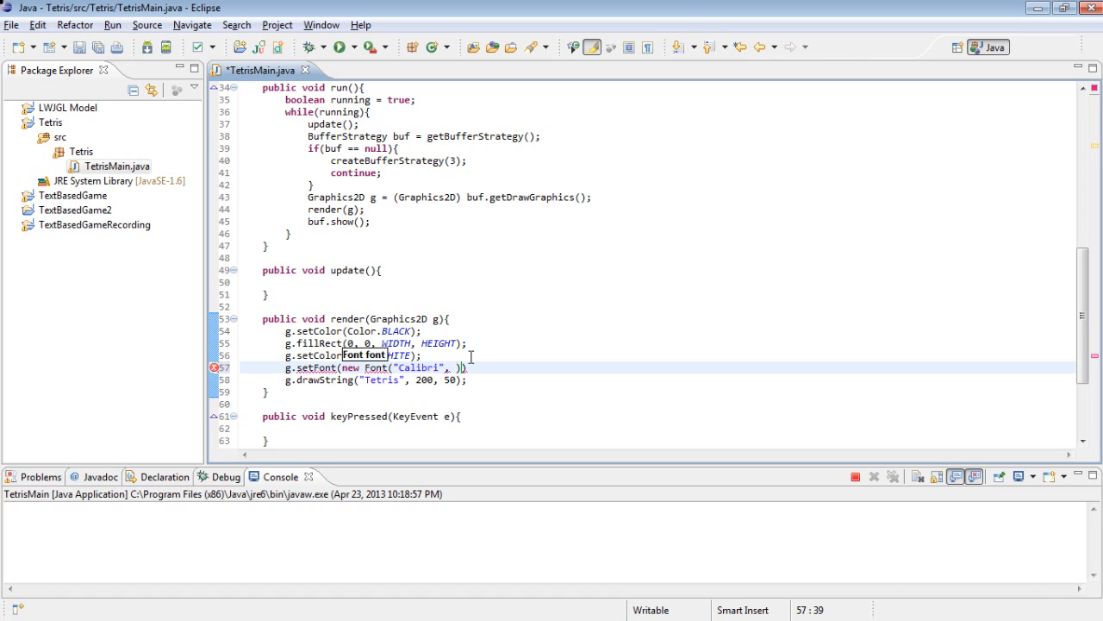
pyautogui.write('20')
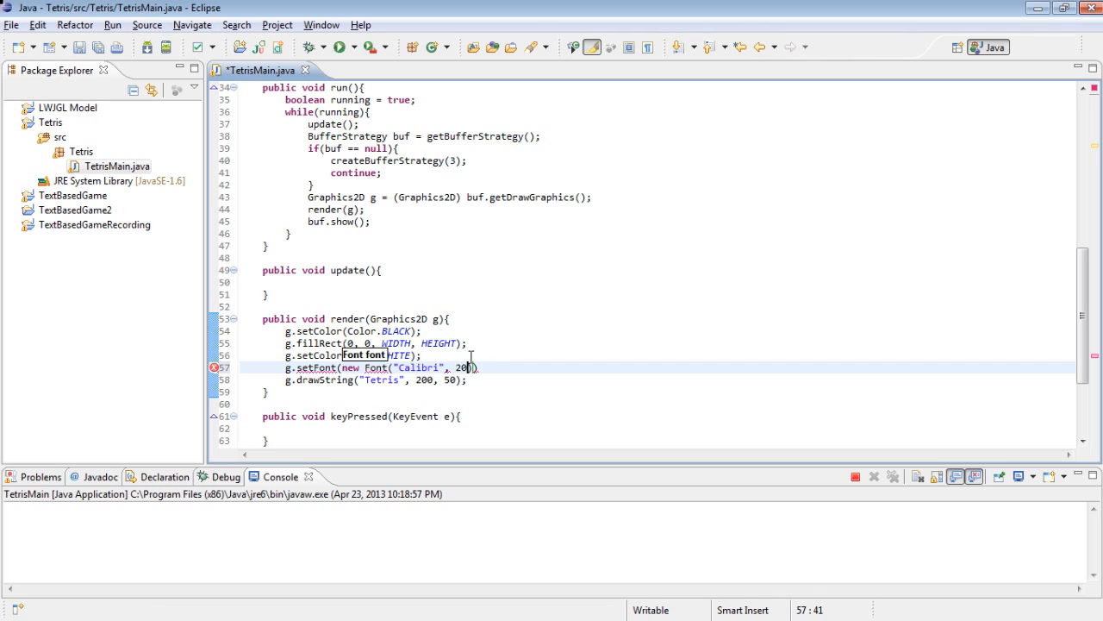
pyautogui.write(', Font.PLAIN')
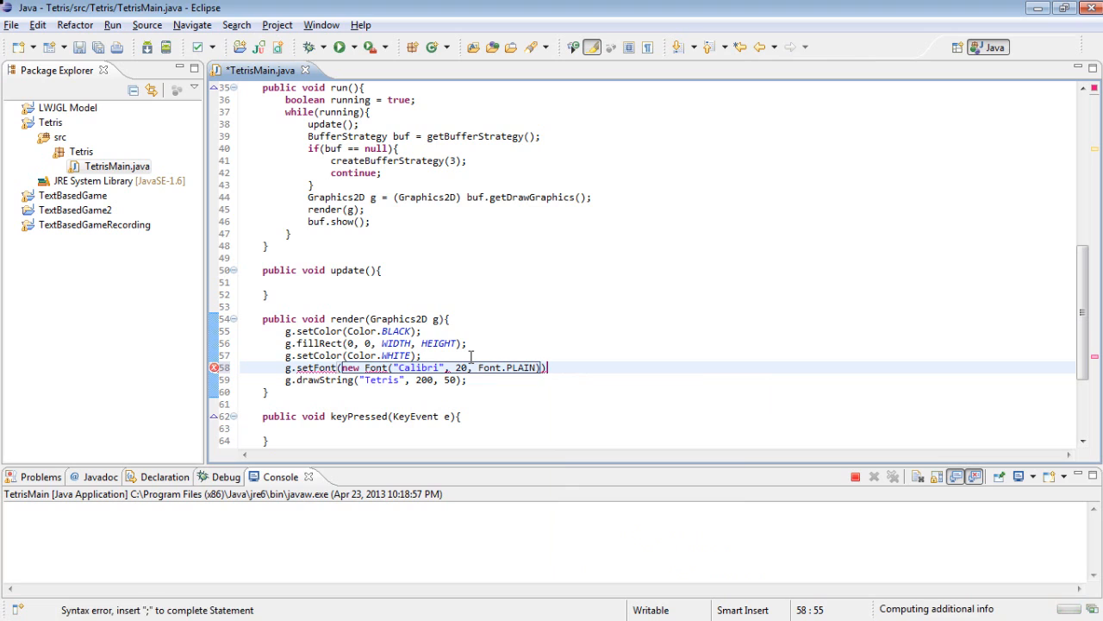
pyautogui.write(';')
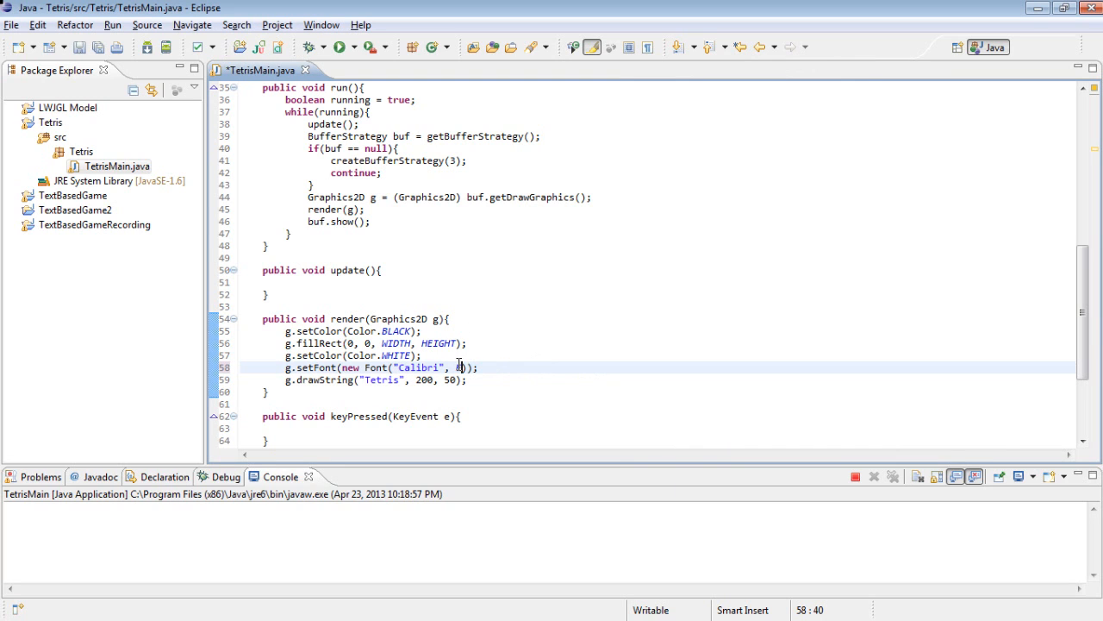
pyautogui.write('Font.P')
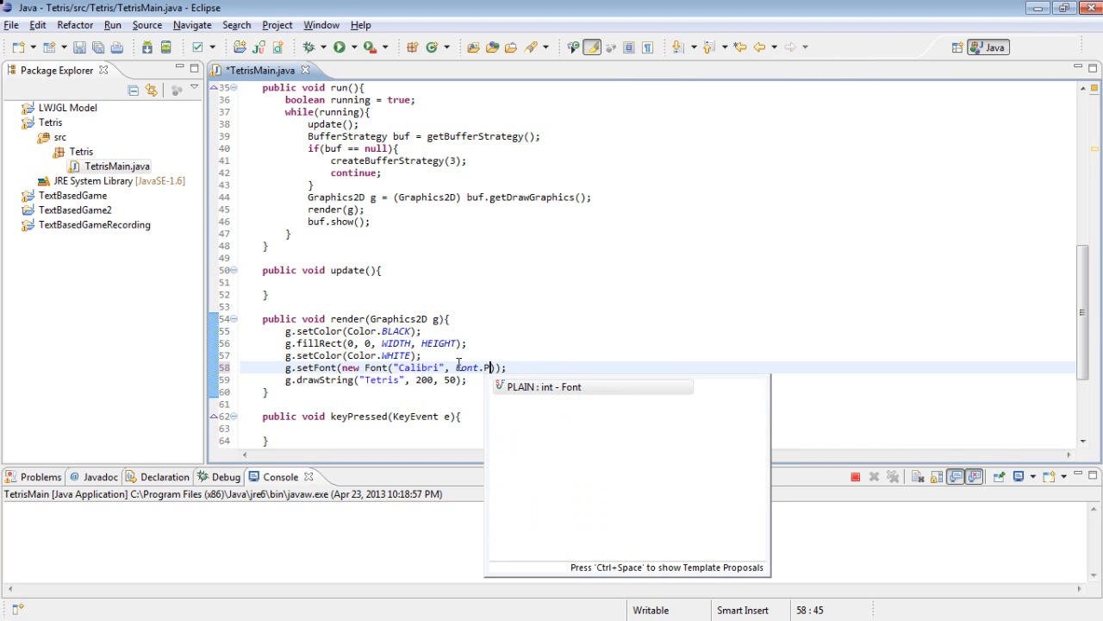
pyautogui.press('Backspace')
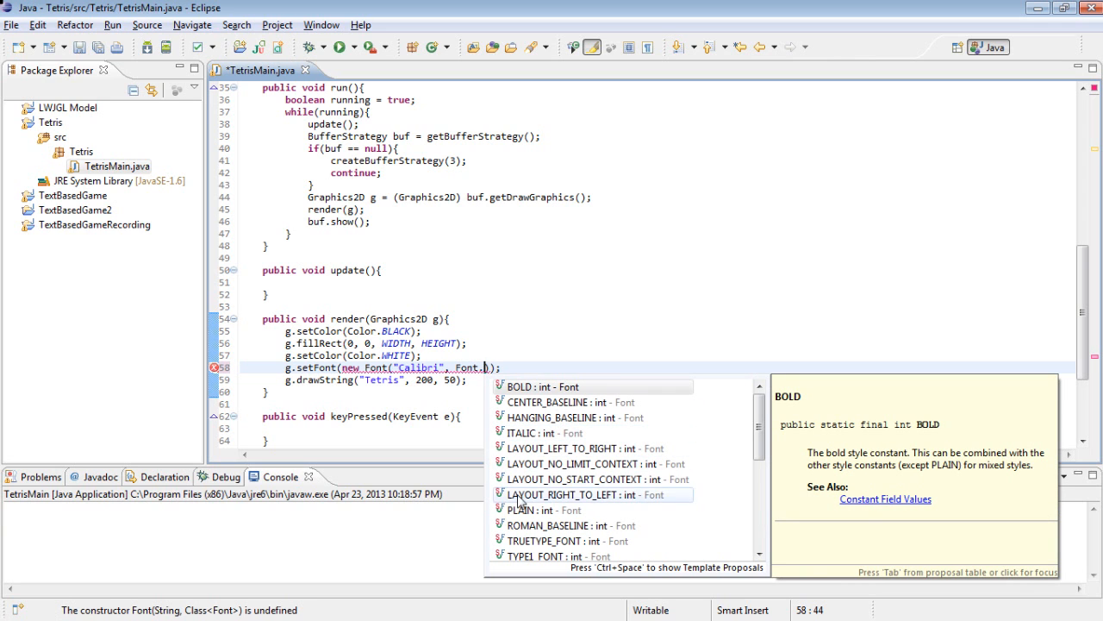
pyautogui.scroll(-3)
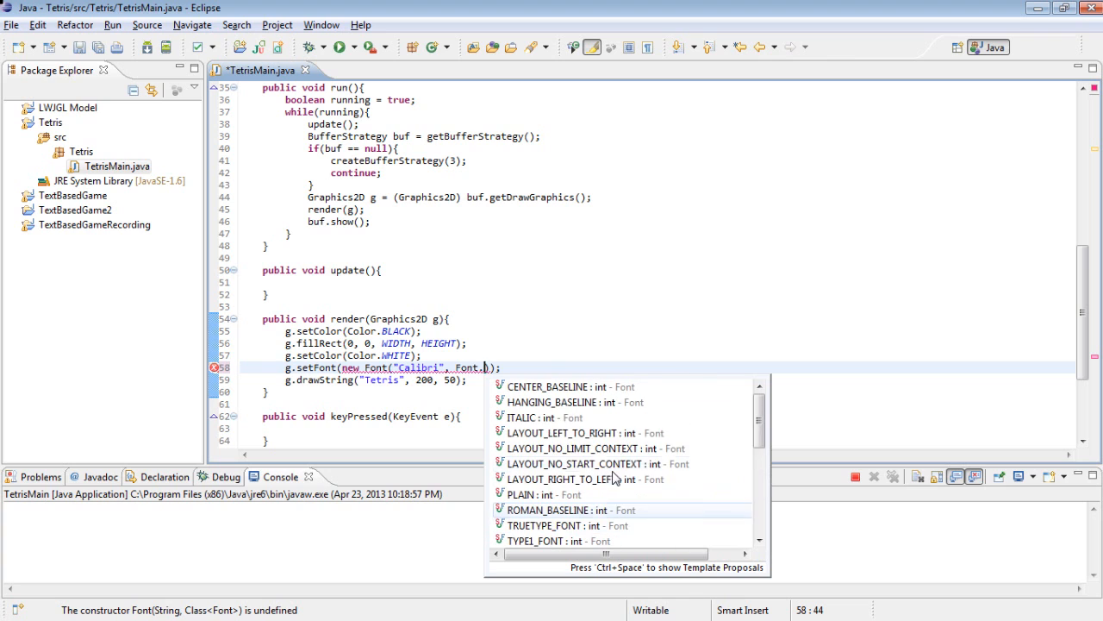
pyautogui.scroll(-3)
pyautogui.write('PLAIN, 20')
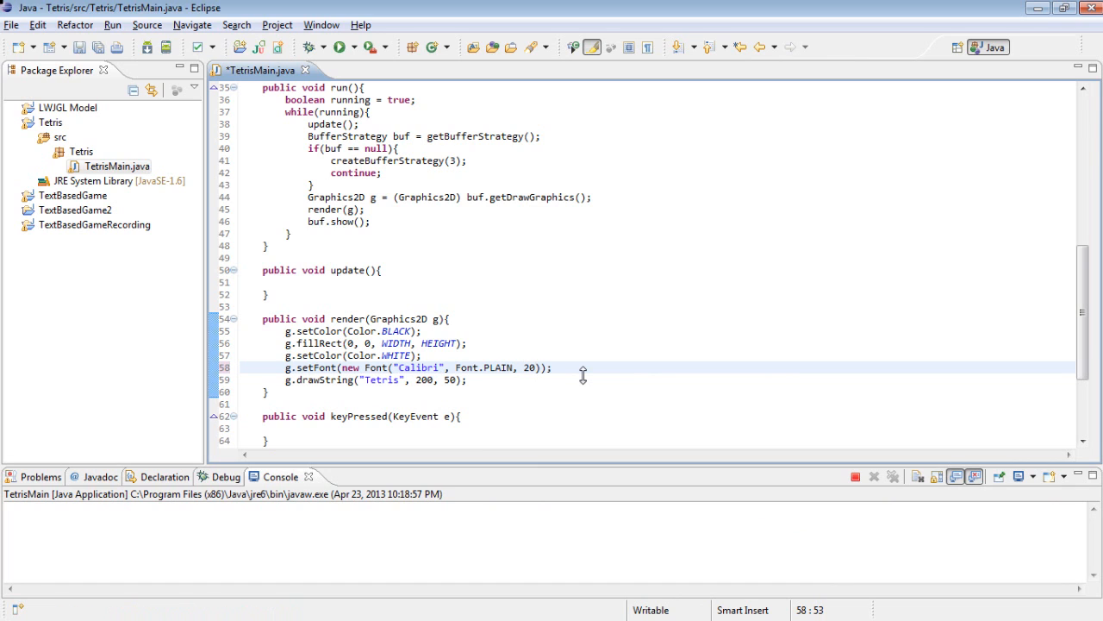
# - Relaunch TetrisMain to view the Calibri 'Tetris' title
pyautogui.click(340, 46)
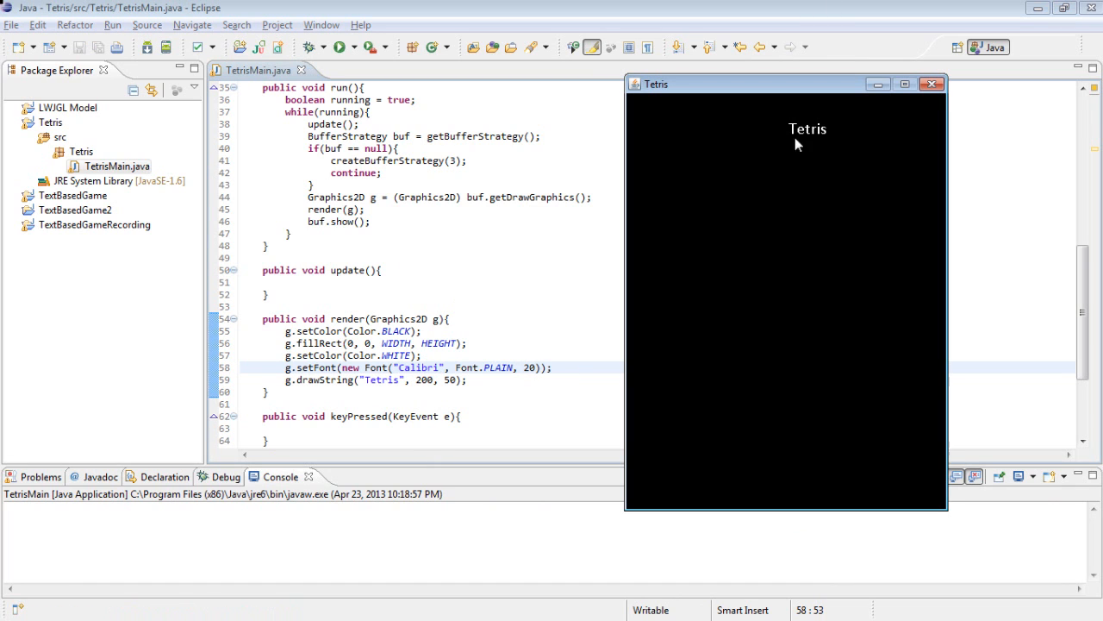
pyautogui.moveTo(777, 154)
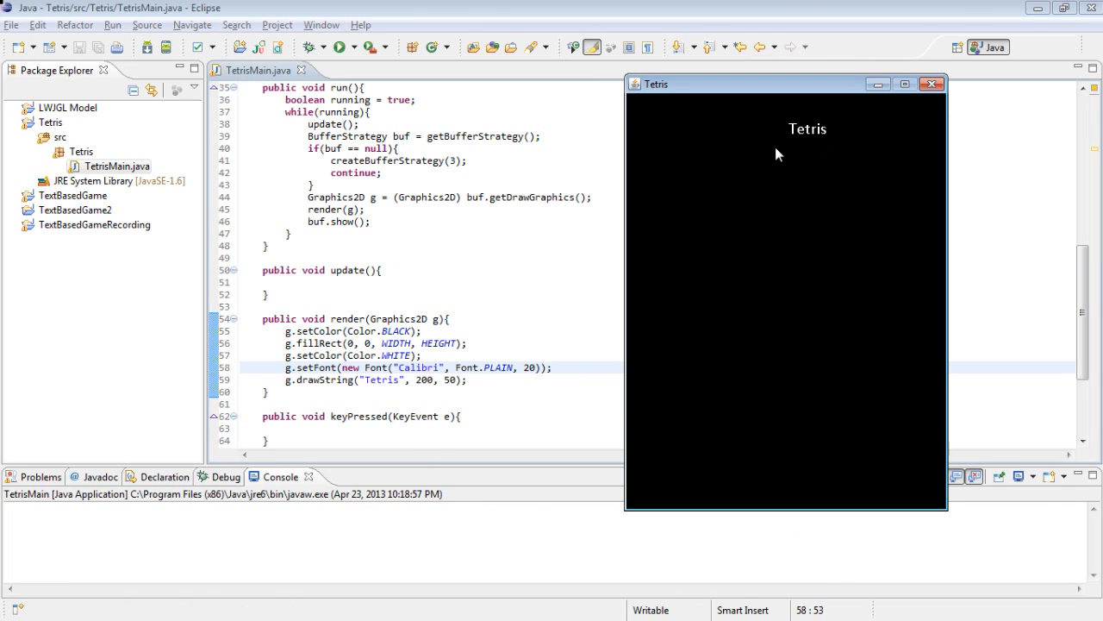